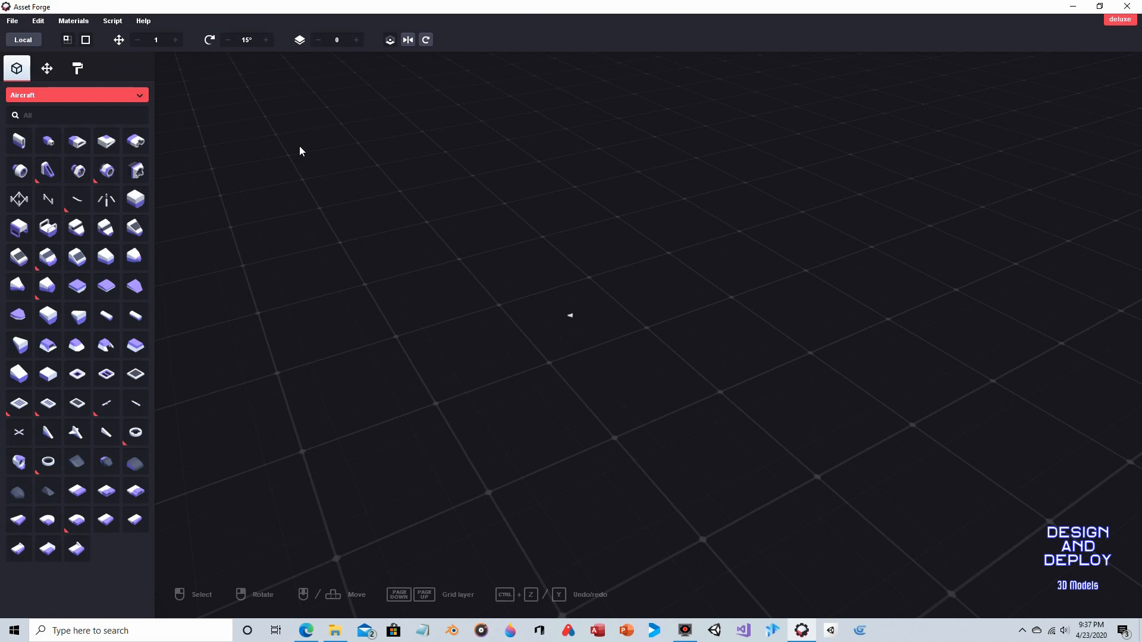
mouse_move(167, 195)
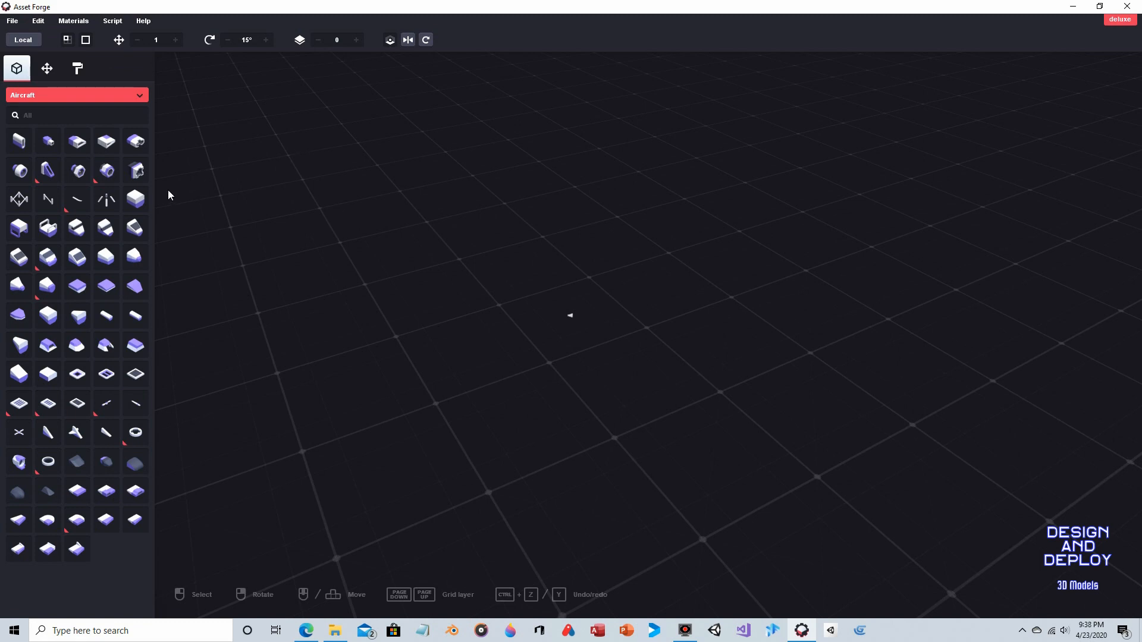
mouse_move(92, 382)
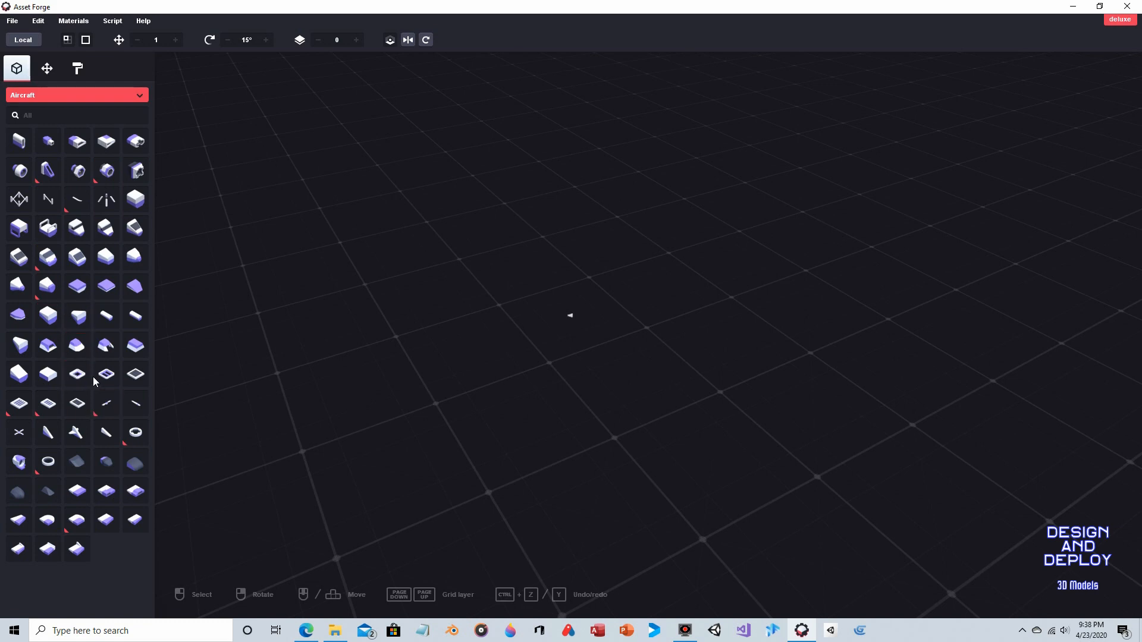
mouse_move(548, 312)
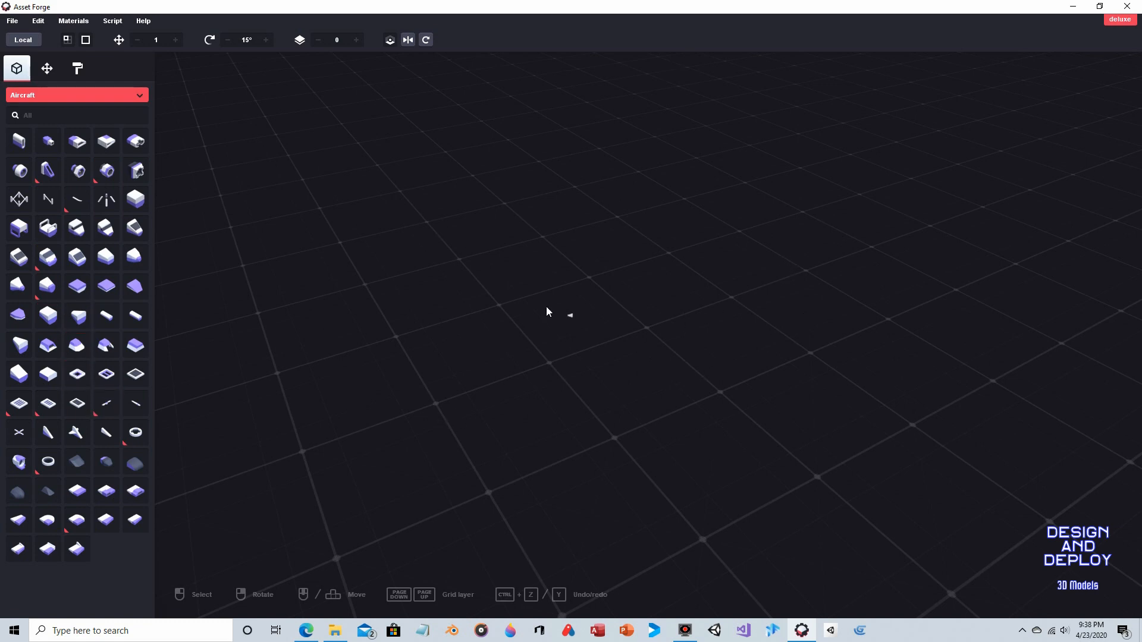
mouse_move(569, 311)
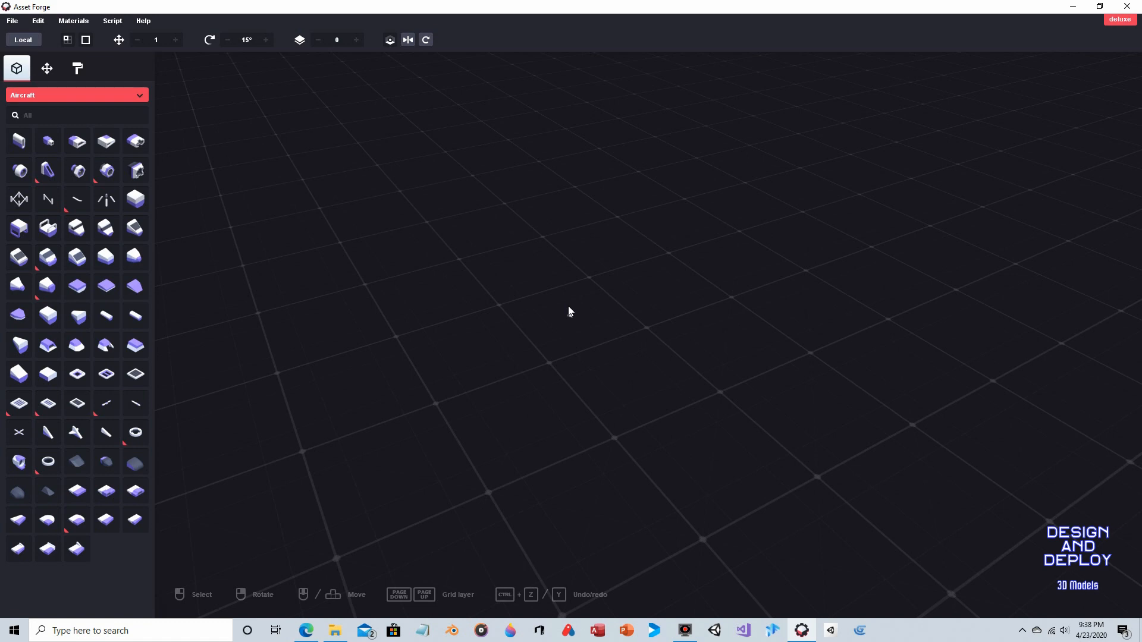
- Place one pyramid from the Primitives collection at the centre of the grid
click(106, 287)
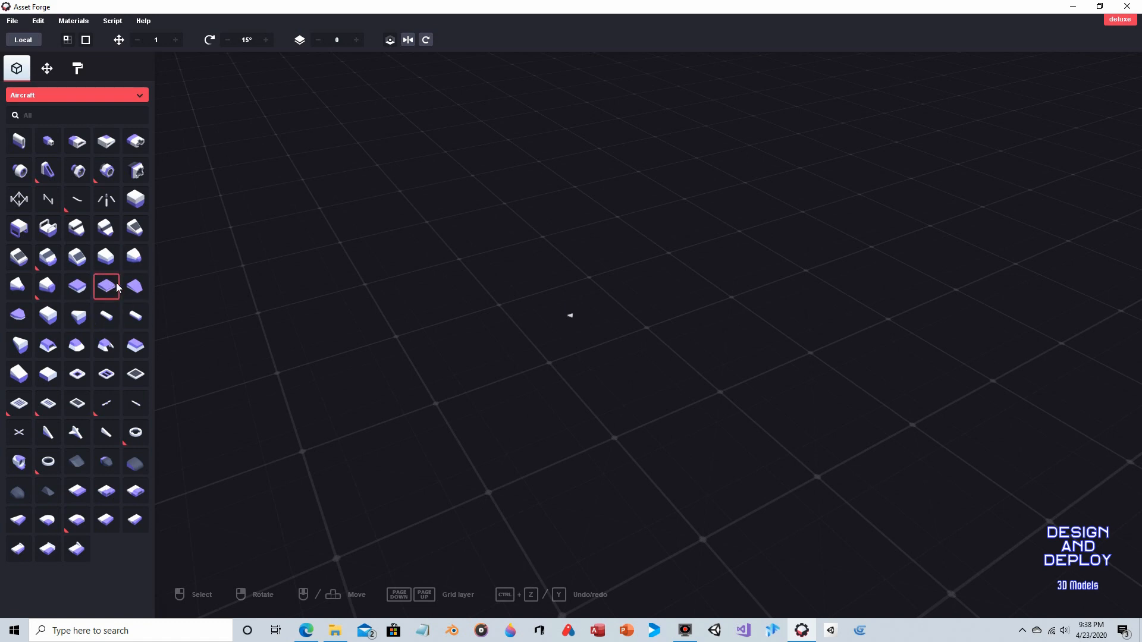
mouse_move(106, 287)
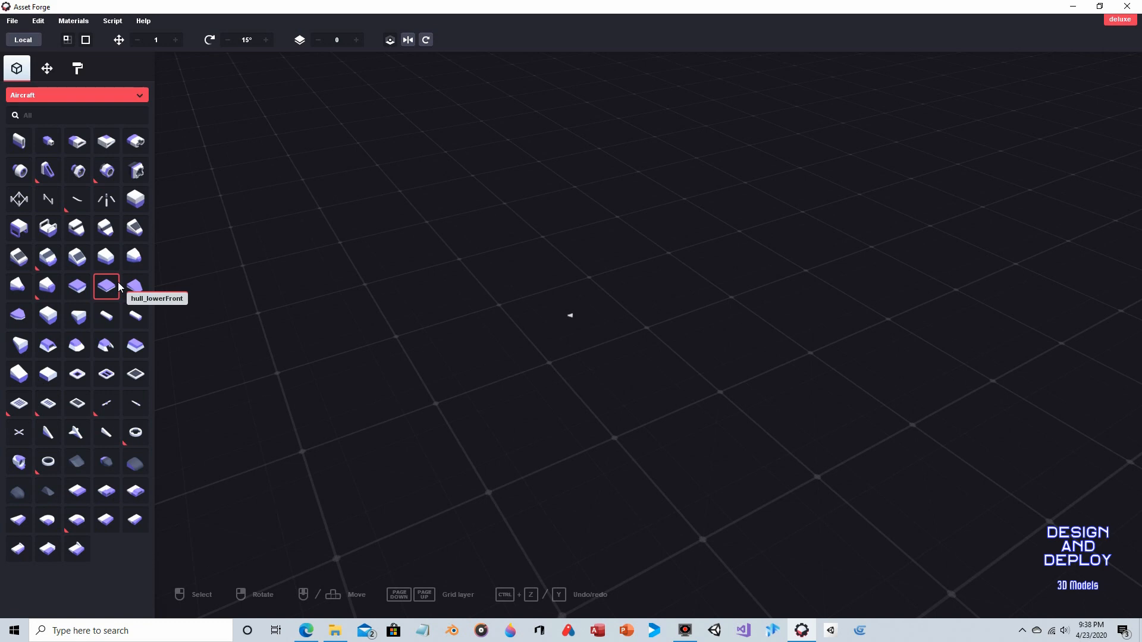
mouse_move(123, 276)
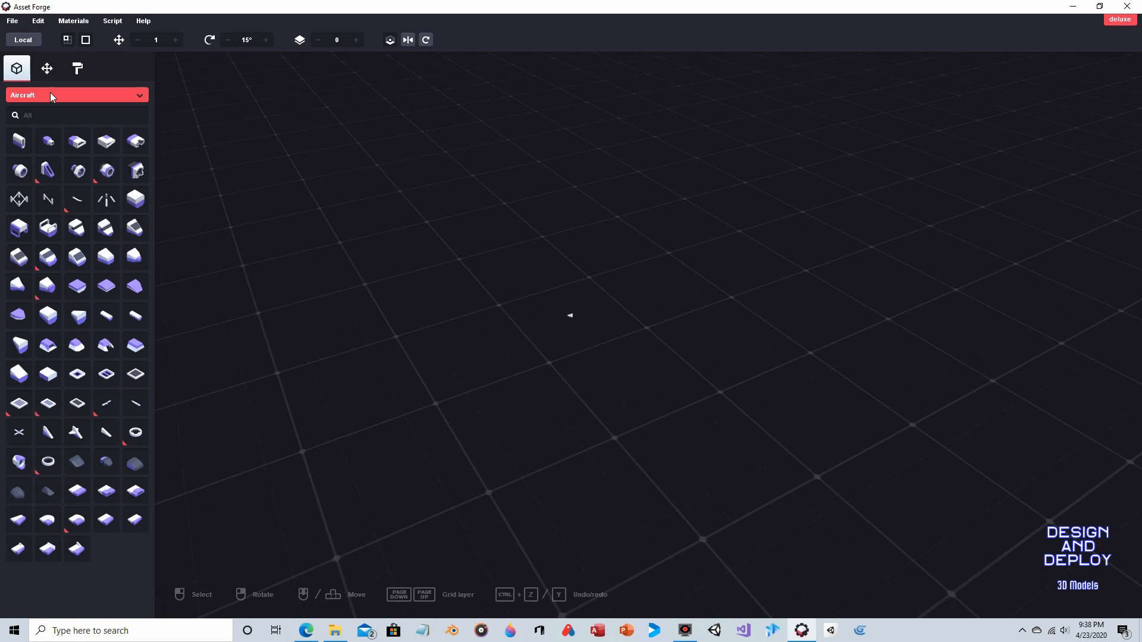
click(76, 95)
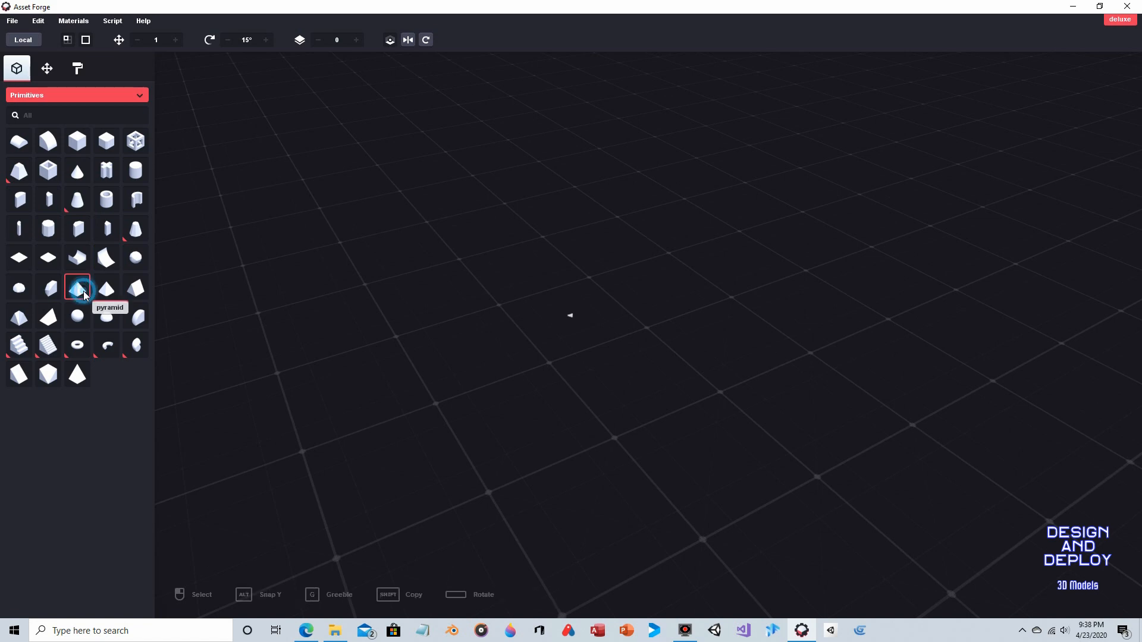
click(76, 288)
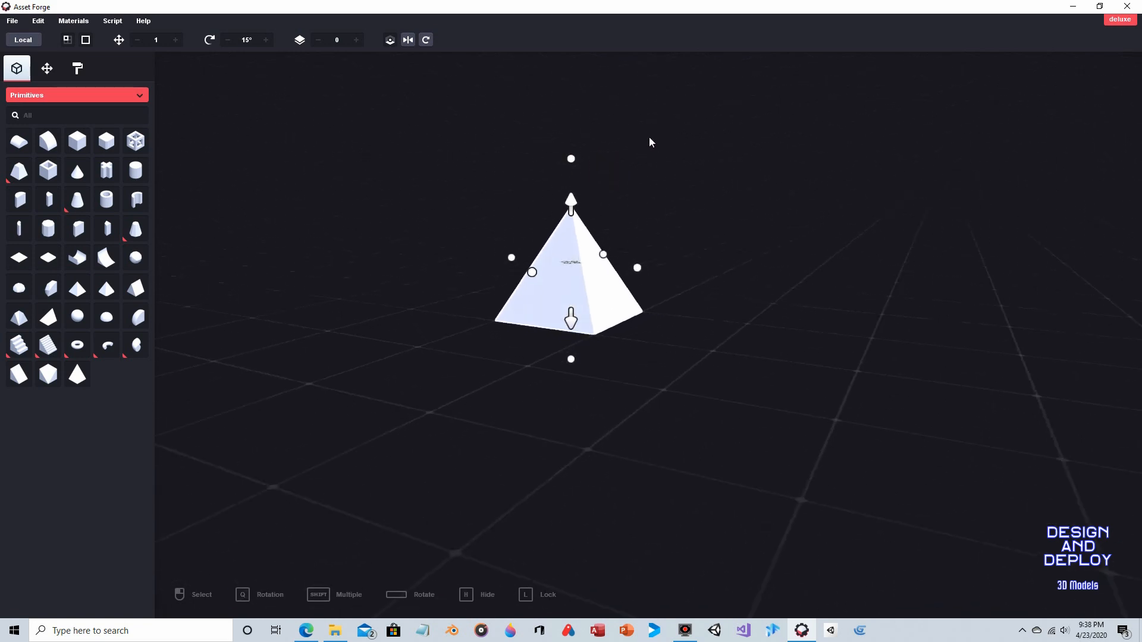
click(625, 147)
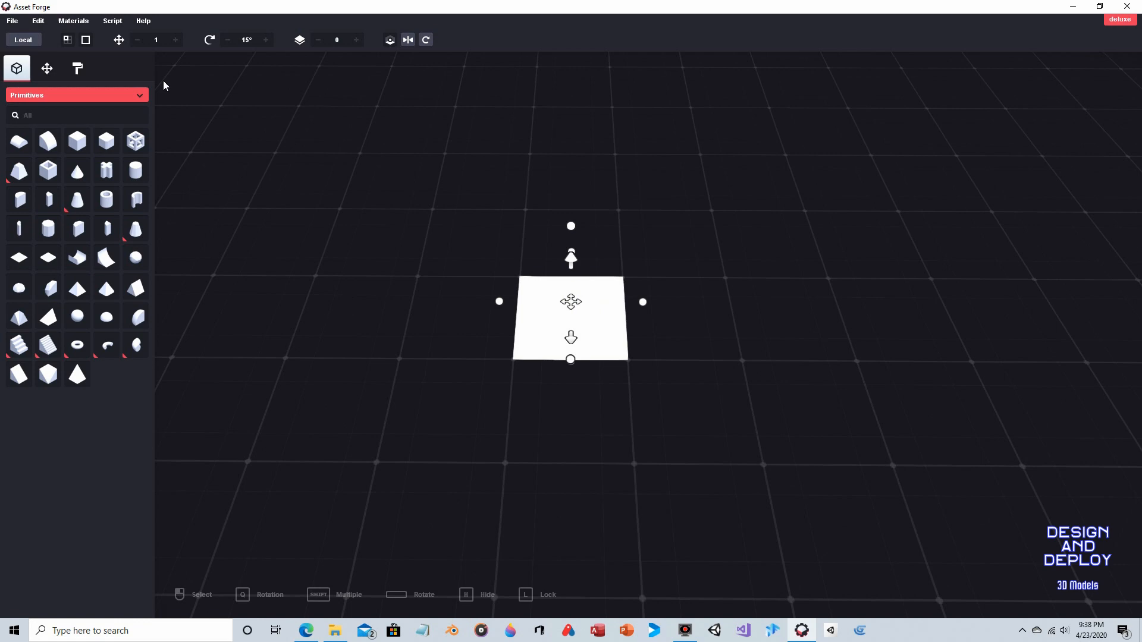
- Create a new material coloured green (#21870A) and paint the pyramid with it
click(76, 69)
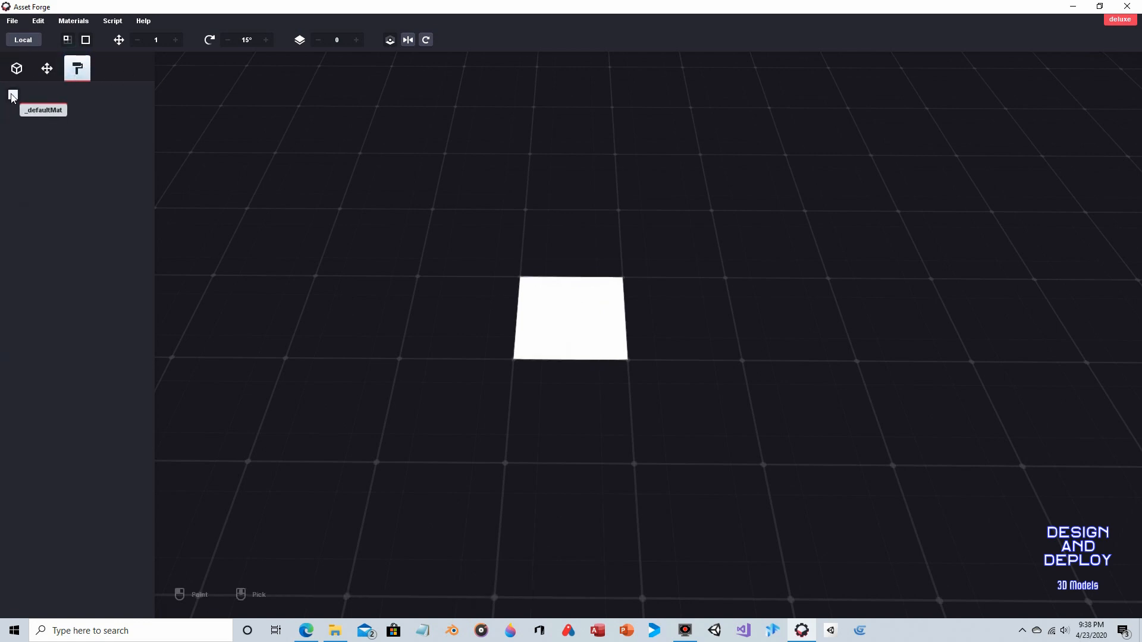
mouse_move(45, 105)
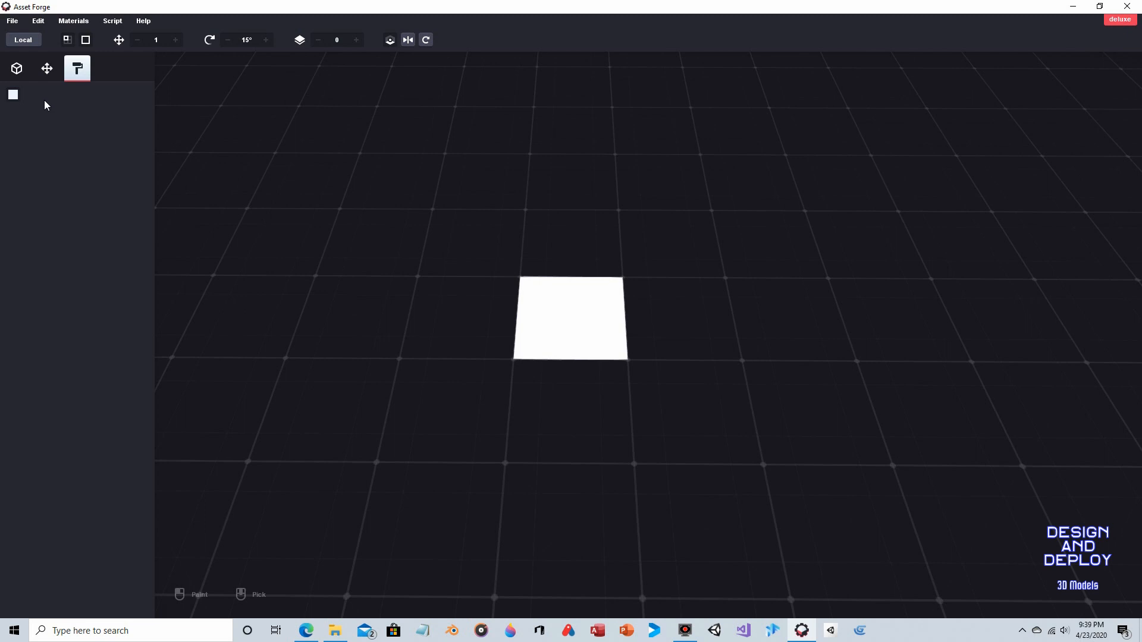
click(72, 20)
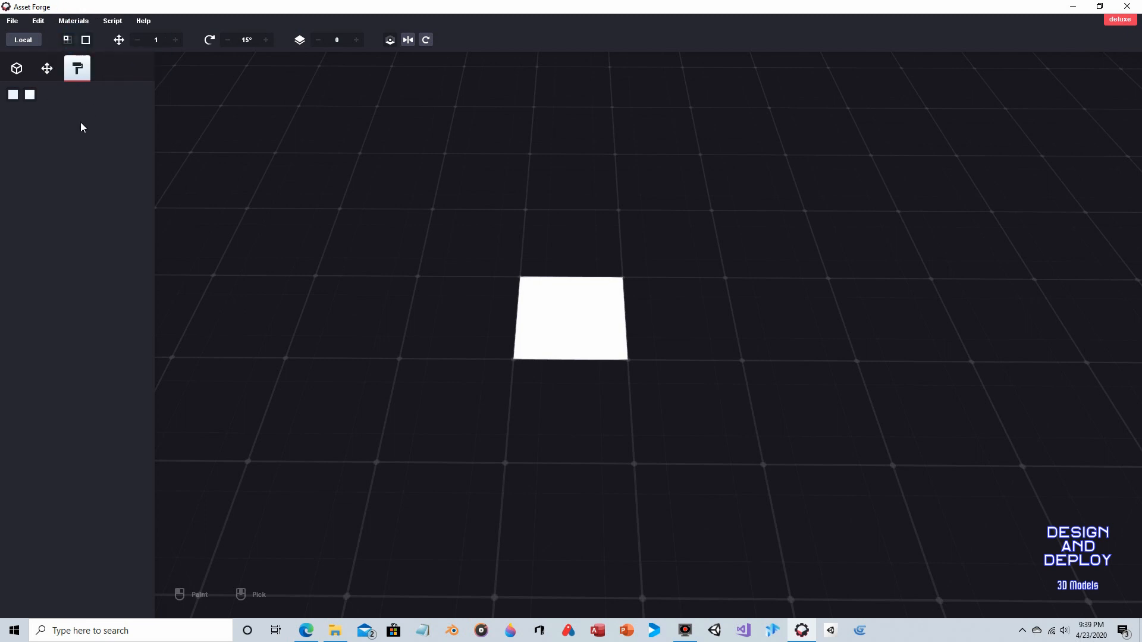
click(29, 95)
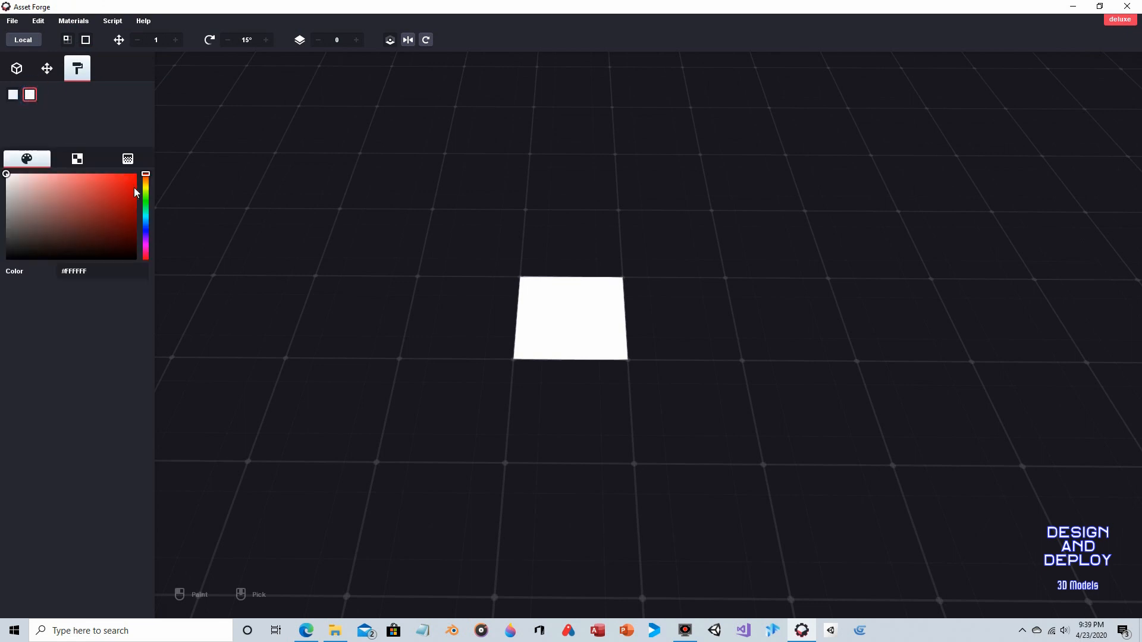
click(145, 200)
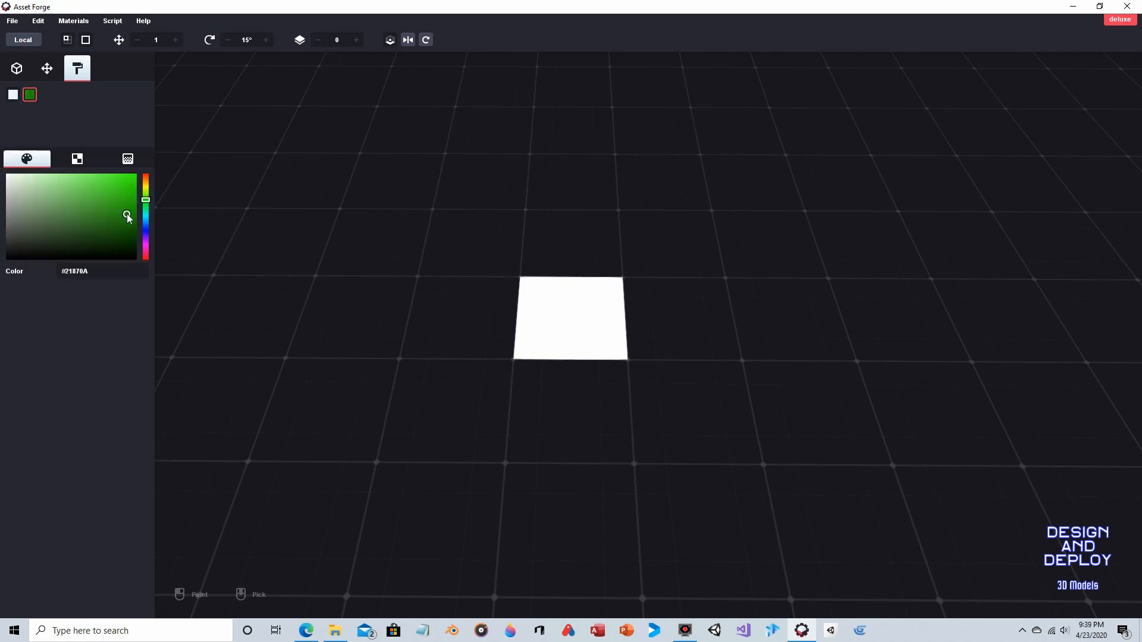
click(570, 316)
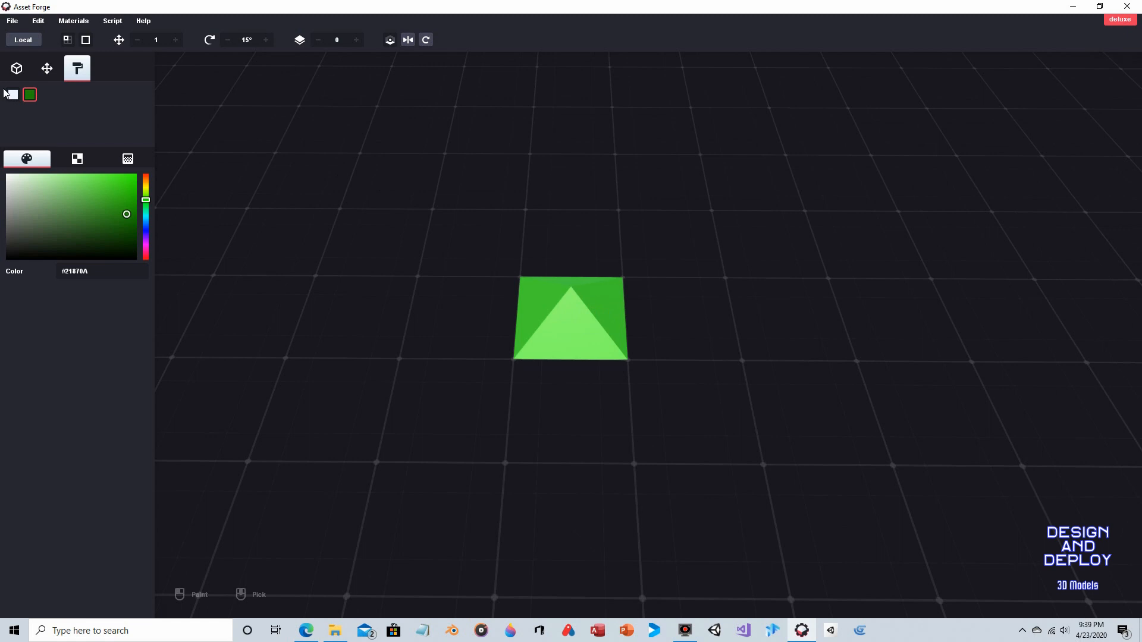
click(15, 68)
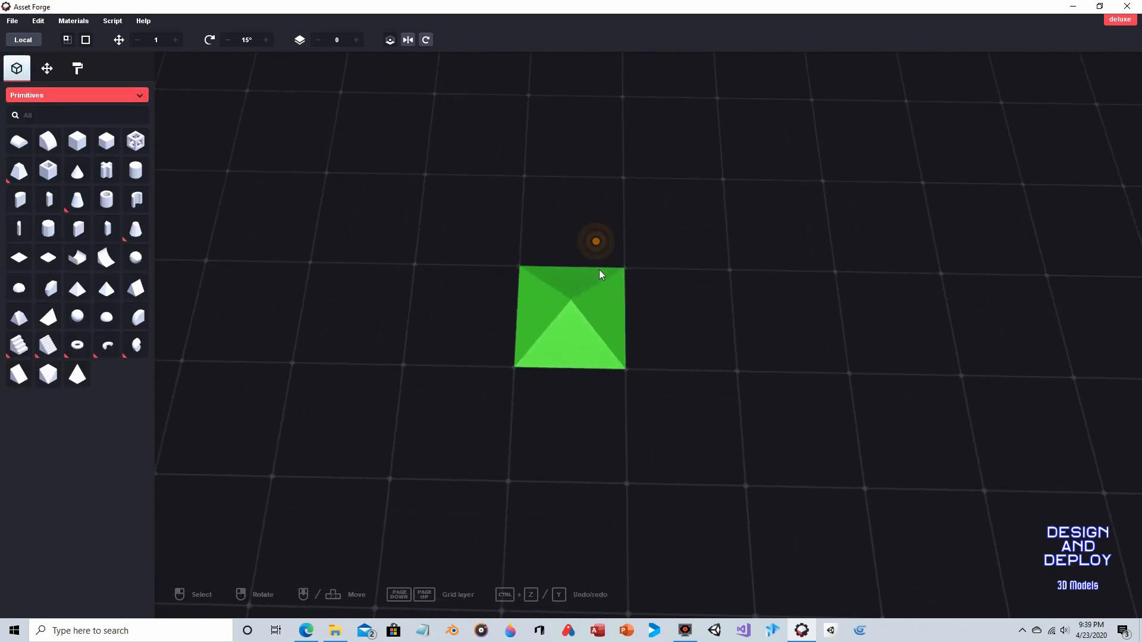
- Build a star layer from rotated overlapping copies of the green pyramid in 15° steps
click(570, 319)
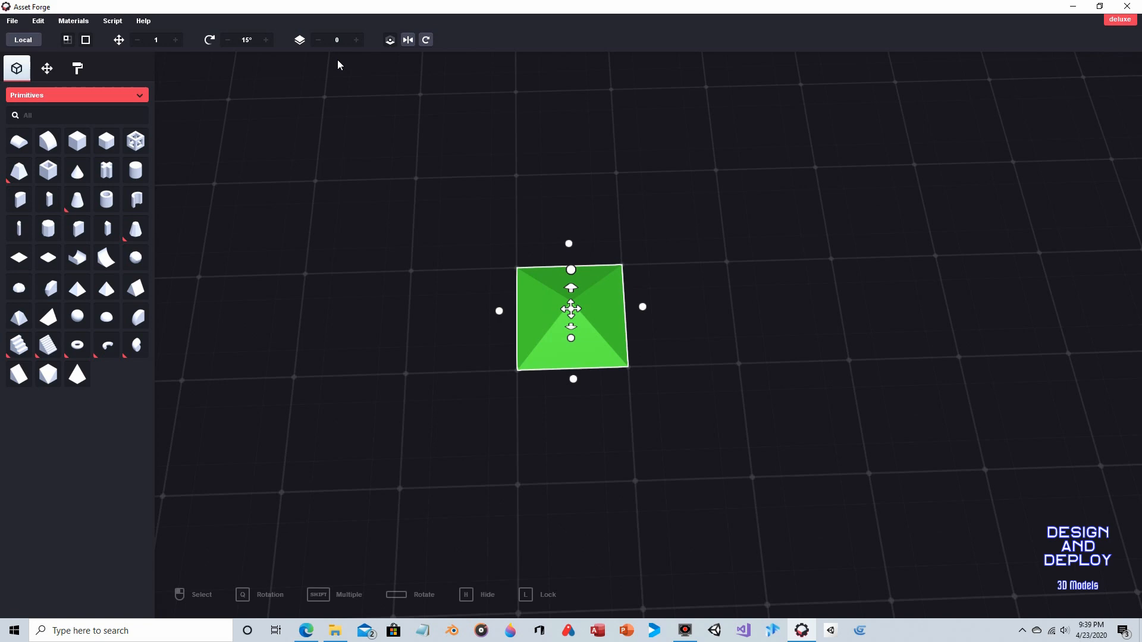
click(425, 39)
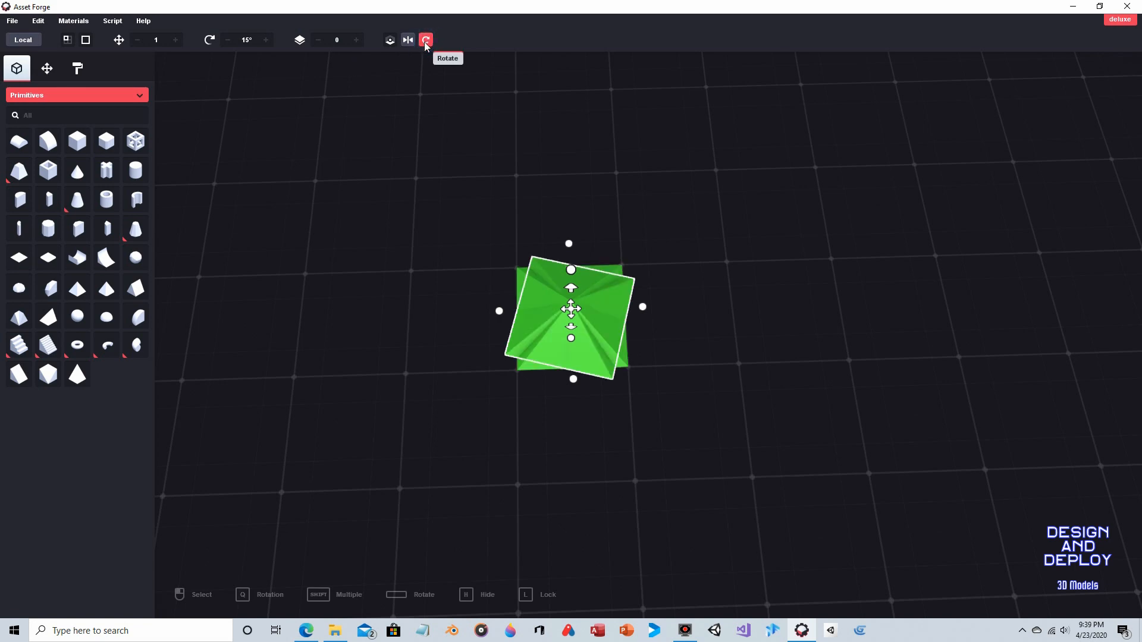
click(426, 39)
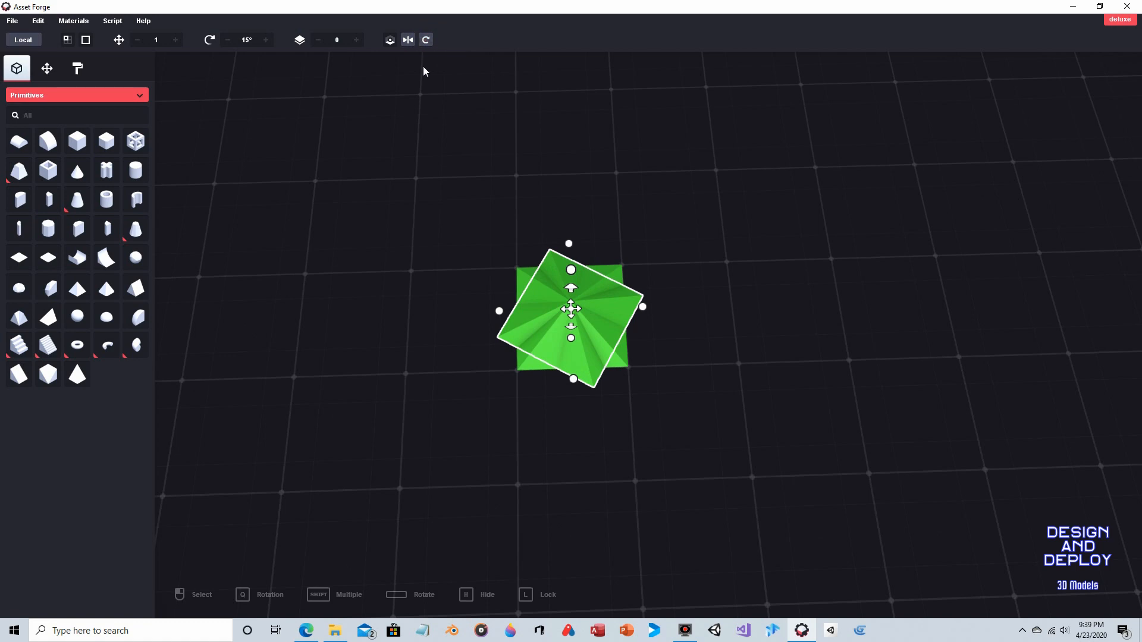
mouse_move(423, 69)
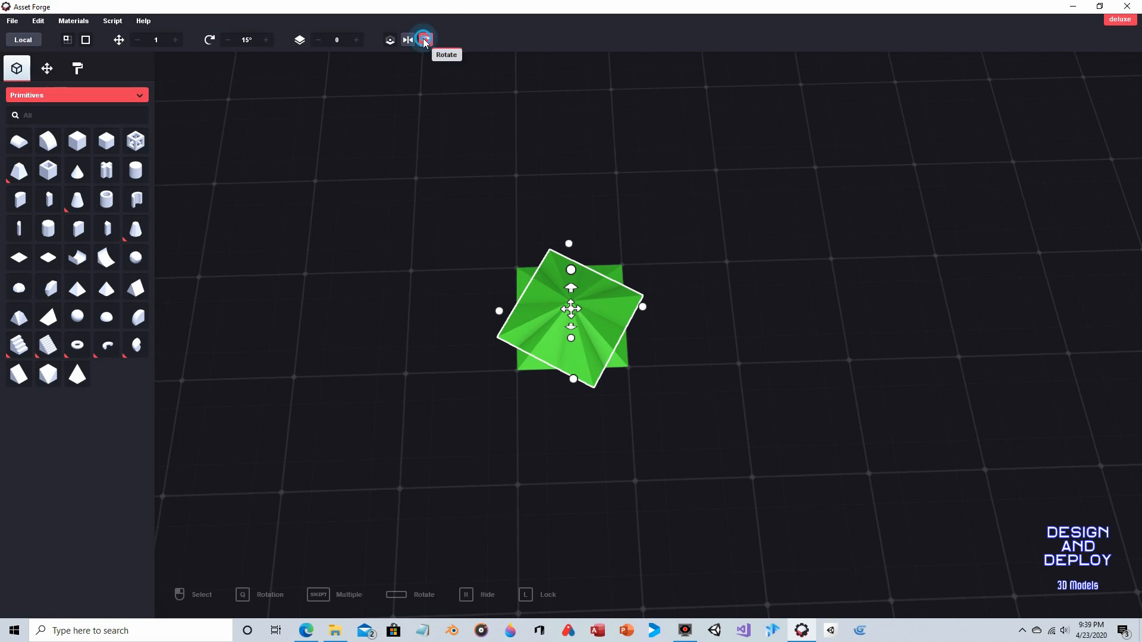
click(426, 39)
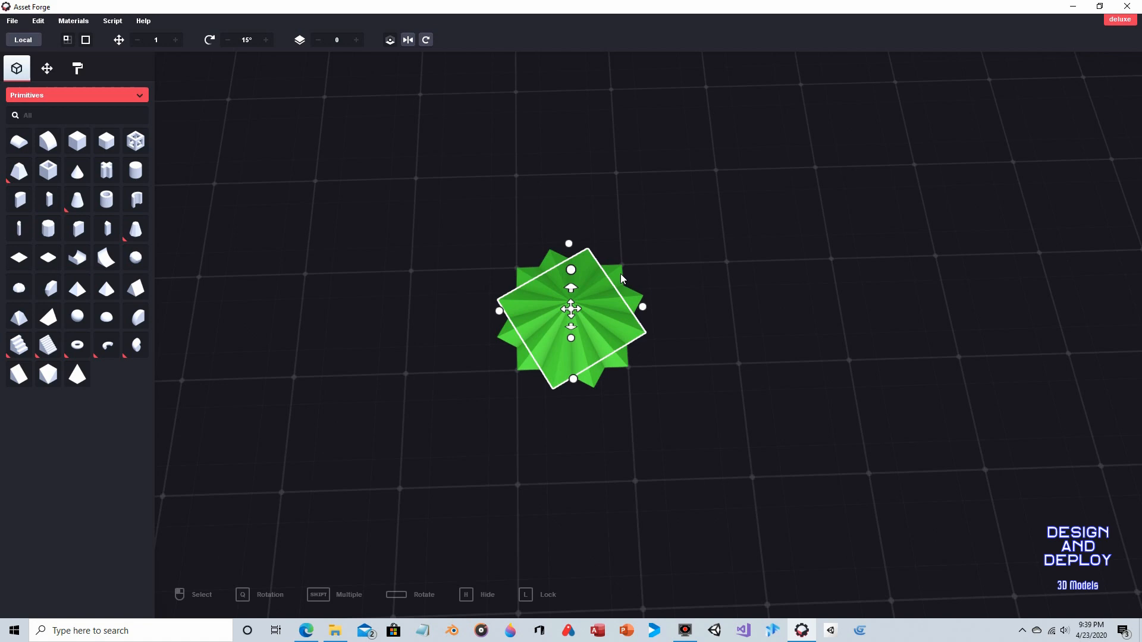
mouse_move(639, 242)
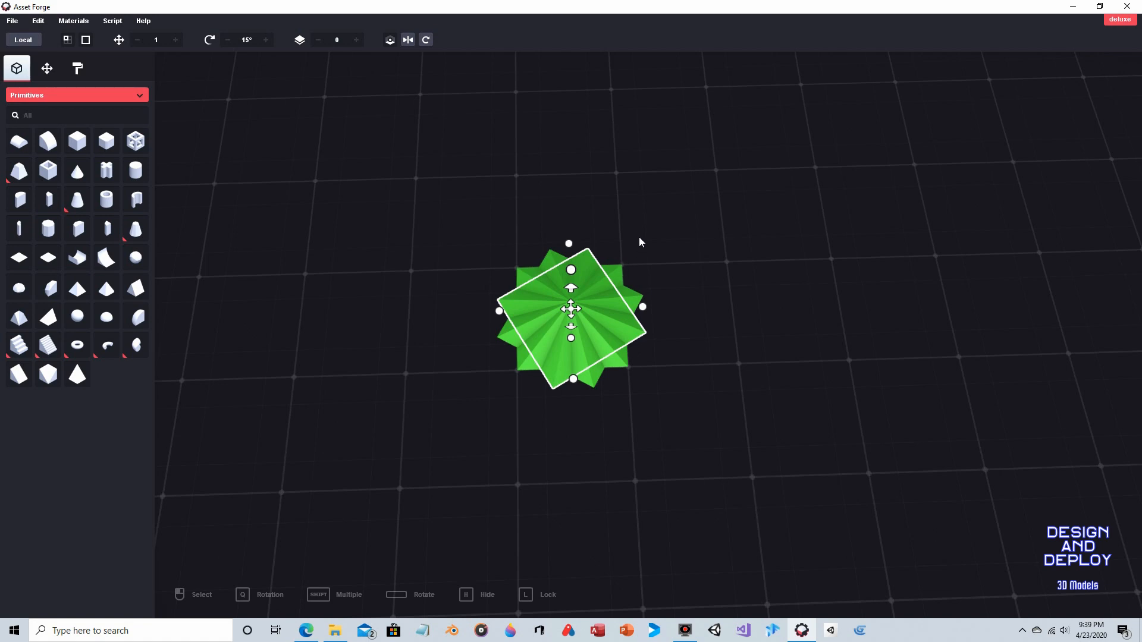
mouse_move(653, 232)
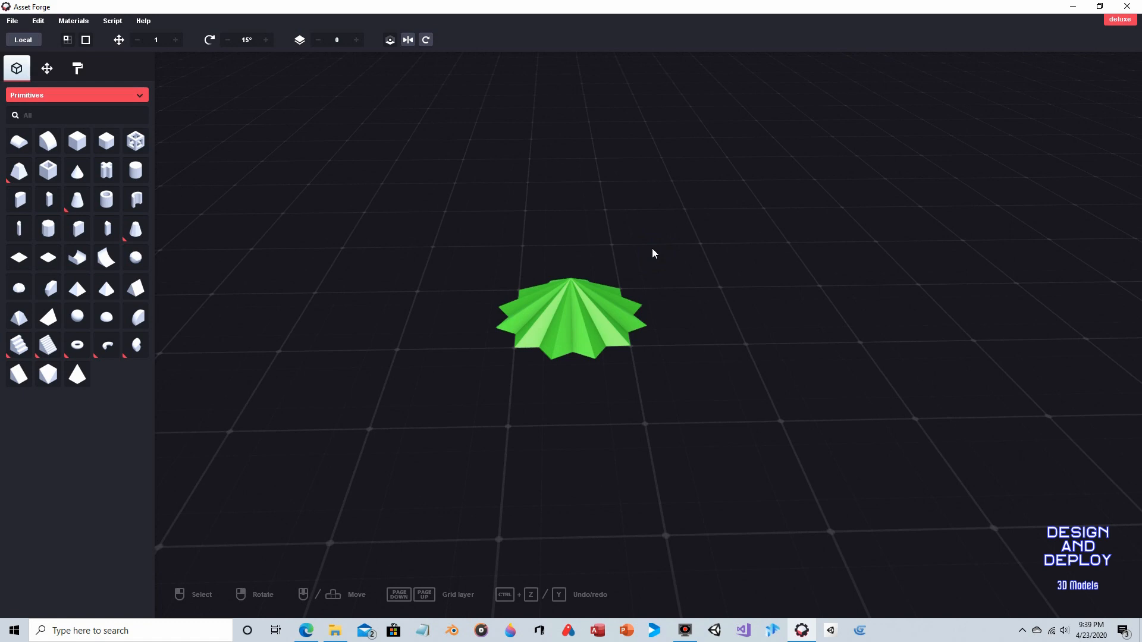
mouse_move(595, 275)
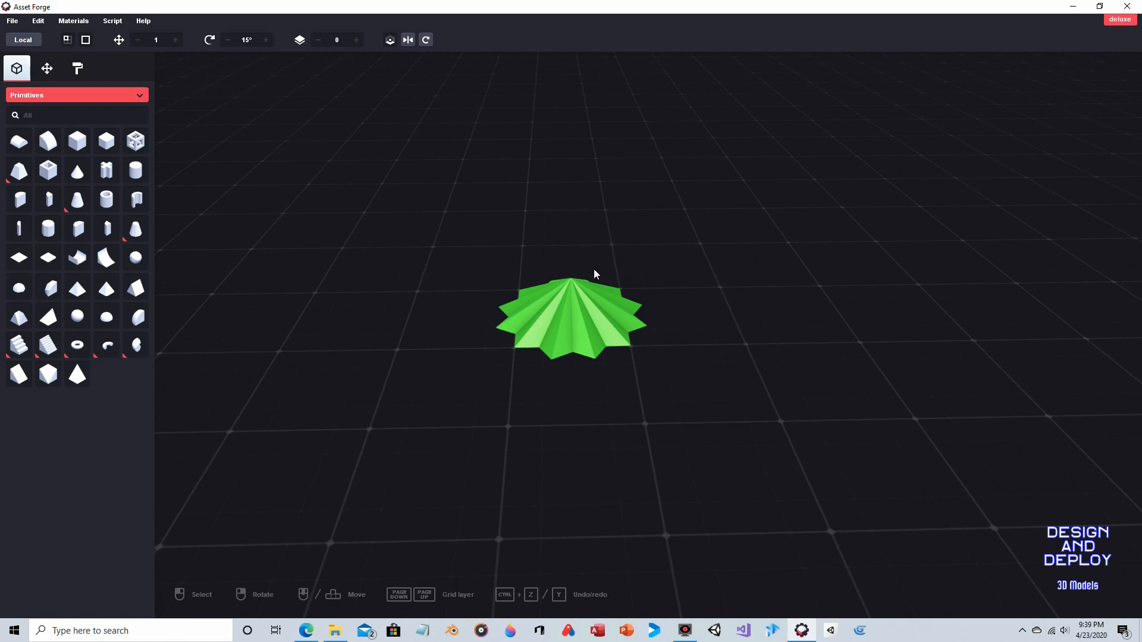
mouse_move(569, 263)
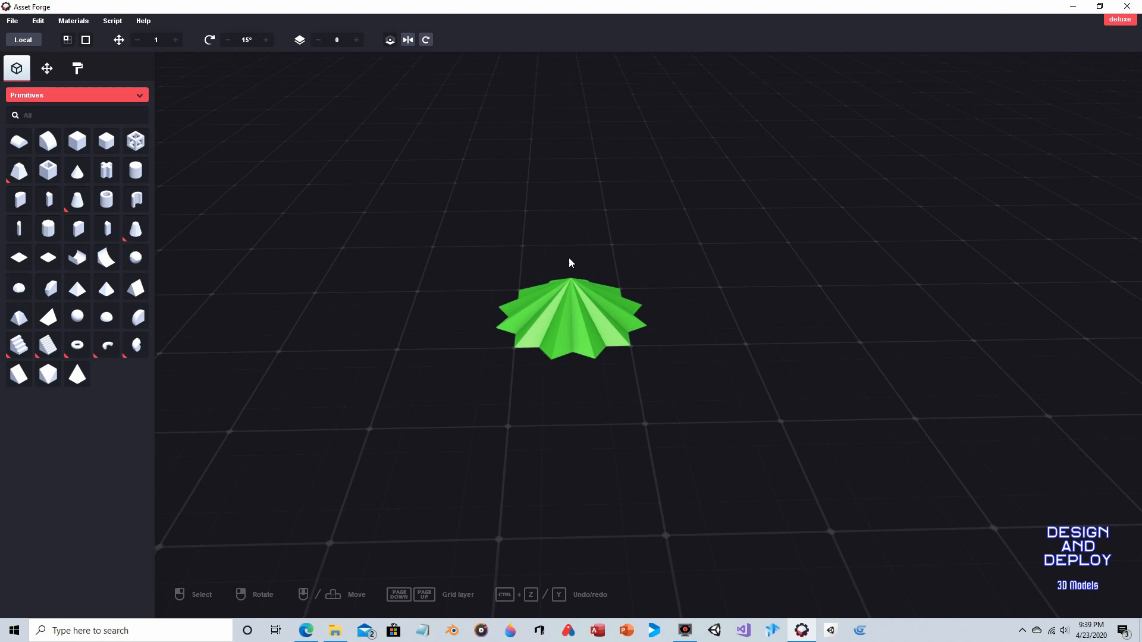
mouse_move(325, 168)
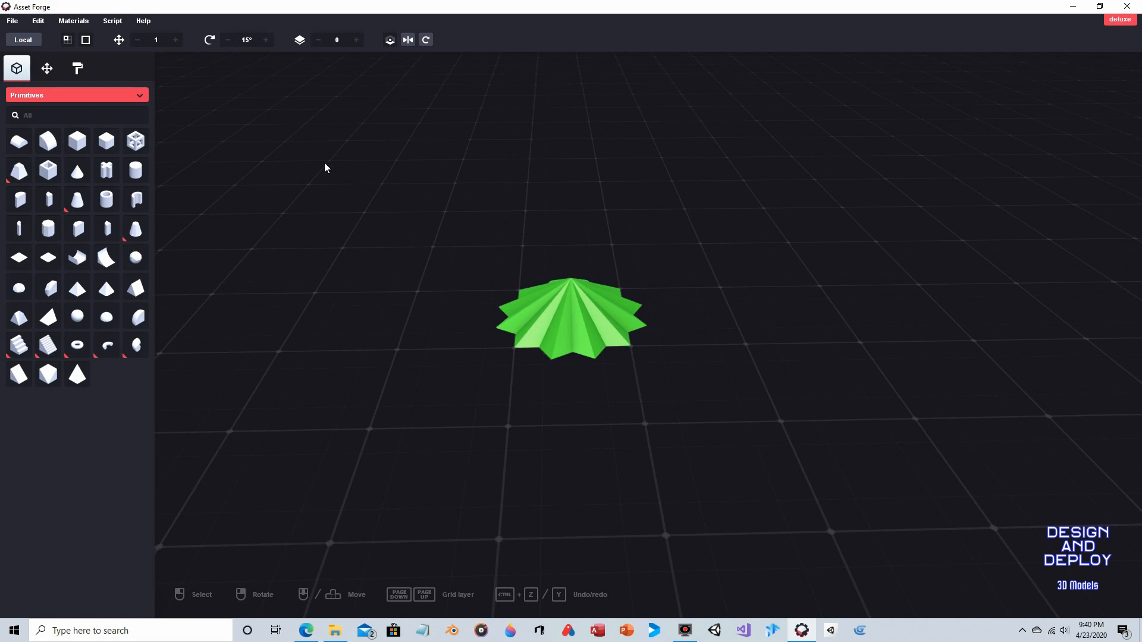
- Bring up the File menu with Save, Save as and Export model options
click(12, 20)
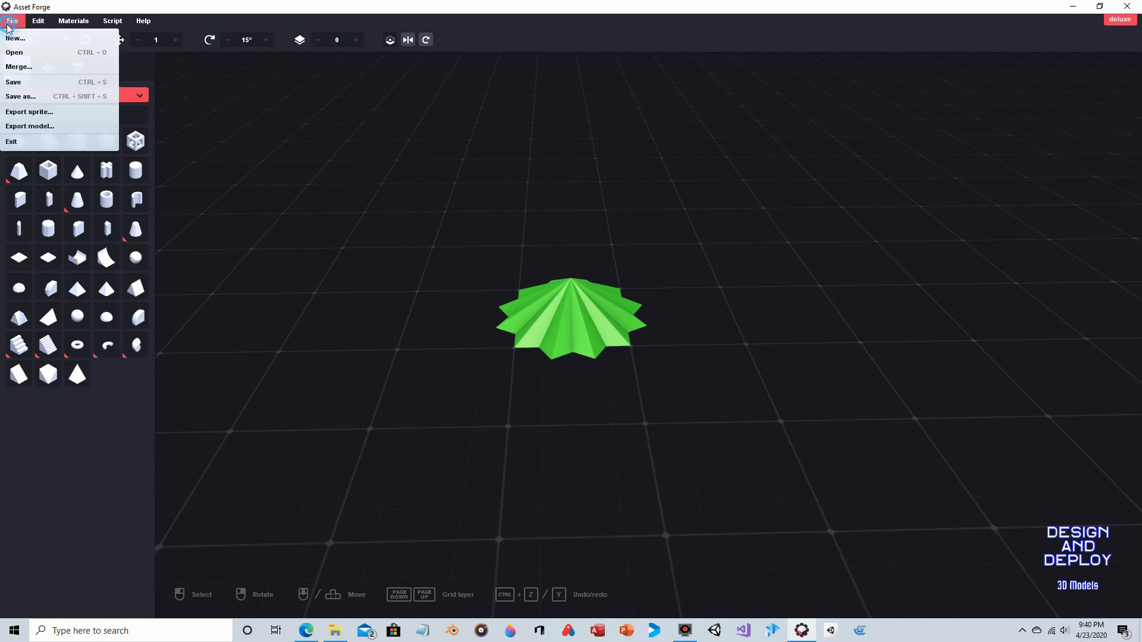
mouse_move(22, 82)
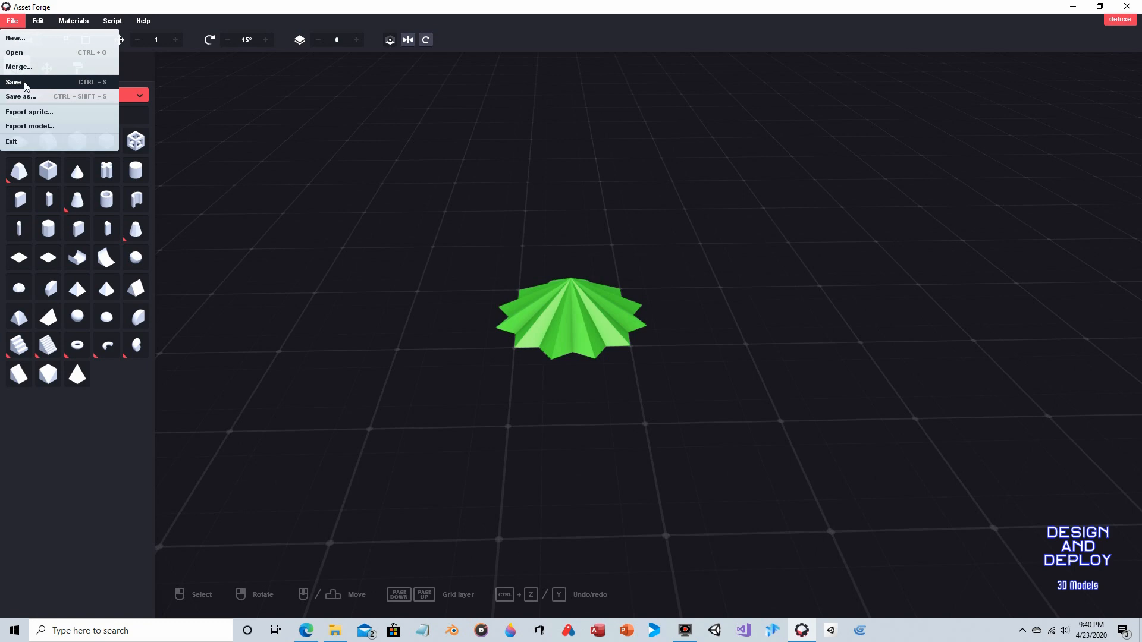
mouse_move(40, 96)
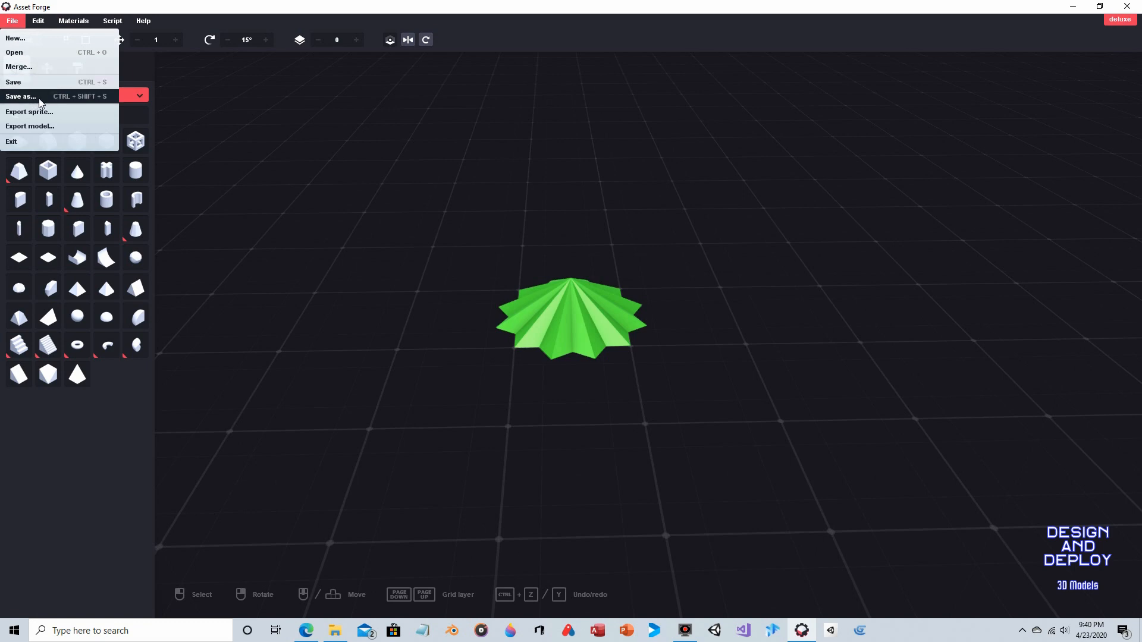
mouse_move(672, 316)
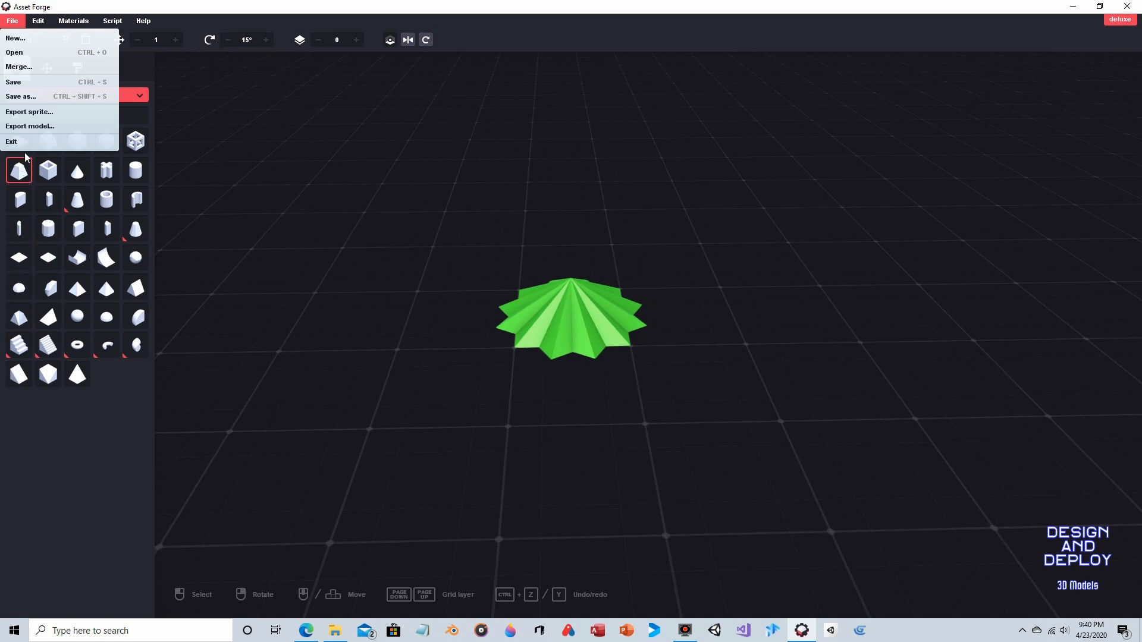
mouse_move(29, 126)
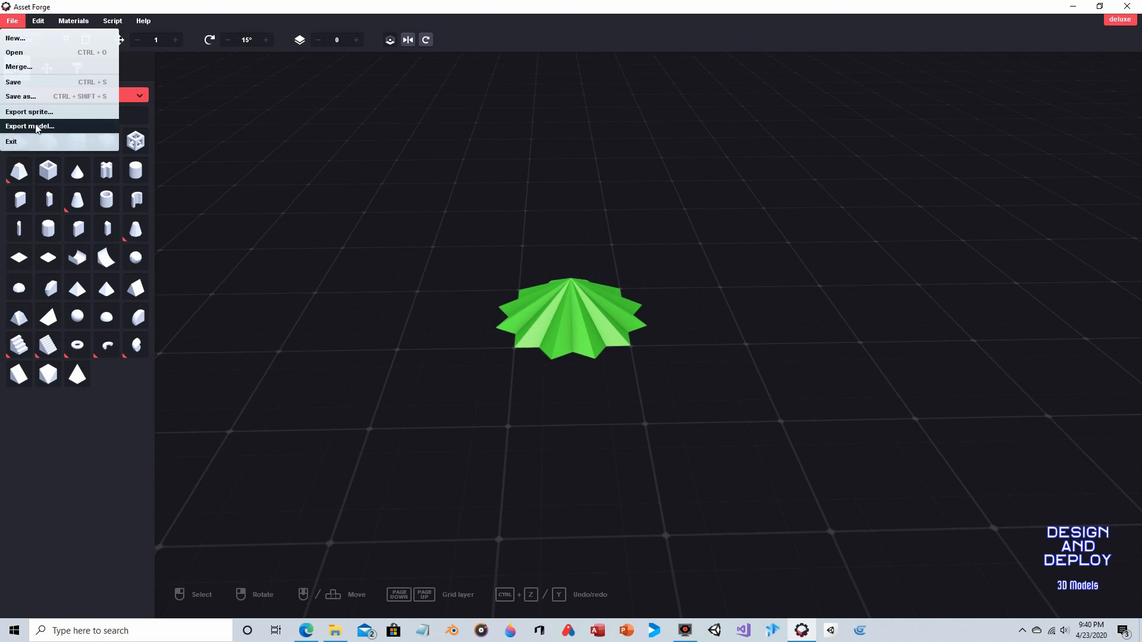
mouse_move(555, 327)
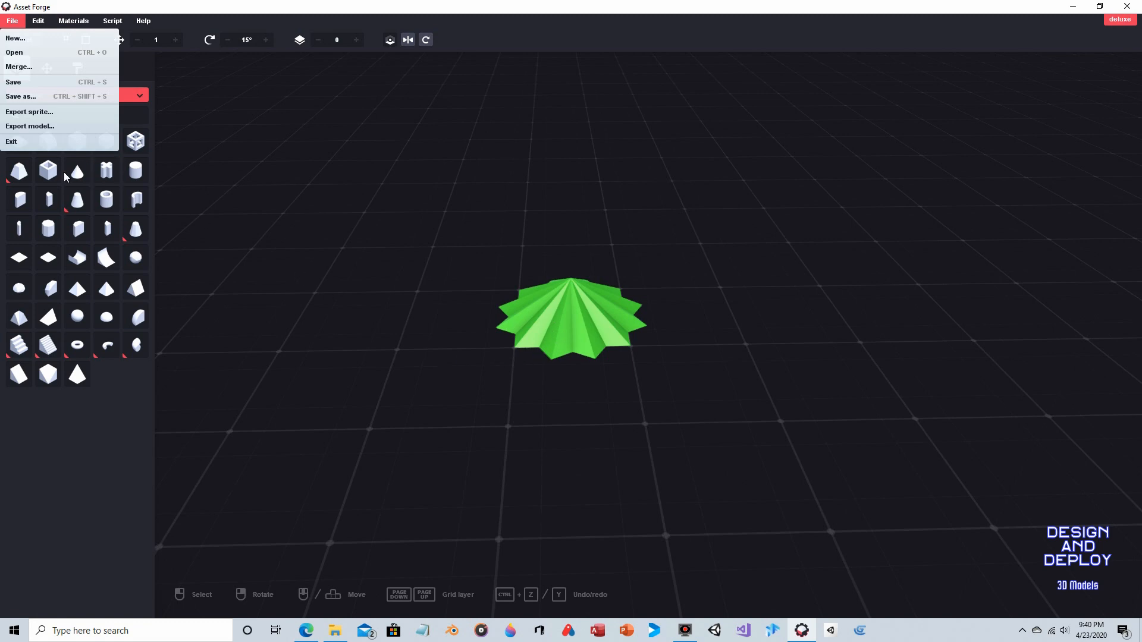
- Open Export model settings showing OBJ format, Y up and scale 100
click(29, 126)
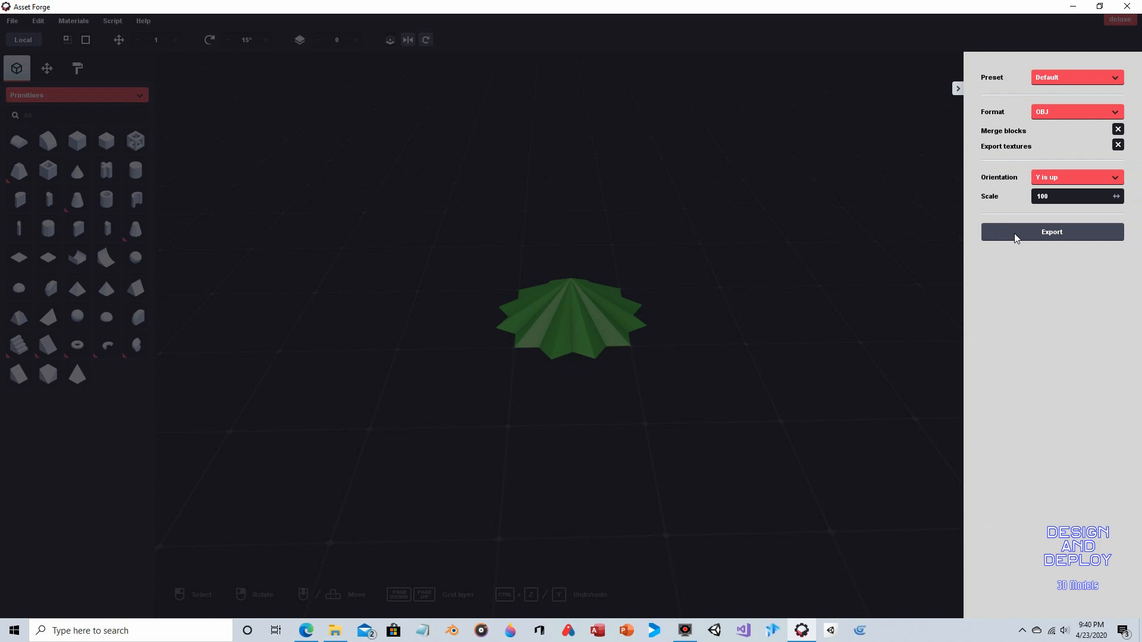
mouse_move(996, 132)
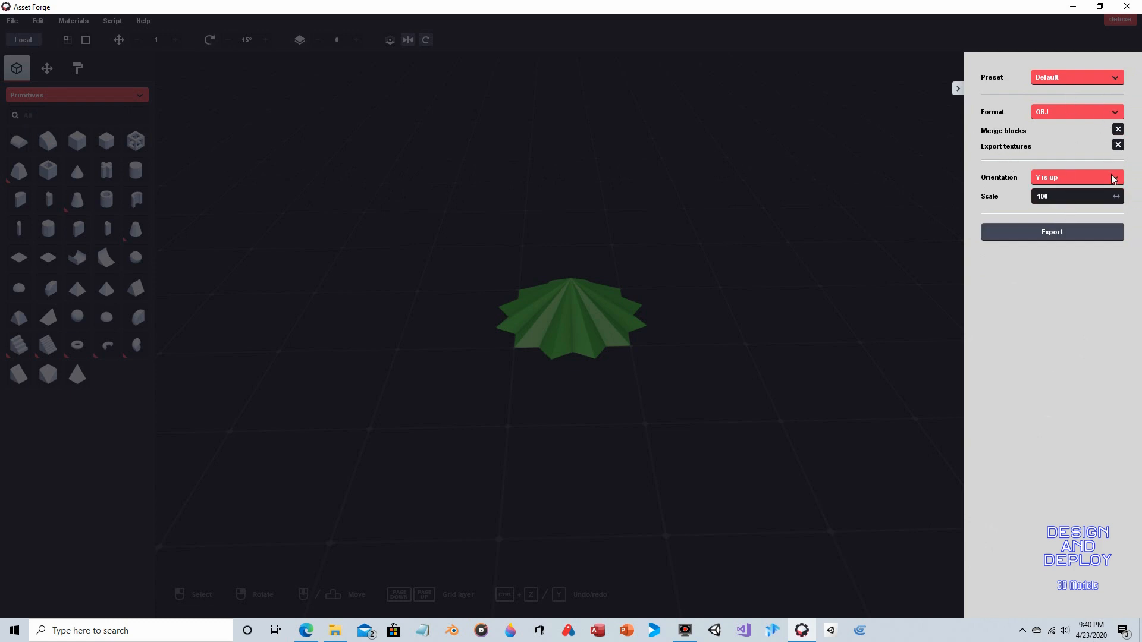
mouse_move(1050, 232)
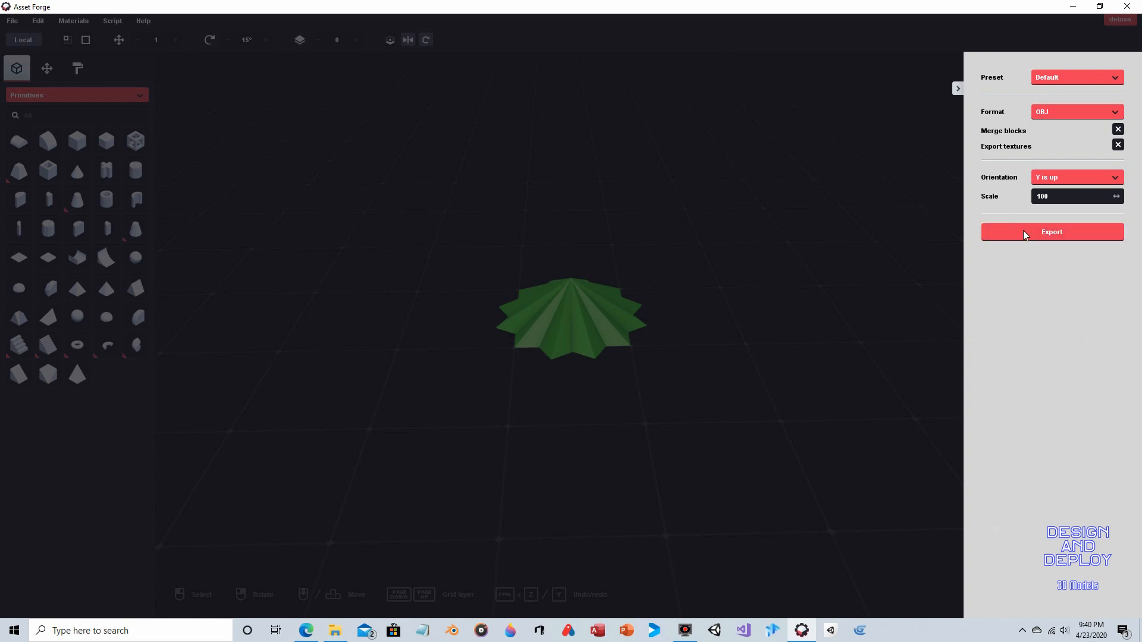
mouse_move(1053, 239)
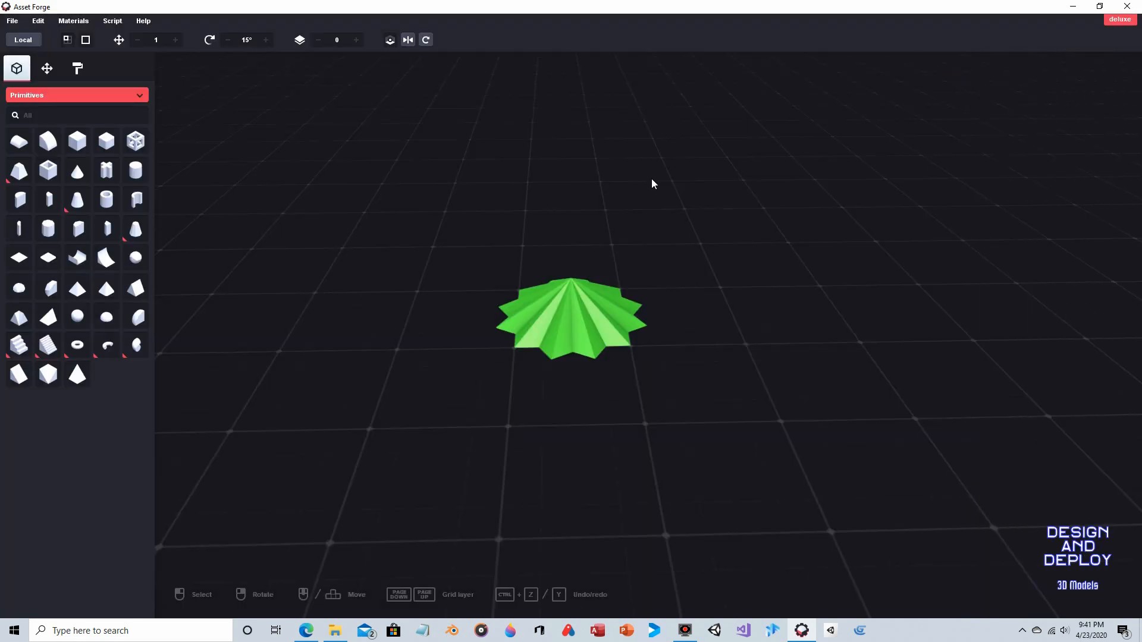
- Delete the star layer and browse the block collection list
click(570, 319)
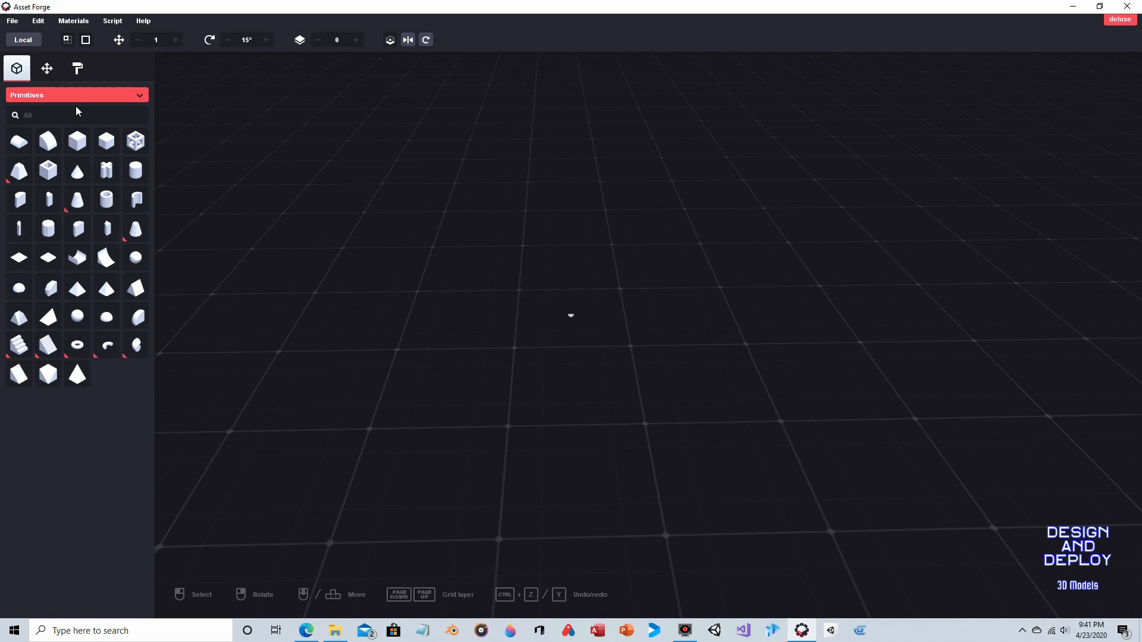
click(76, 95)
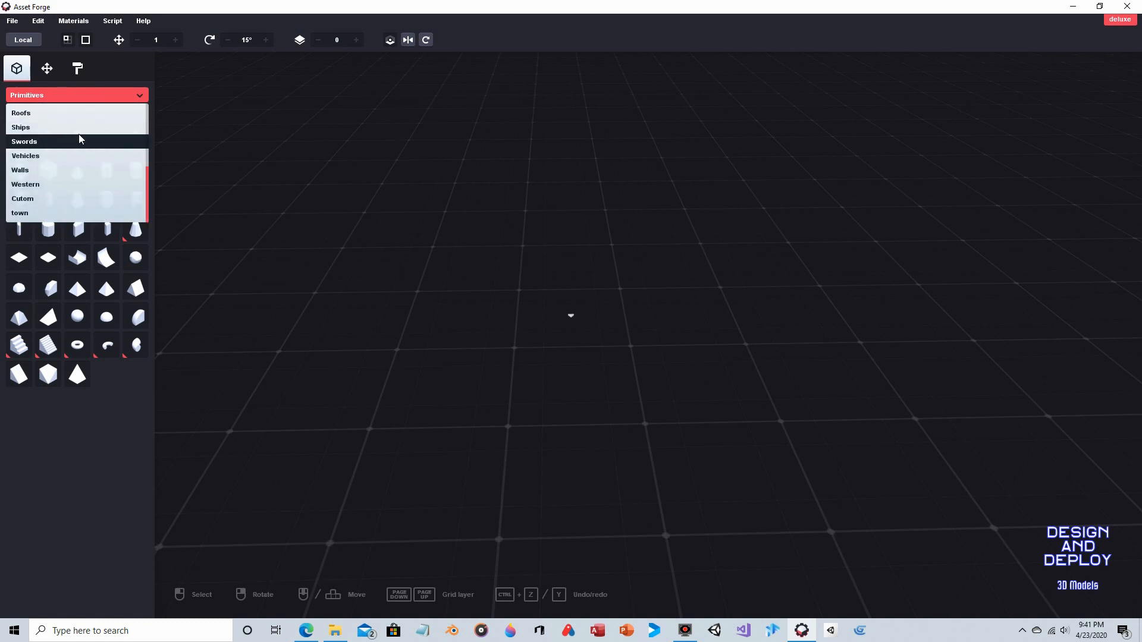
mouse_move(28, 215)
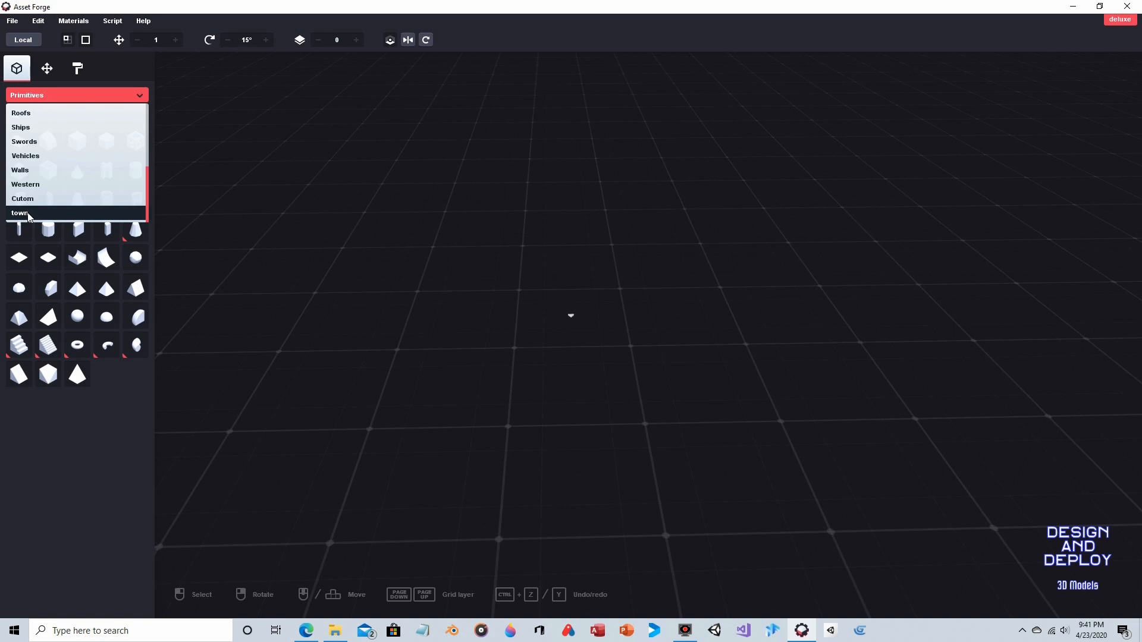
- Place the town collection's tree_layer and show its Transform values from a top view
click(20, 213)
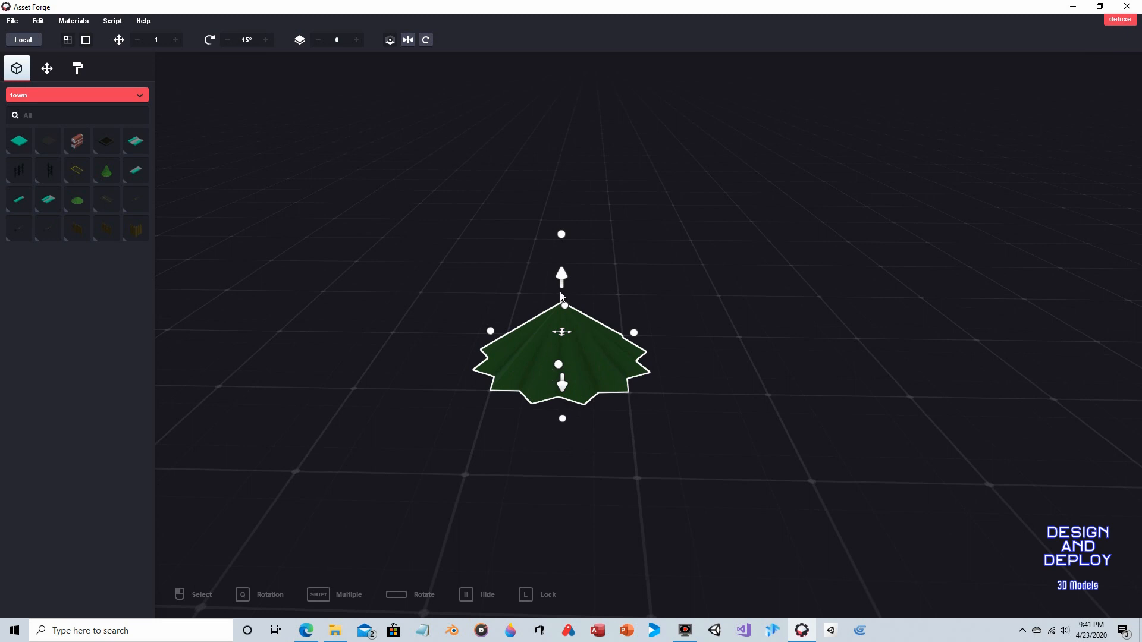
mouse_move(337, 203)
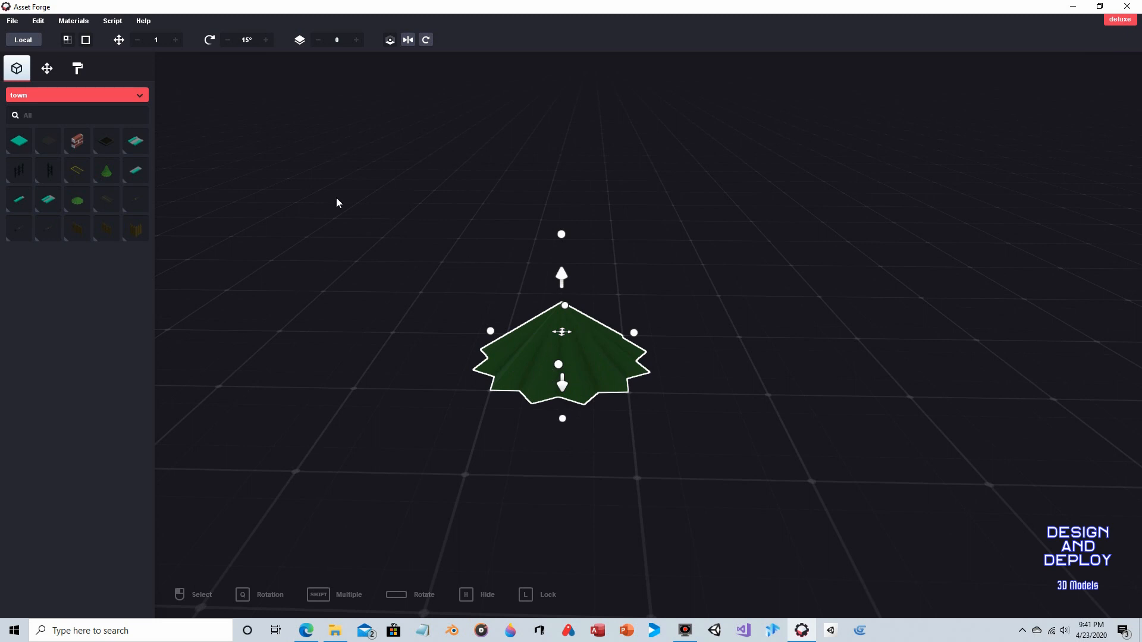
mouse_move(506, 303)
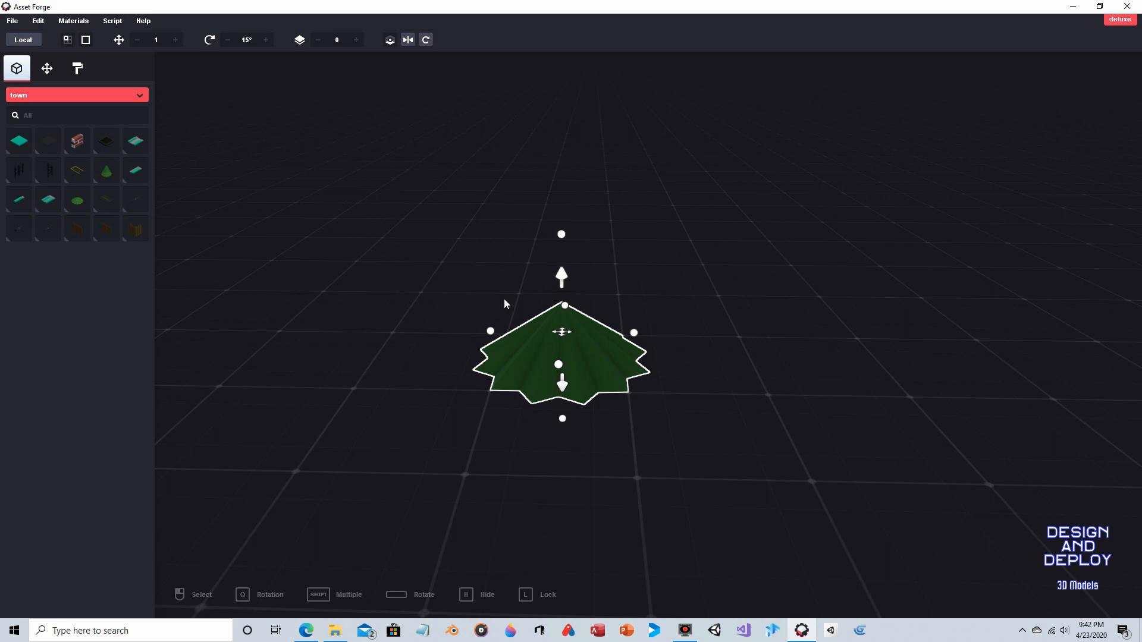
mouse_move(592, 342)
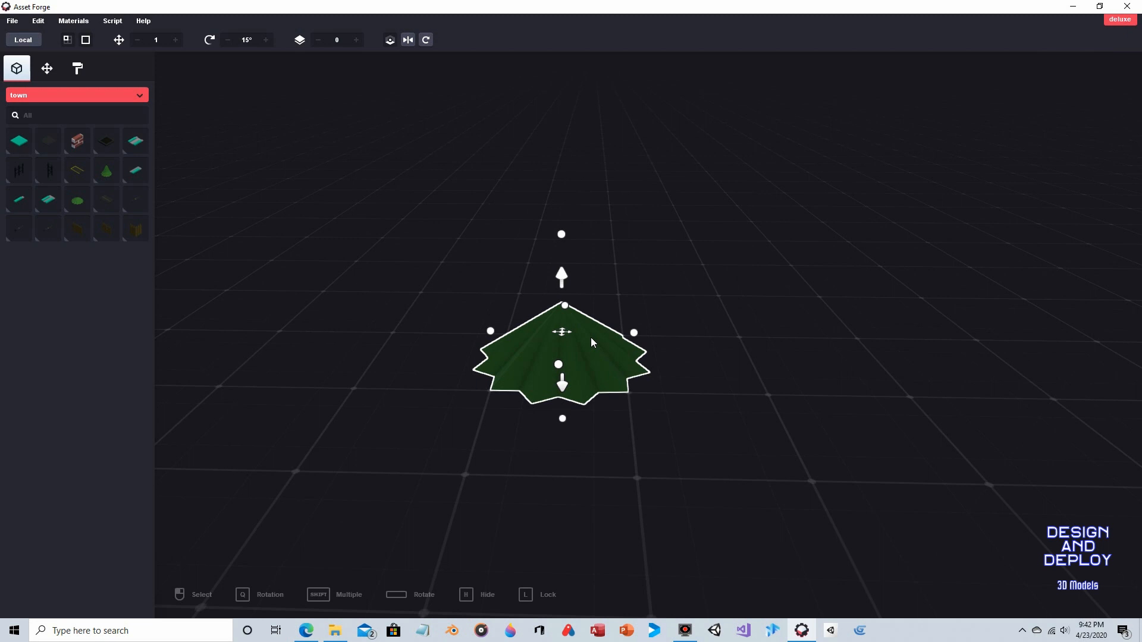
mouse_move(590, 337)
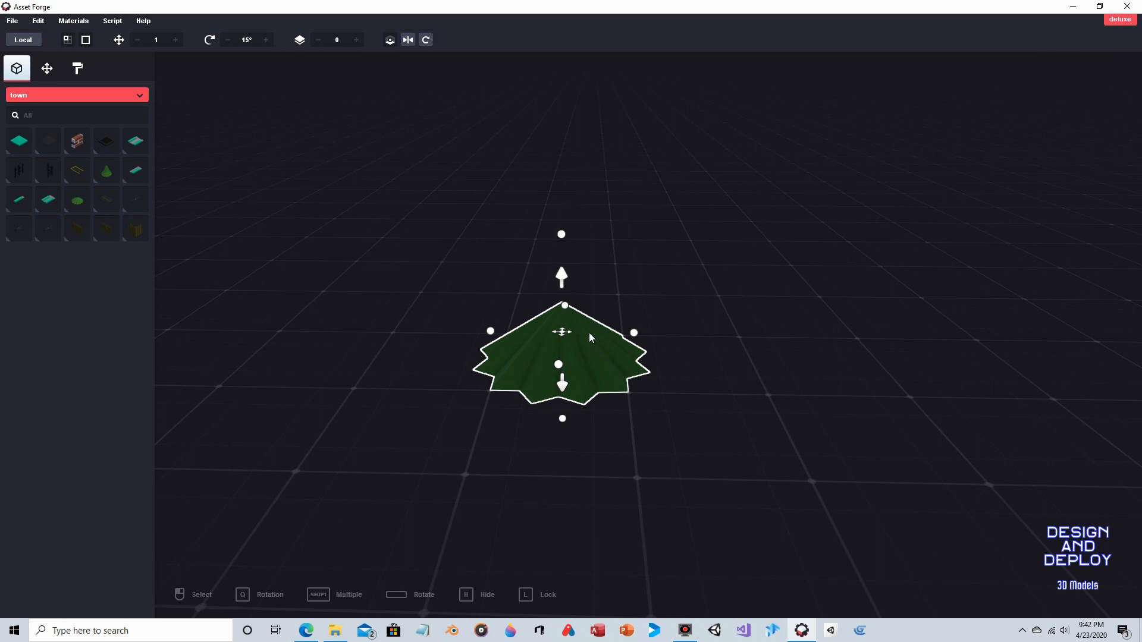
mouse_move(583, 202)
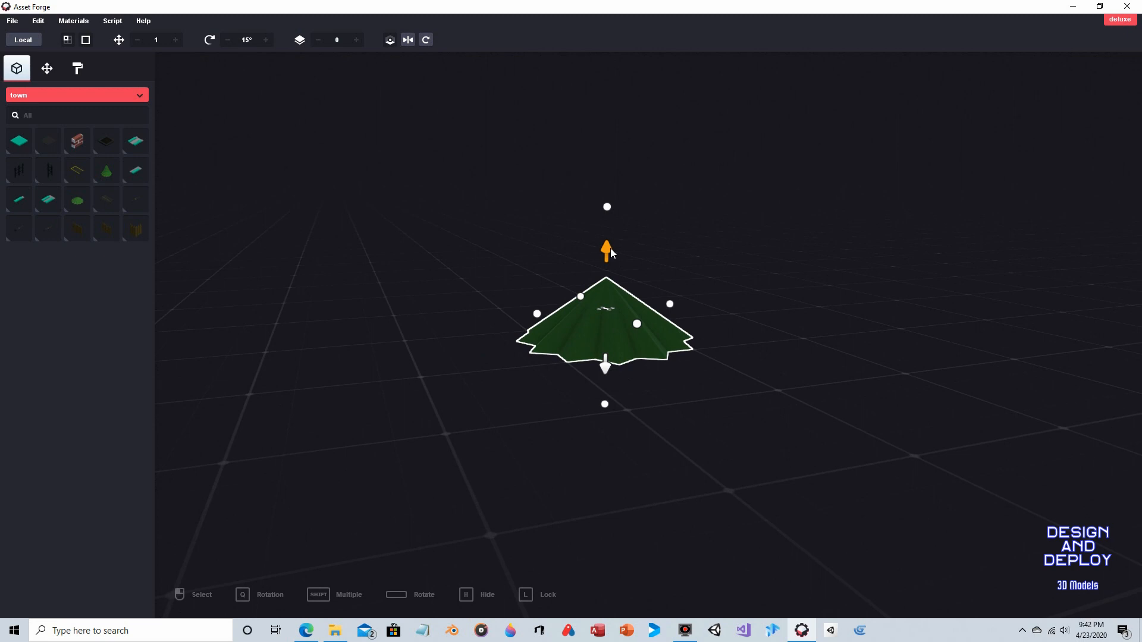
drag(605, 251, 605, 226)
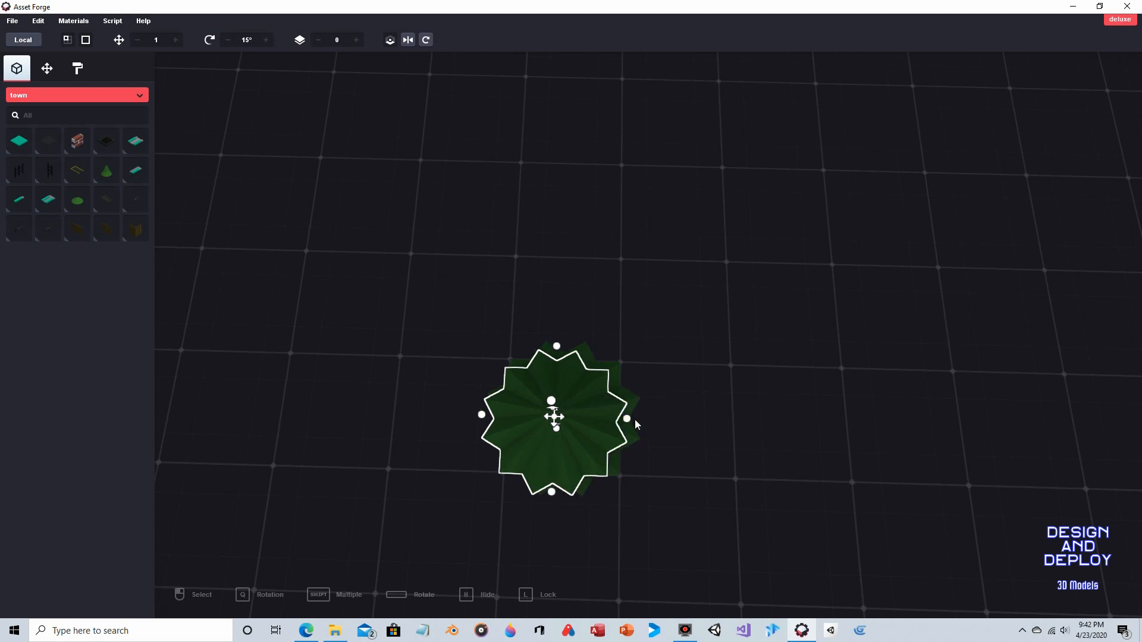
mouse_move(595, 386)
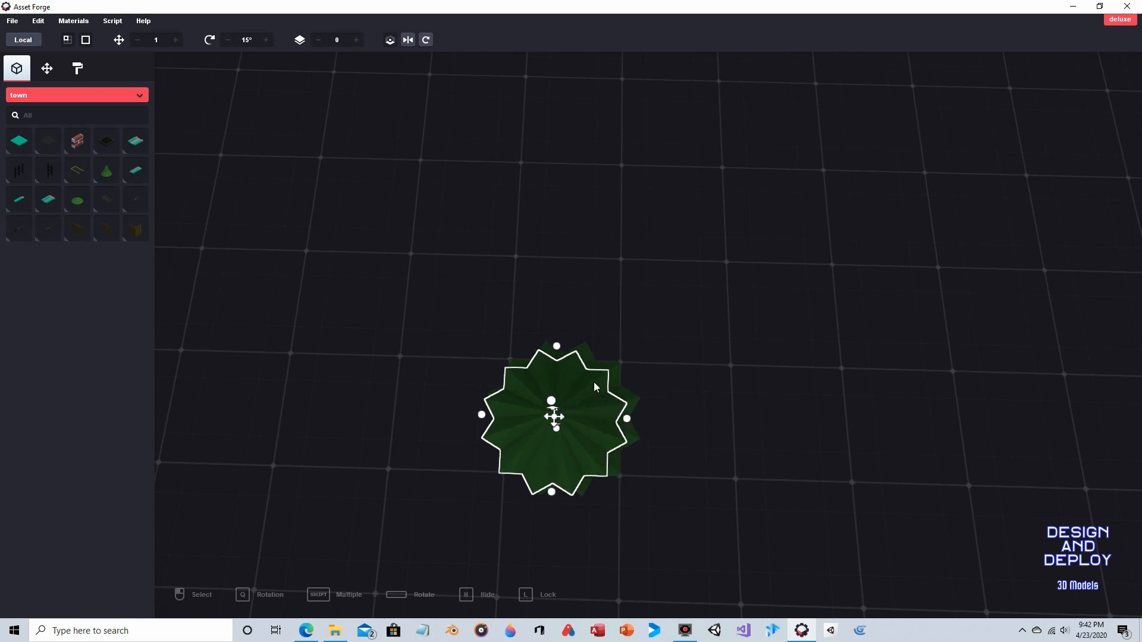
mouse_move(531, 320)
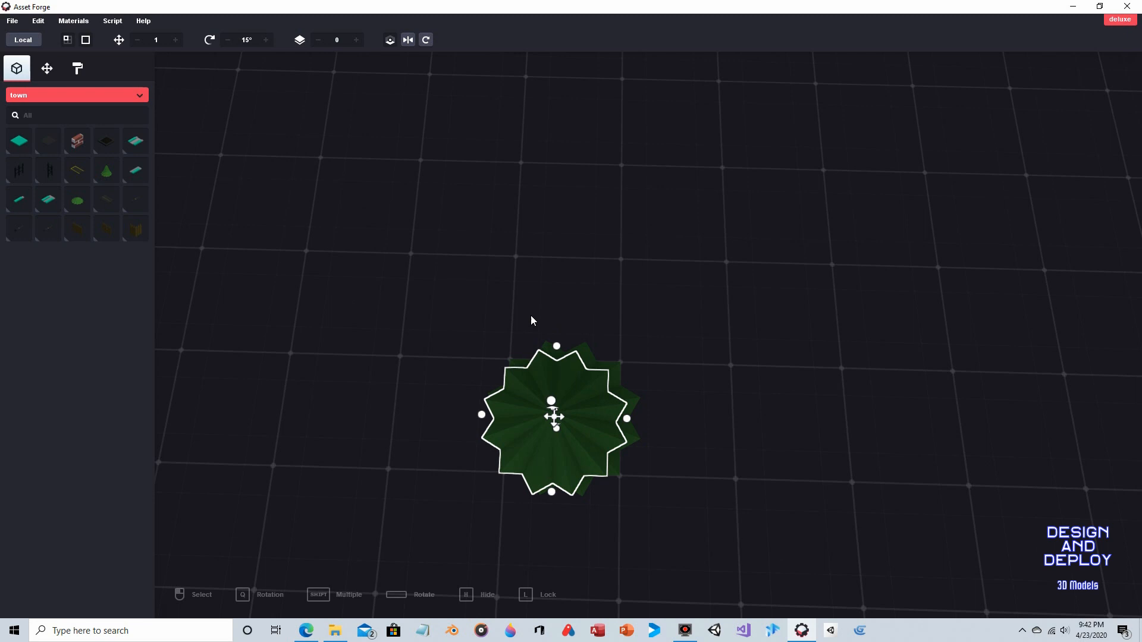
click(46, 68)
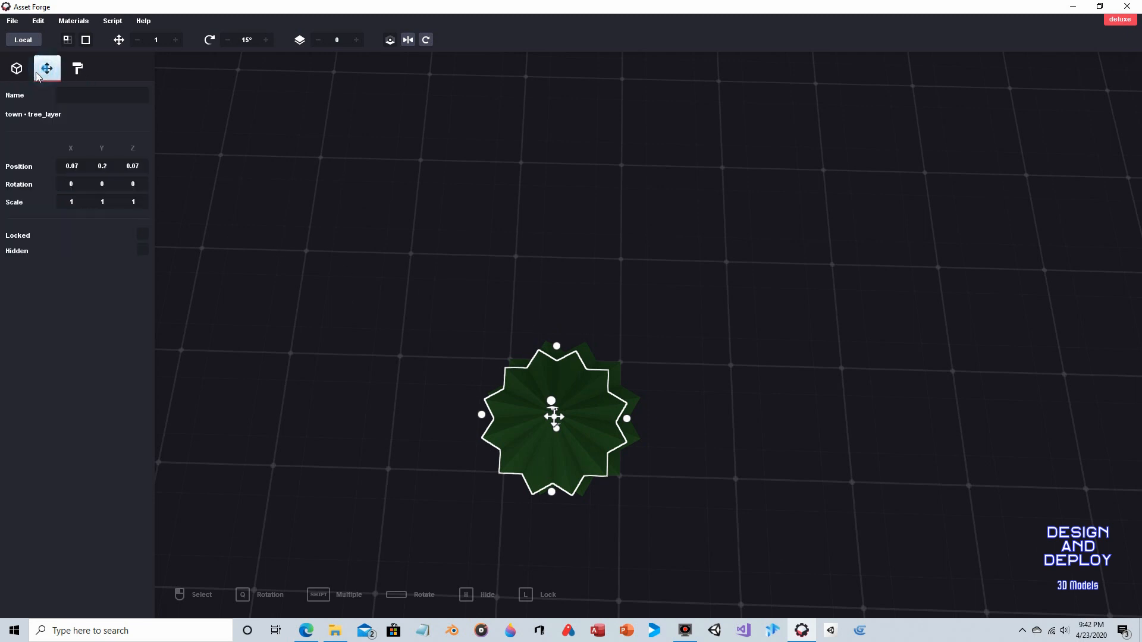
- Clone the tree layer, raise it to Y 0.2 and turn it 15° on Y
click(71, 165)
text(0)
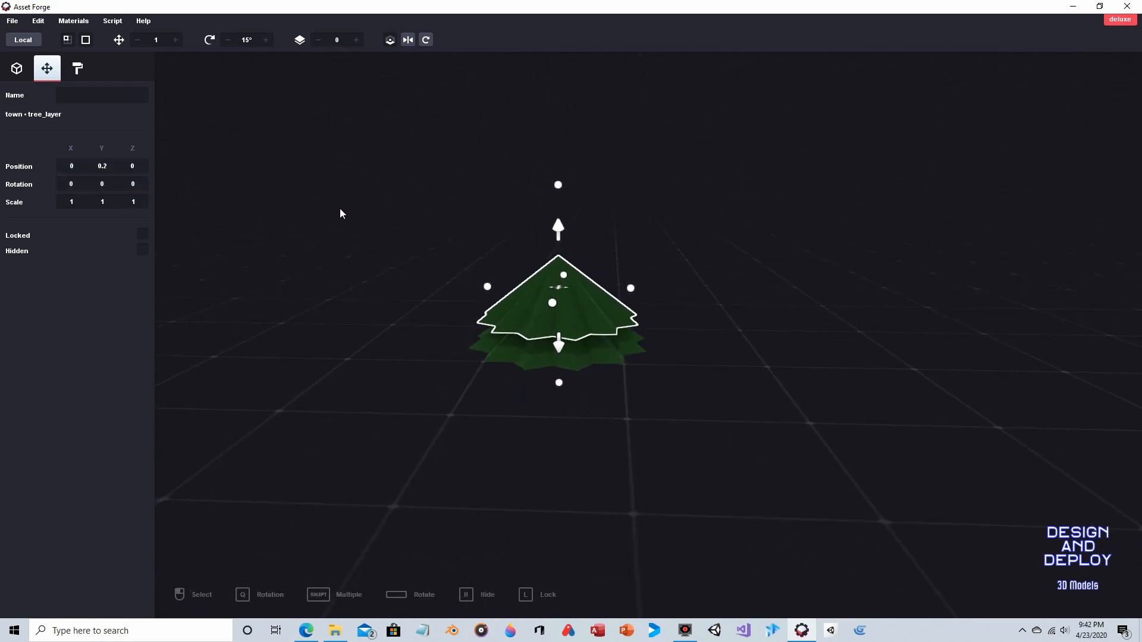
mouse_move(654, 314)
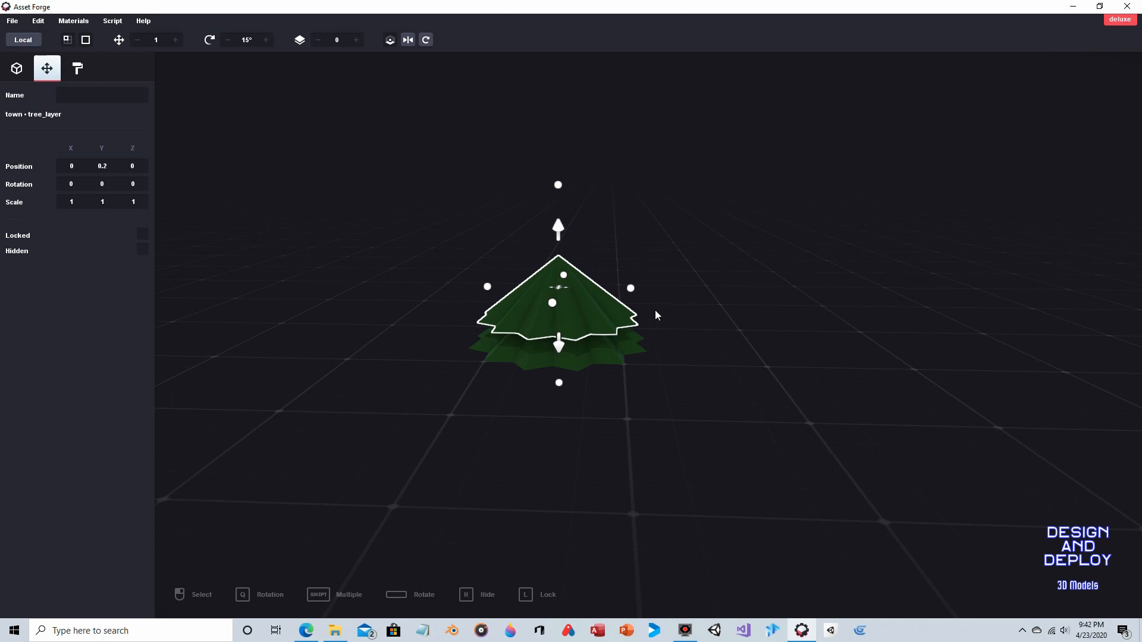
mouse_move(673, 342)
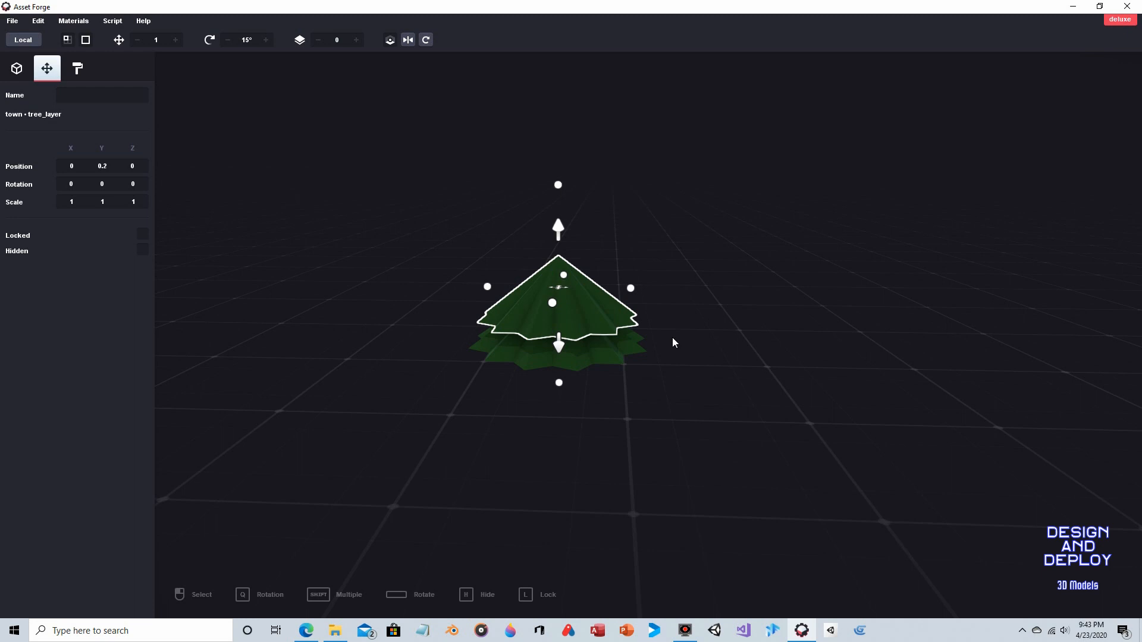
mouse_move(590, 316)
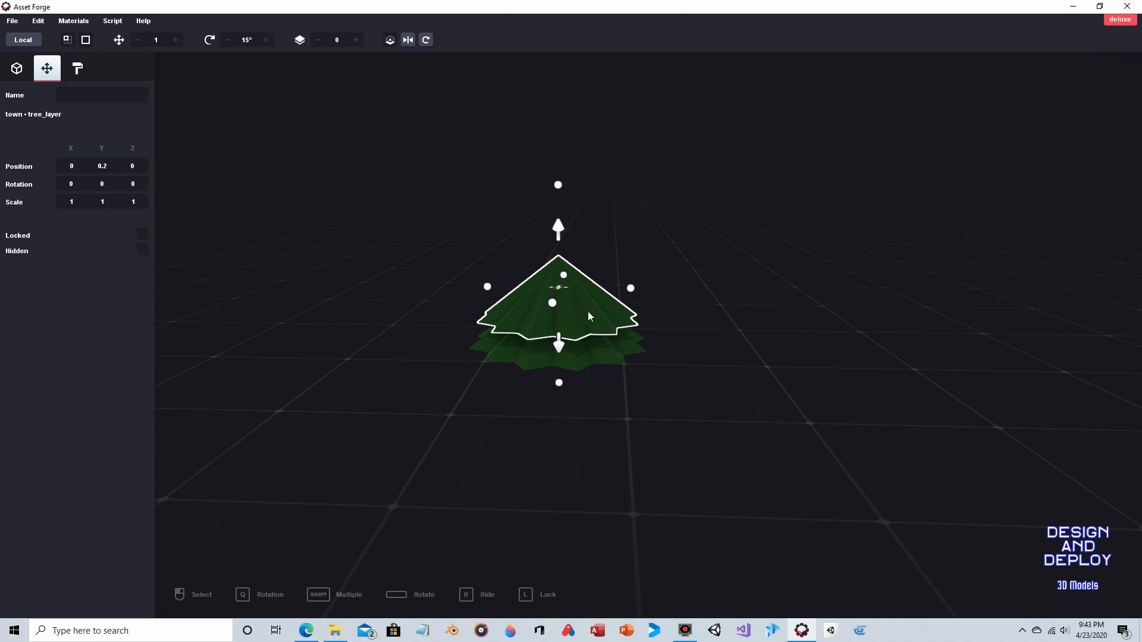
mouse_move(426, 39)
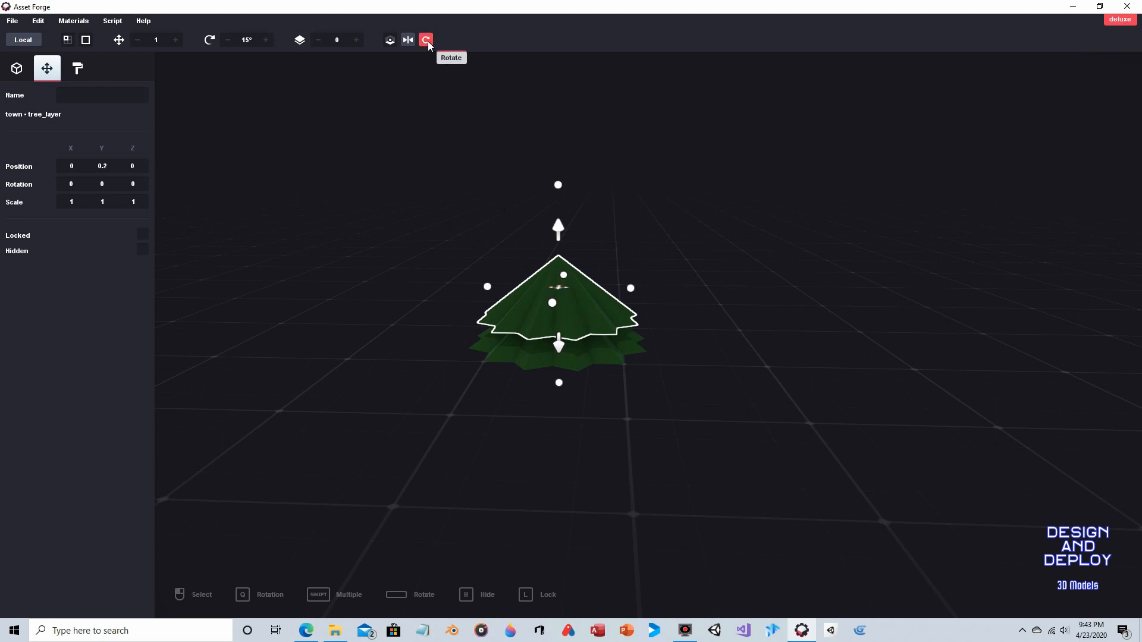
click(426, 39)
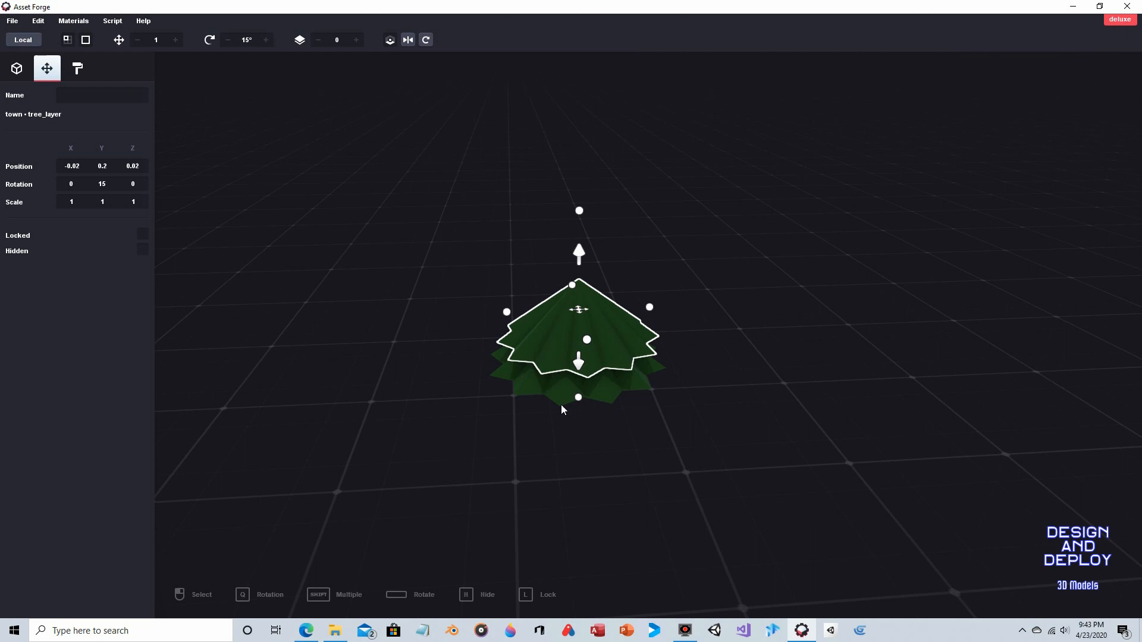
mouse_move(591, 385)
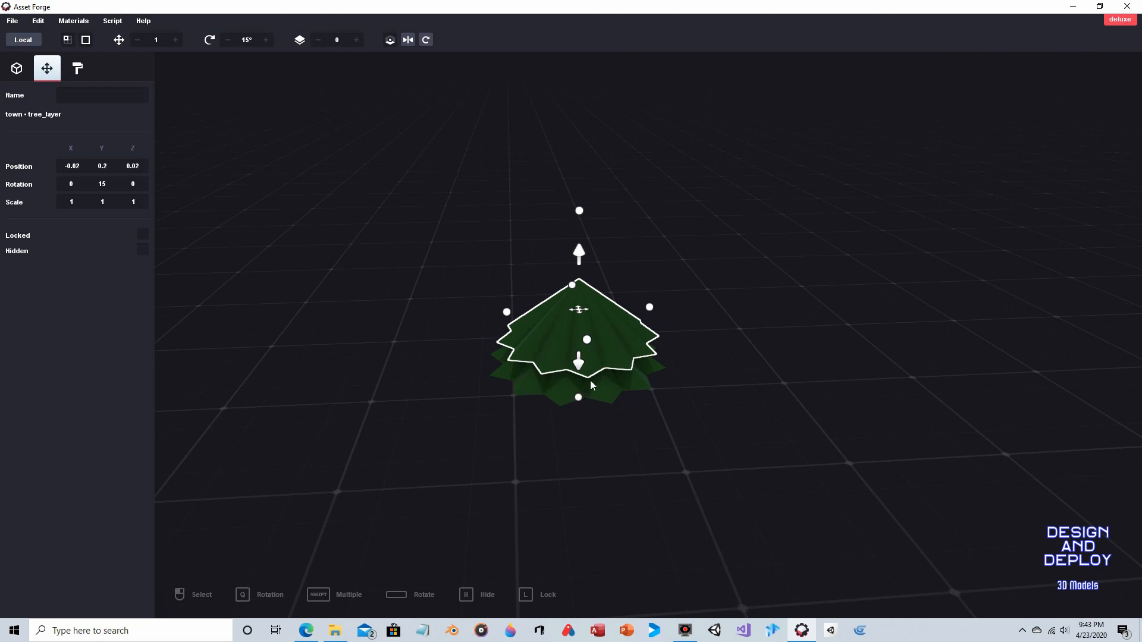
mouse_move(596, 417)
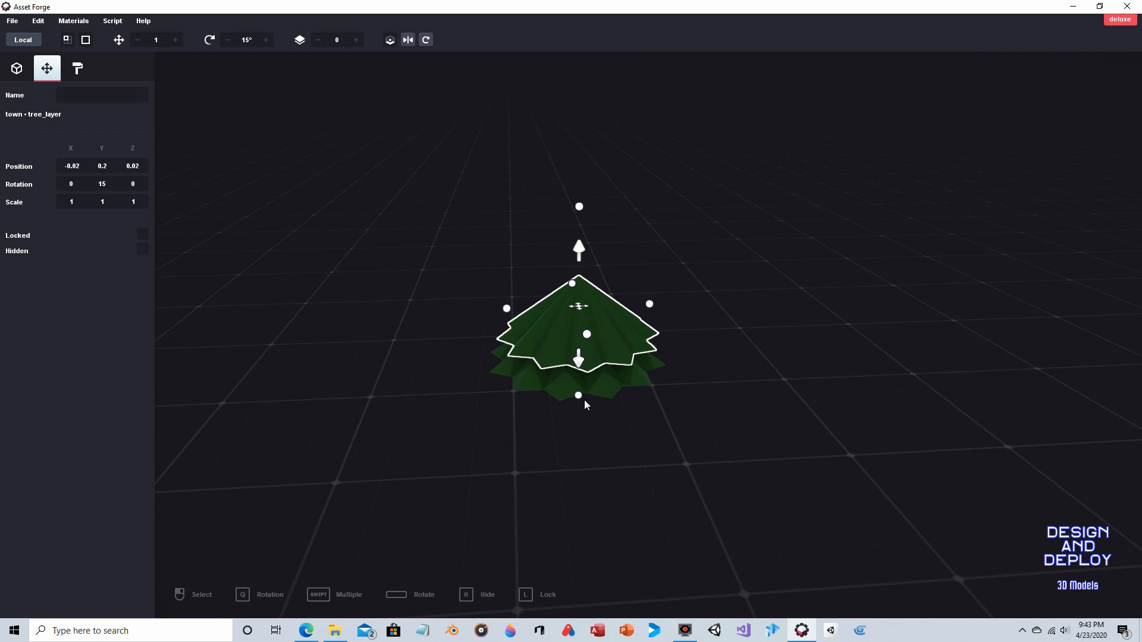
mouse_move(590, 375)
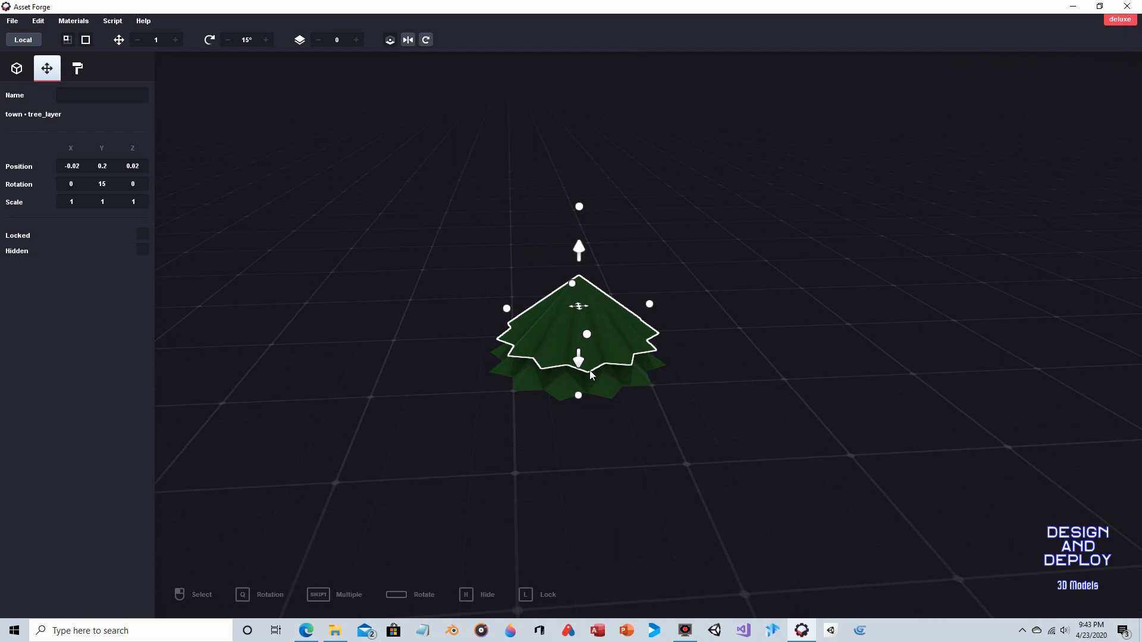
mouse_move(719, 391)
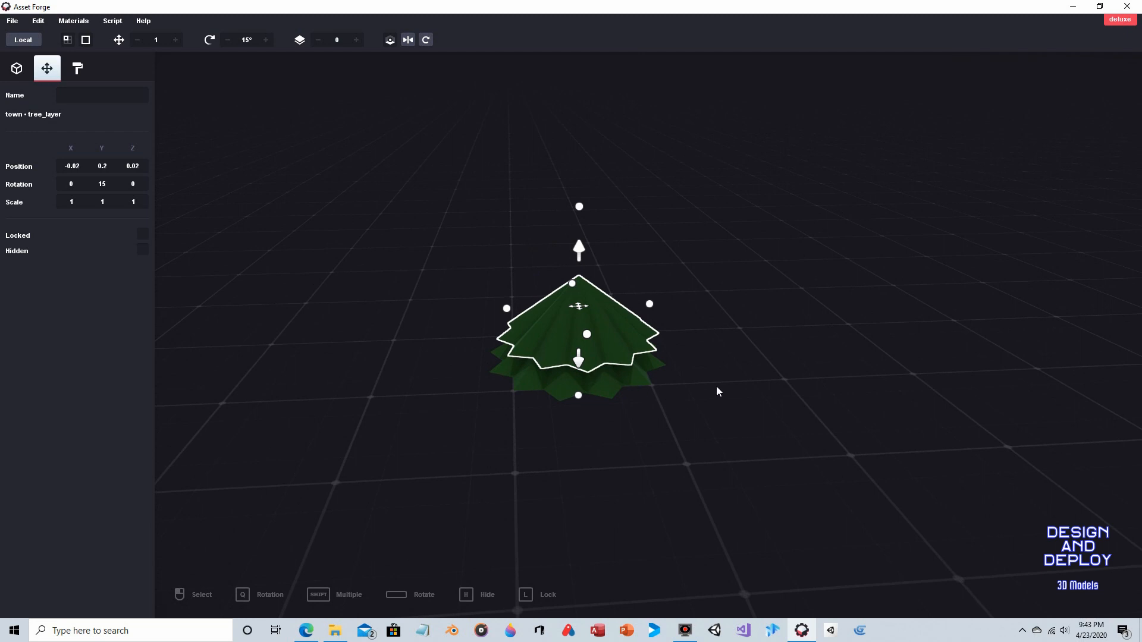
click(717, 391)
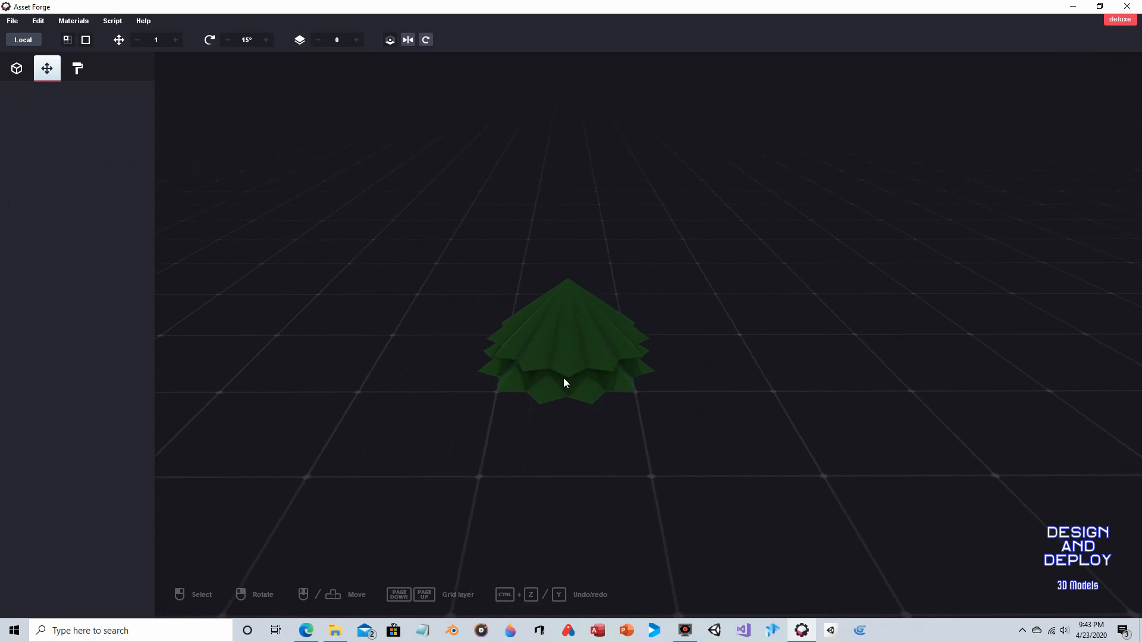
mouse_move(583, 409)
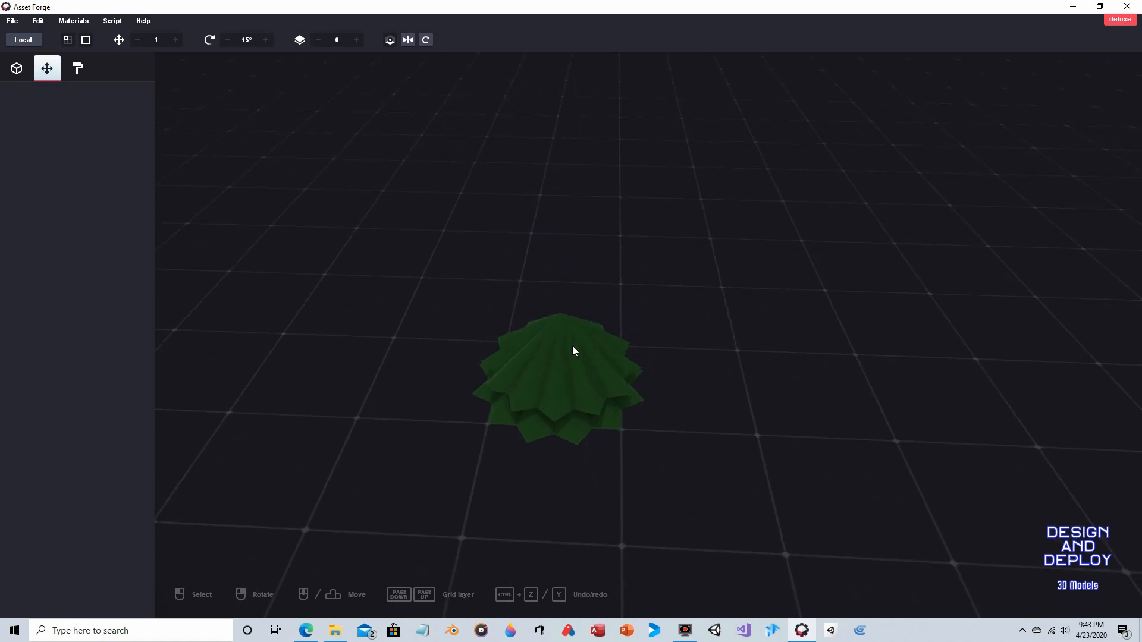
- Clone the top layer at position 0, 0.4, 0, rotation Y 30, scale 0.81 on X and Z
click(572, 351)
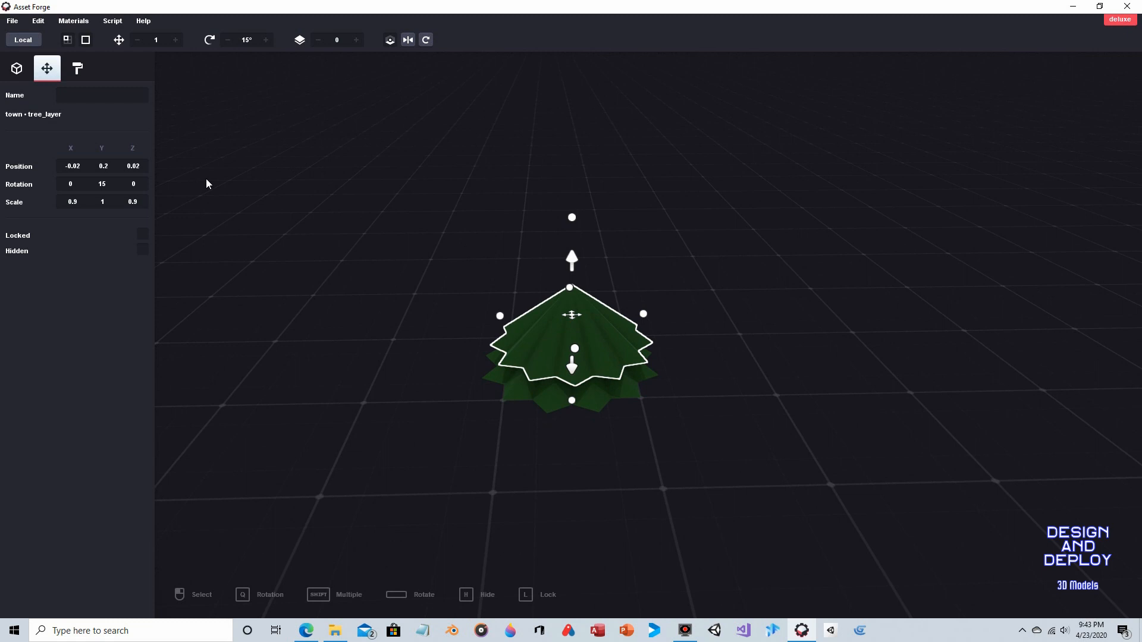
mouse_move(186, 179)
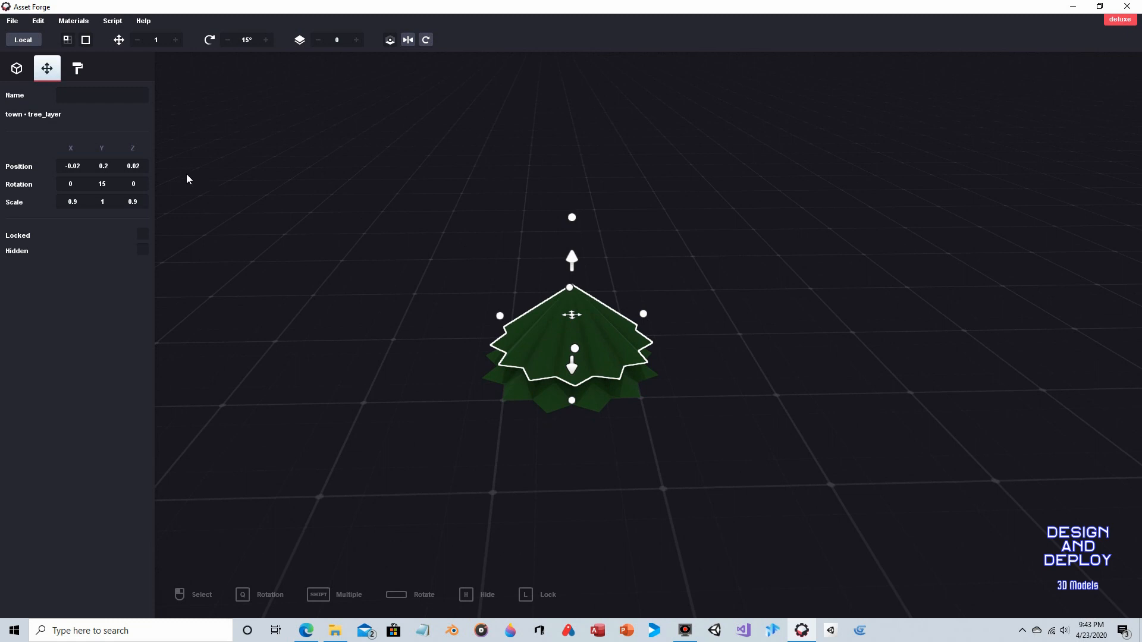
drag(572, 260, 572, 237)
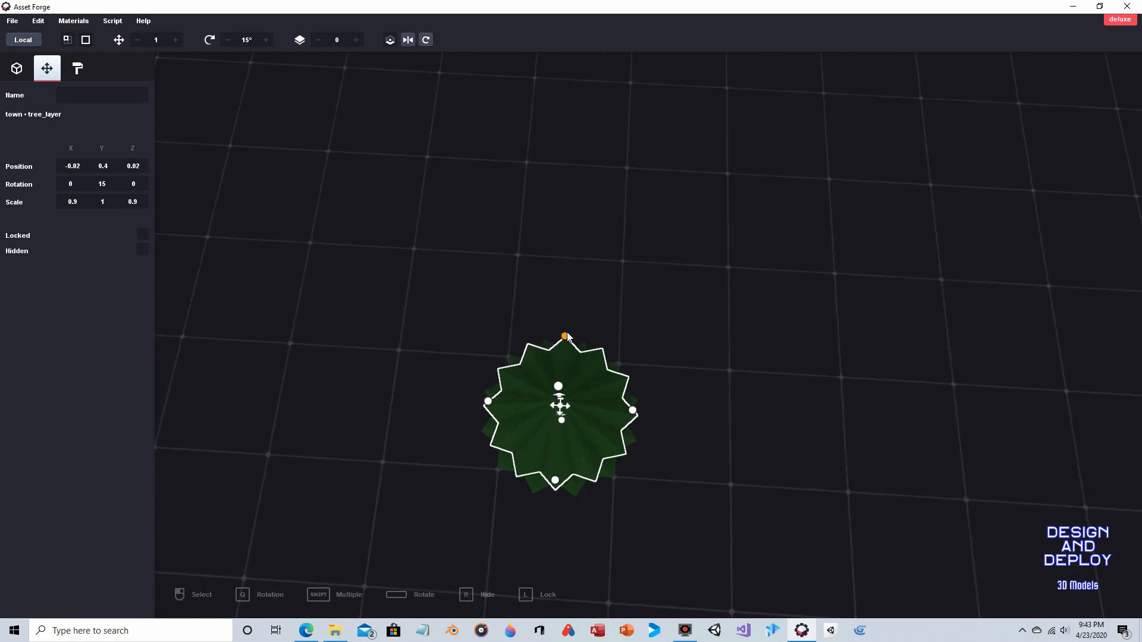
drag(631, 410, 631, 422)
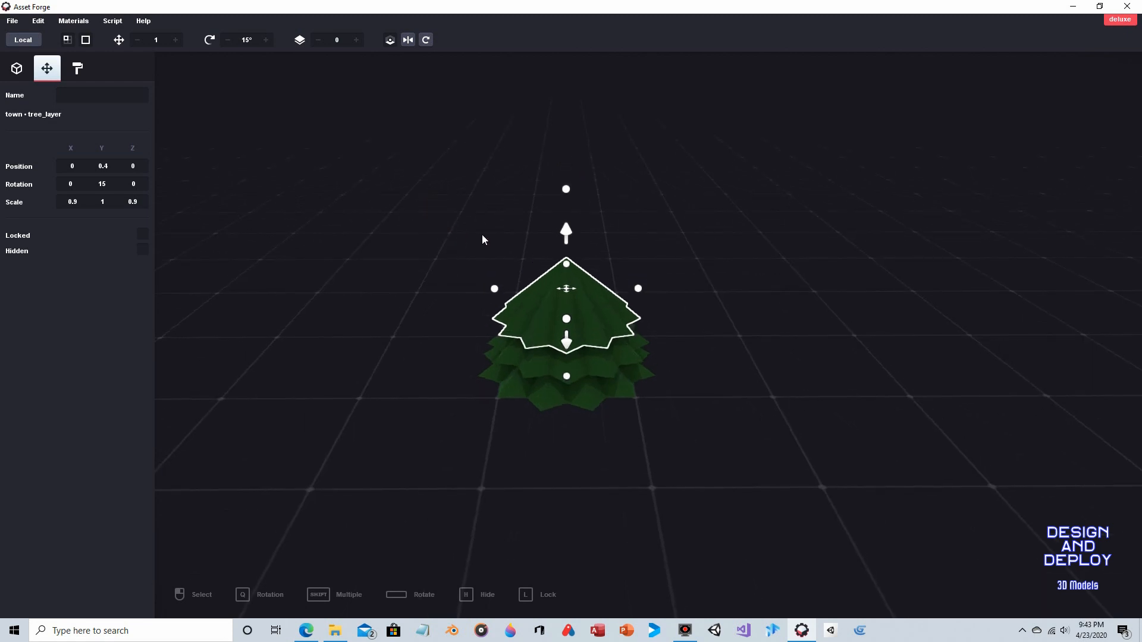
mouse_move(470, 196)
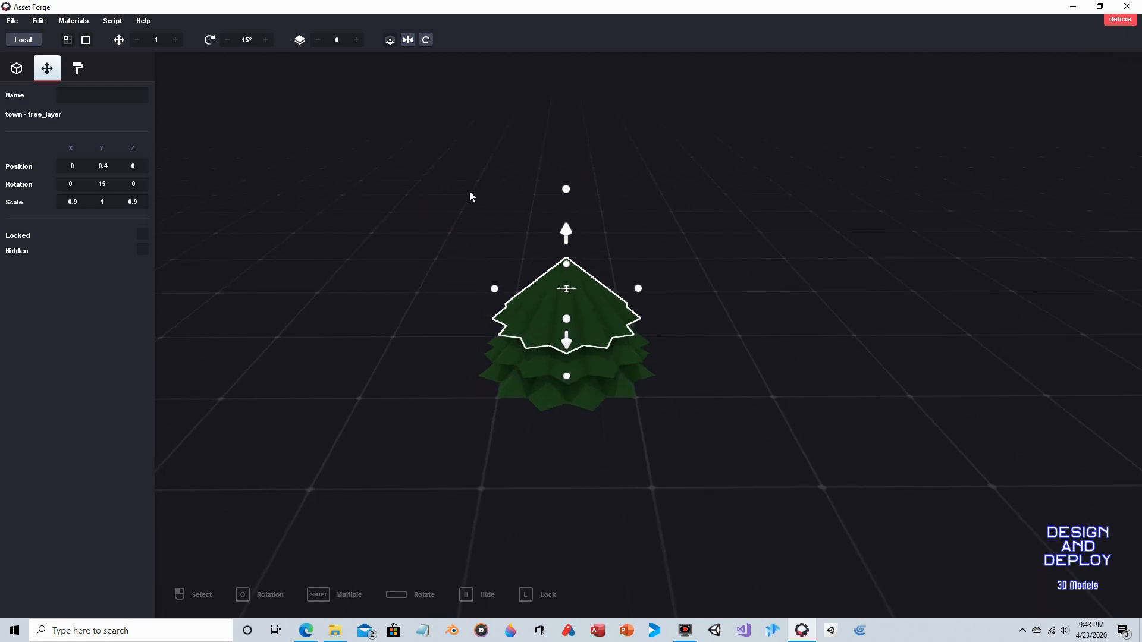
mouse_move(351, 213)
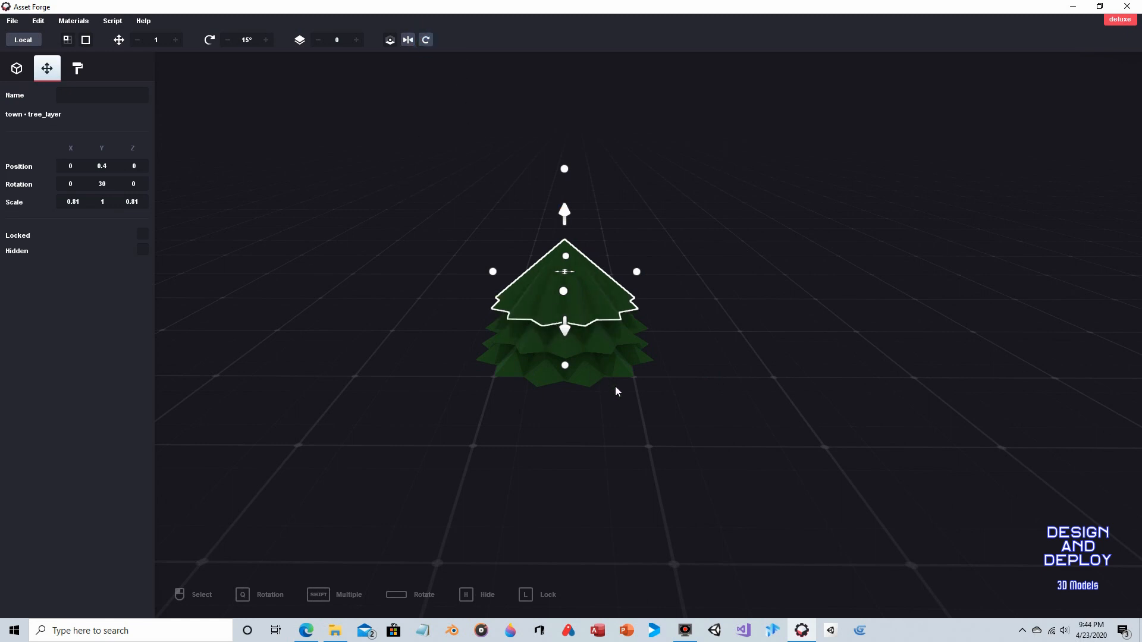
click(618, 391)
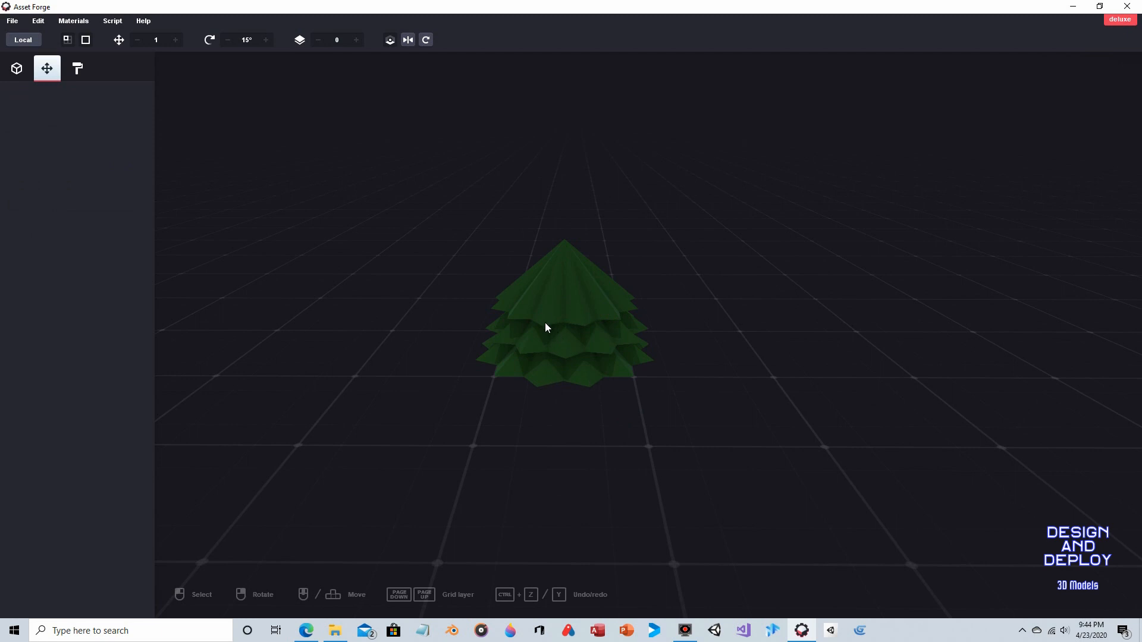
mouse_move(574, 329)
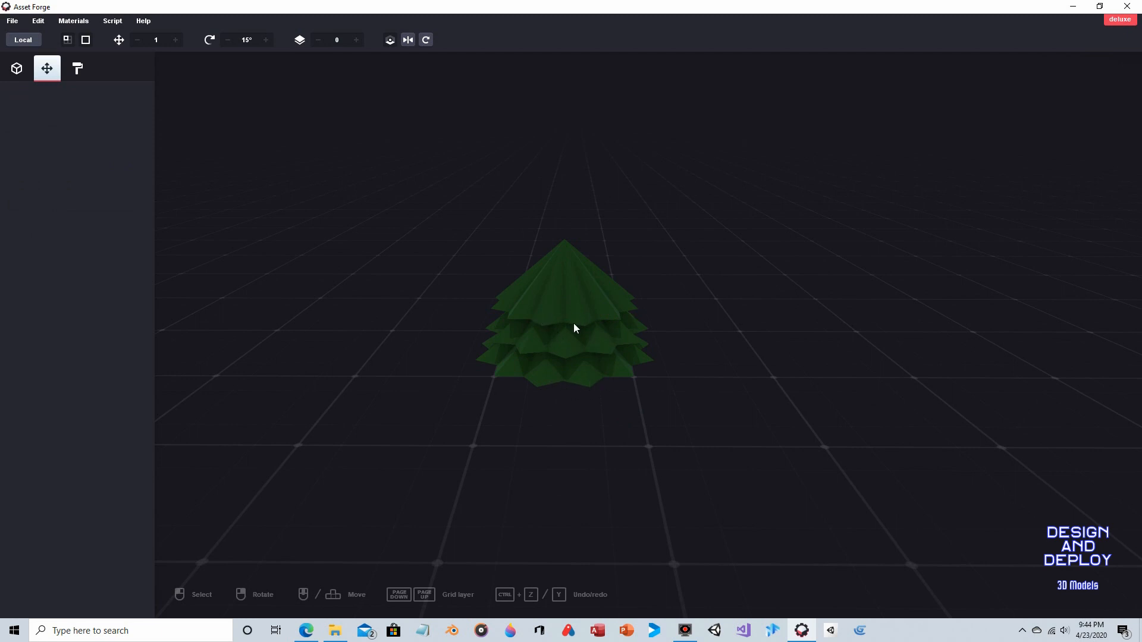
mouse_move(579, 285)
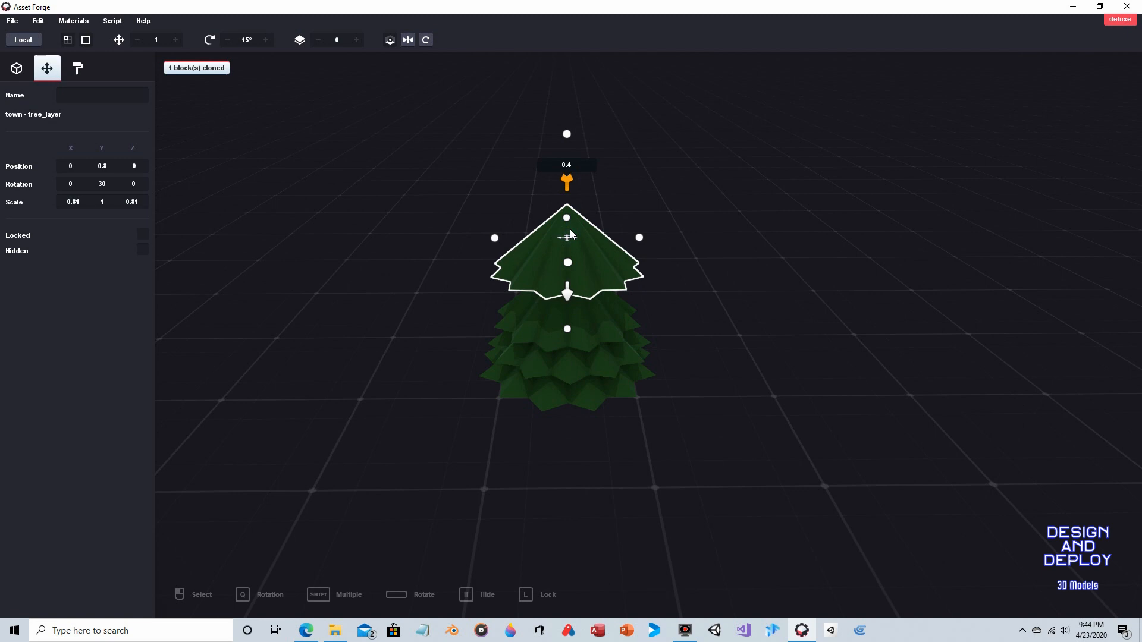
- Clone the top layer and drag it upward to sit just above the stack
drag(566, 184, 565, 141)
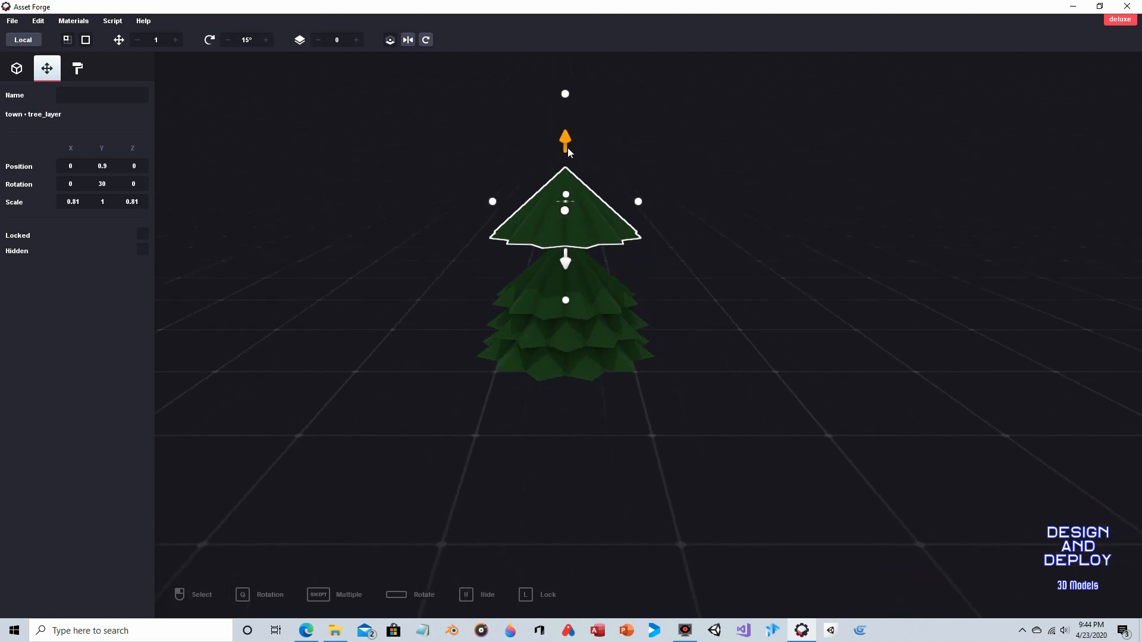
drag(565, 141, 565, 179)
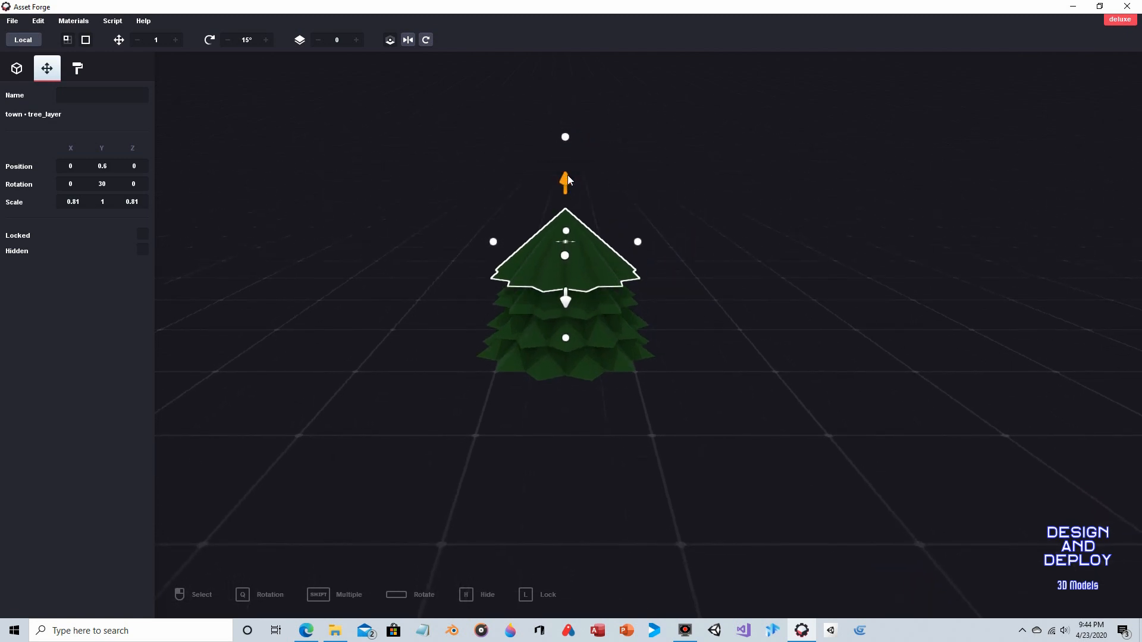
mouse_move(513, 400)
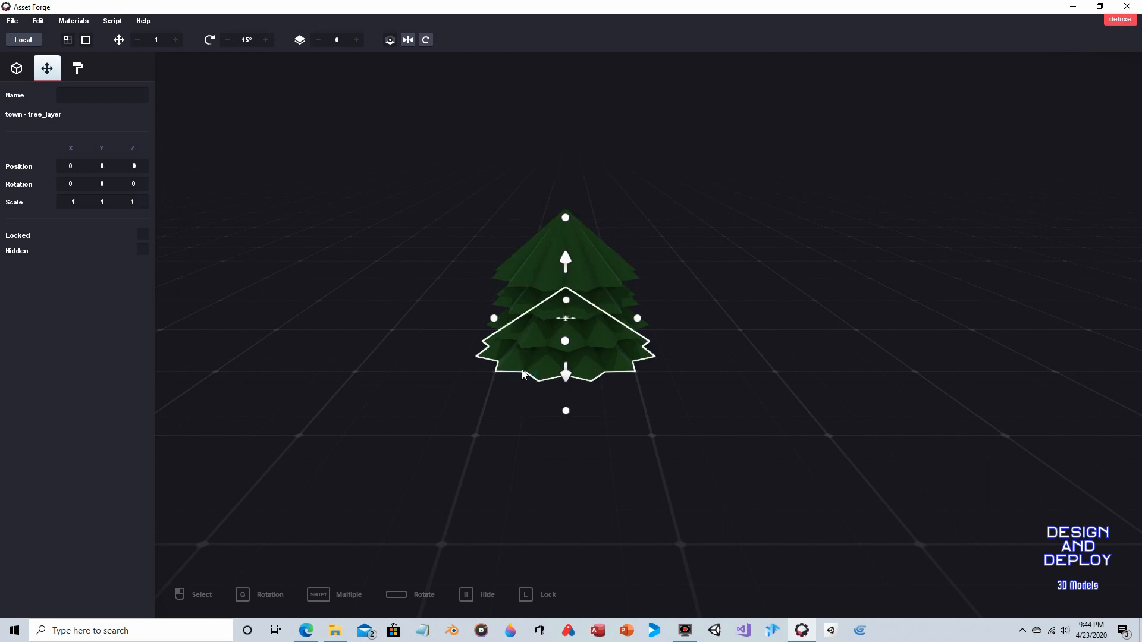
mouse_move(514, 328)
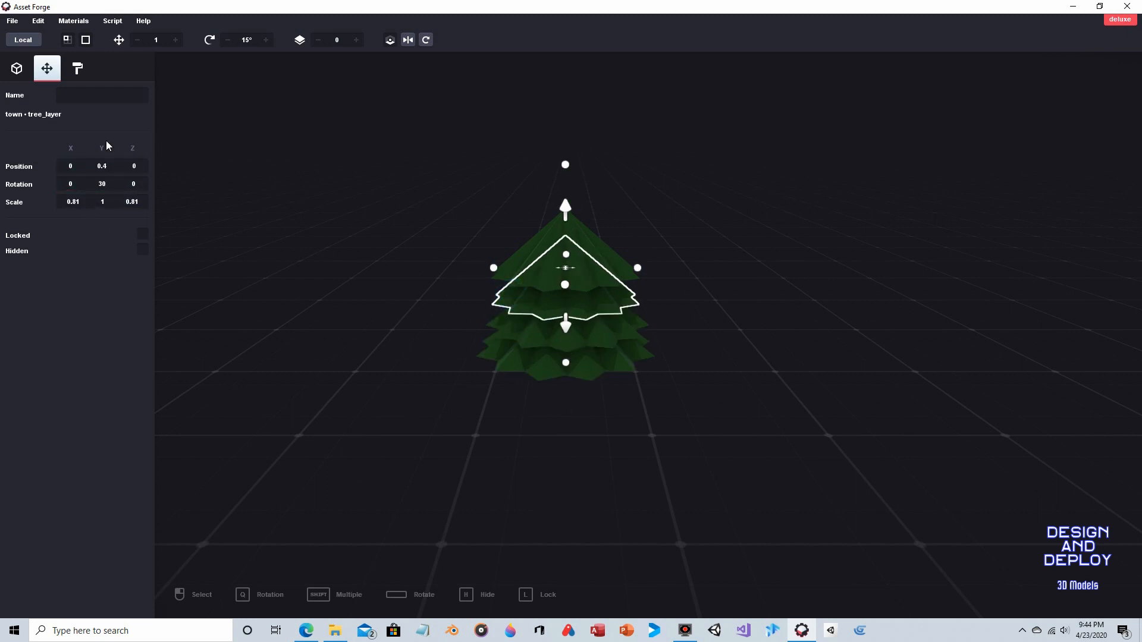
drag(565, 210, 565, 182)
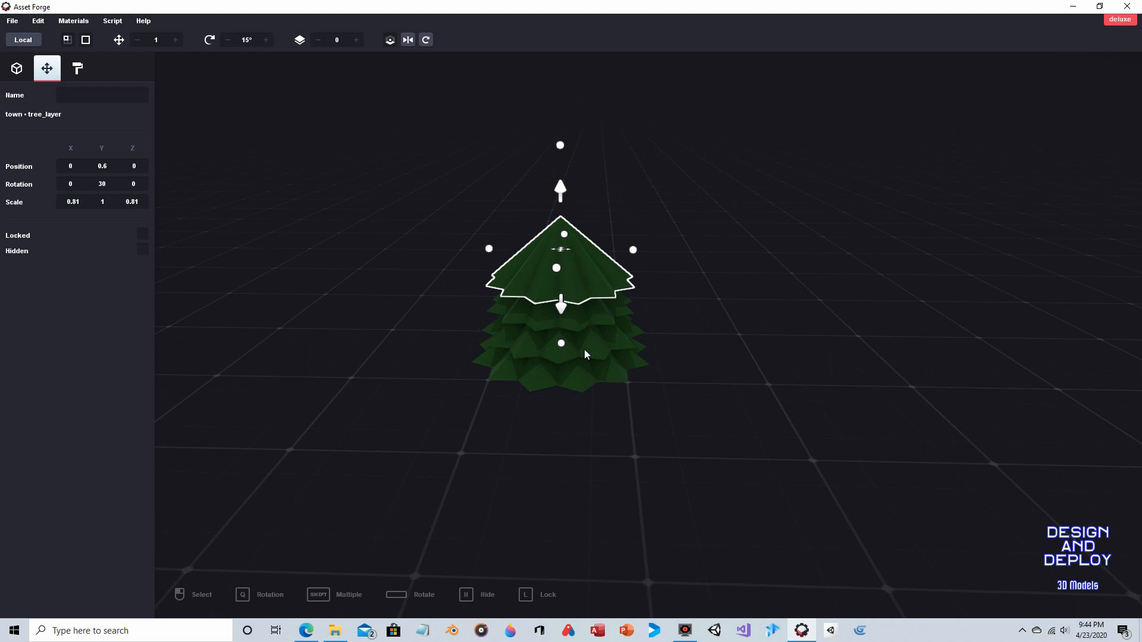
mouse_move(521, 298)
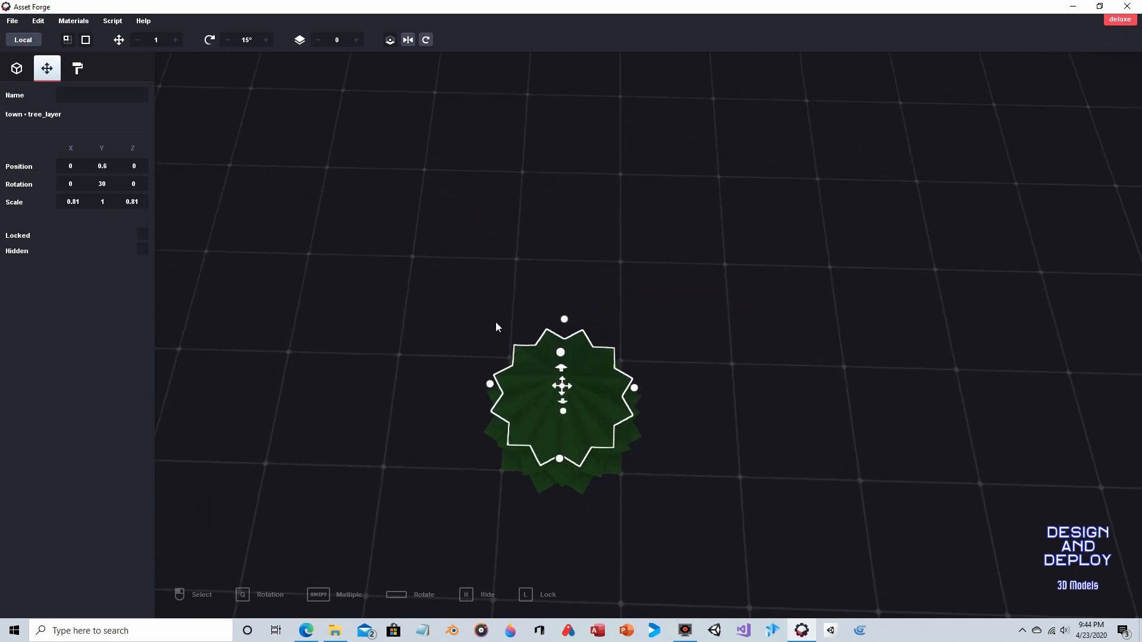
- Set the new layer's position to 0, 0.6, 0 and rotate it 45° as the peak
click(563, 319)
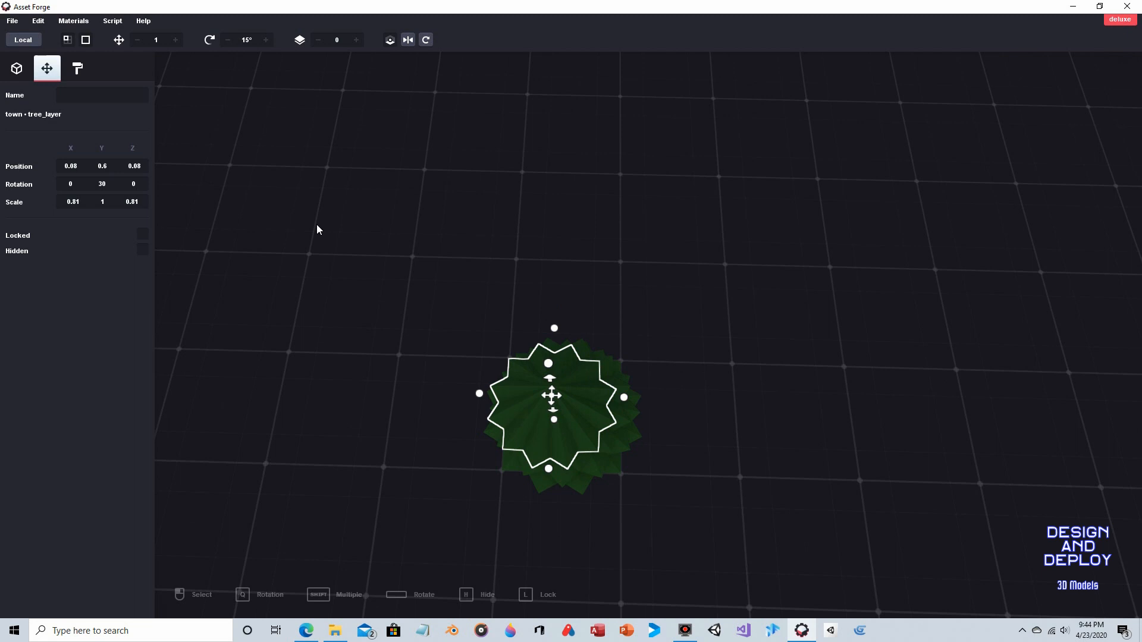
click(70, 167)
text(0)
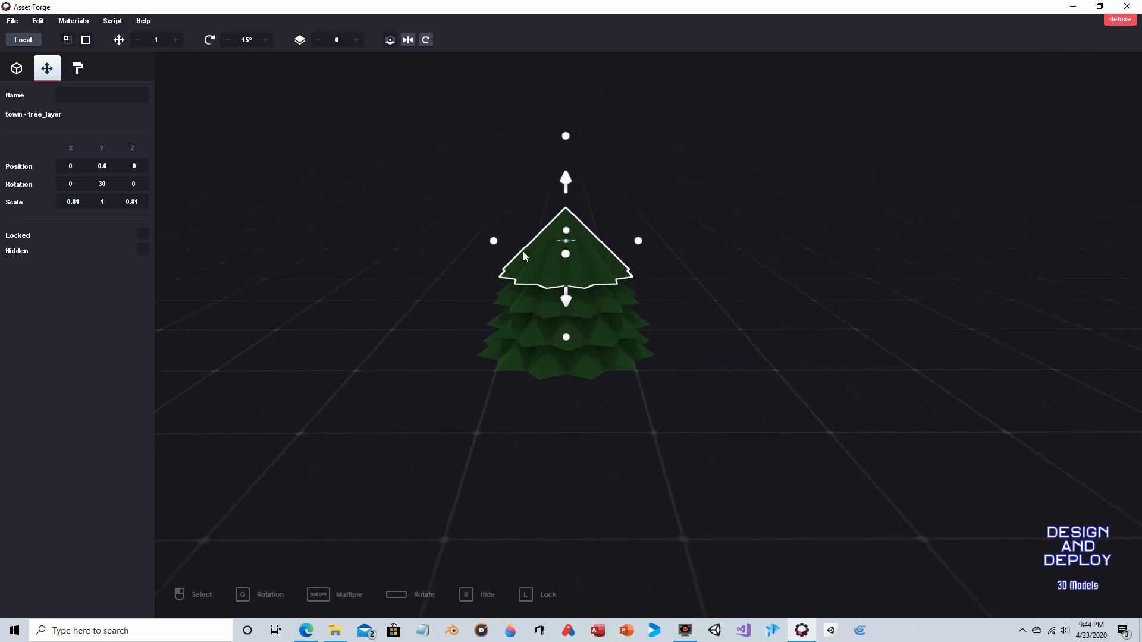
mouse_move(521, 271)
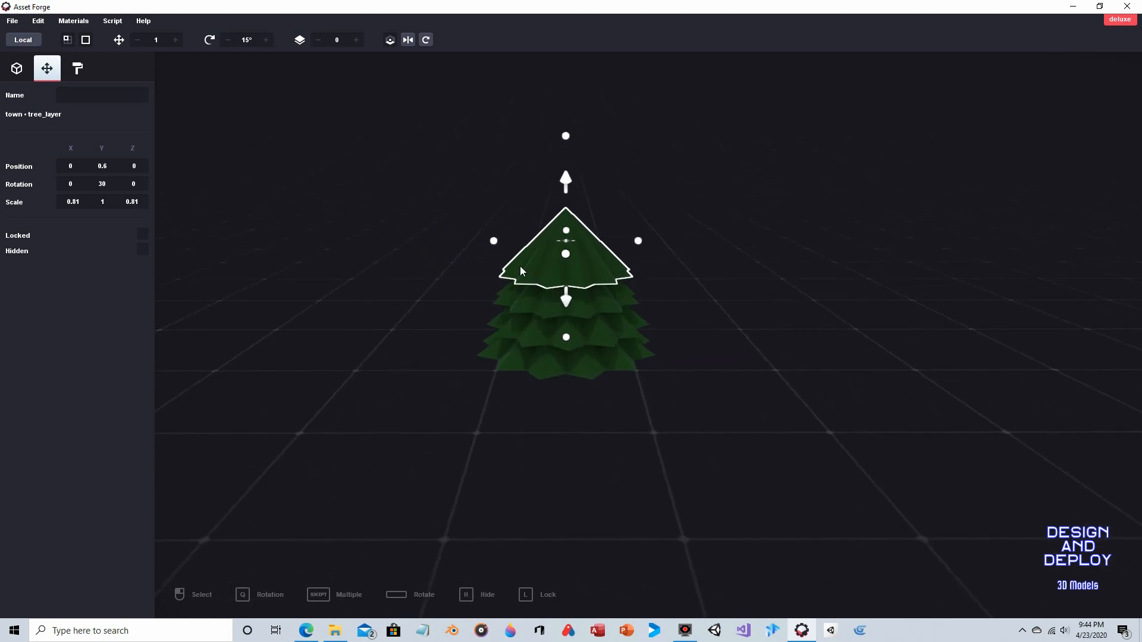
click(133, 167)
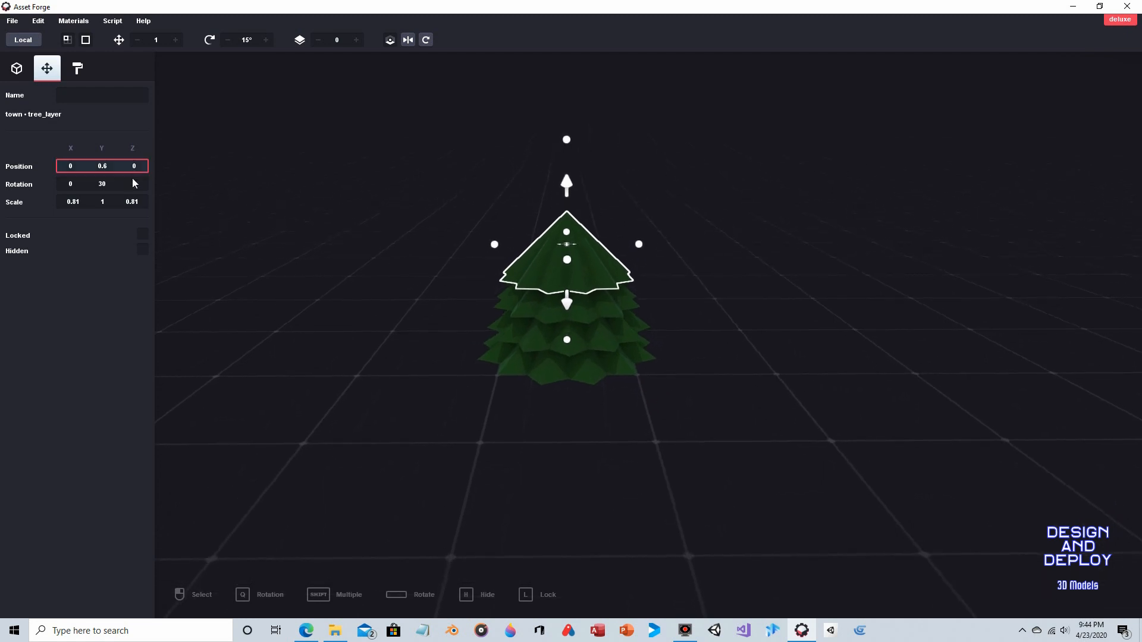
click(408, 39)
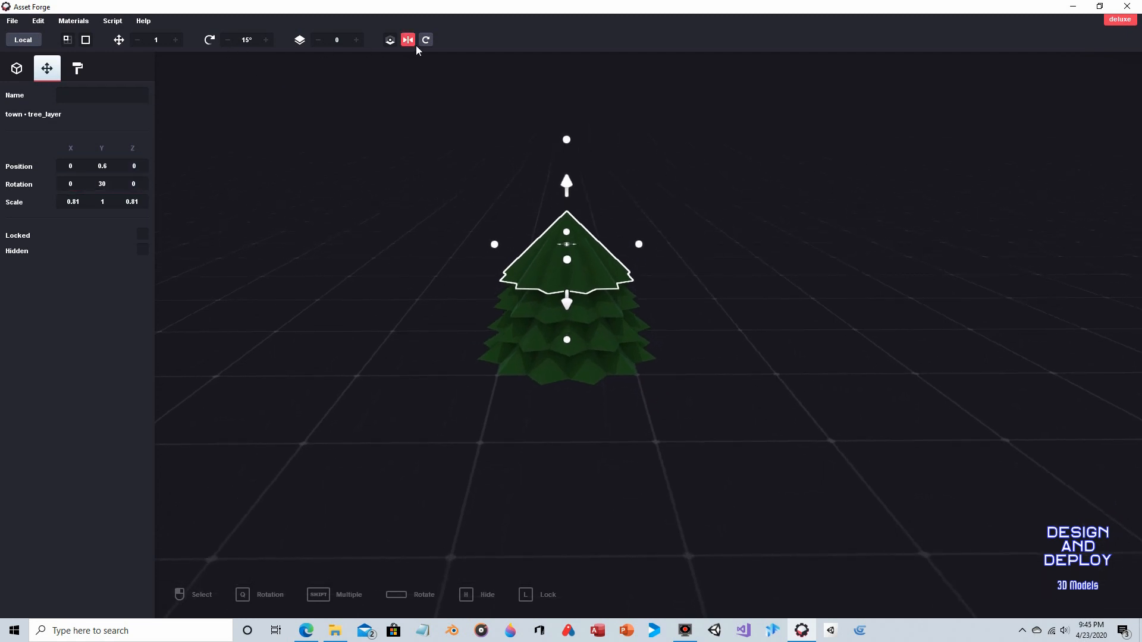
click(466, 186)
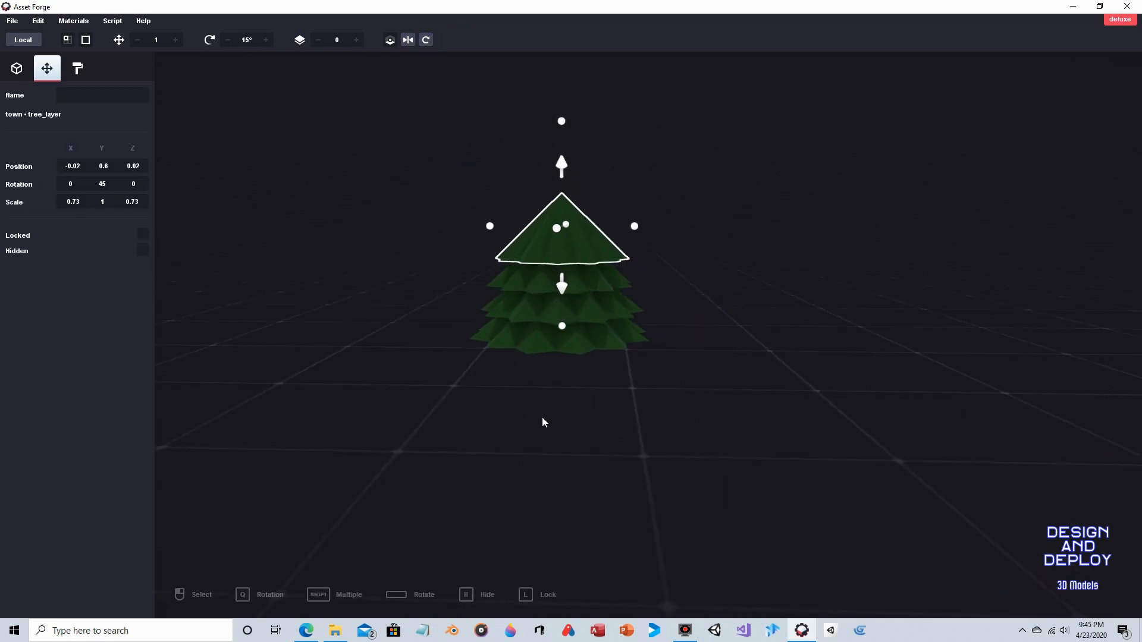
mouse_move(575, 384)
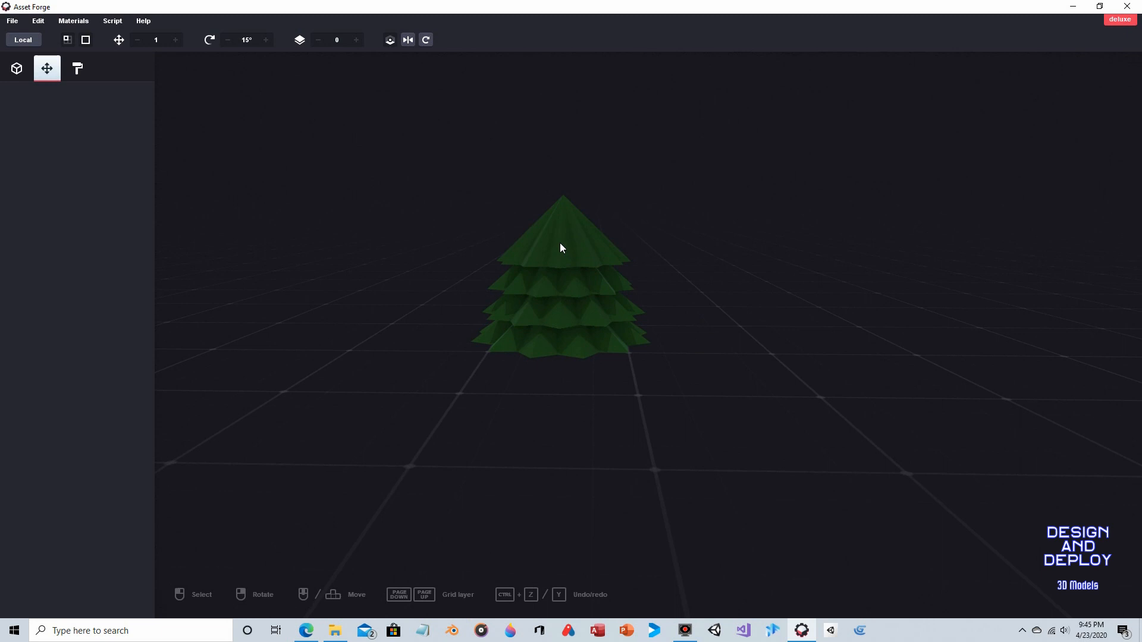
mouse_move(582, 158)
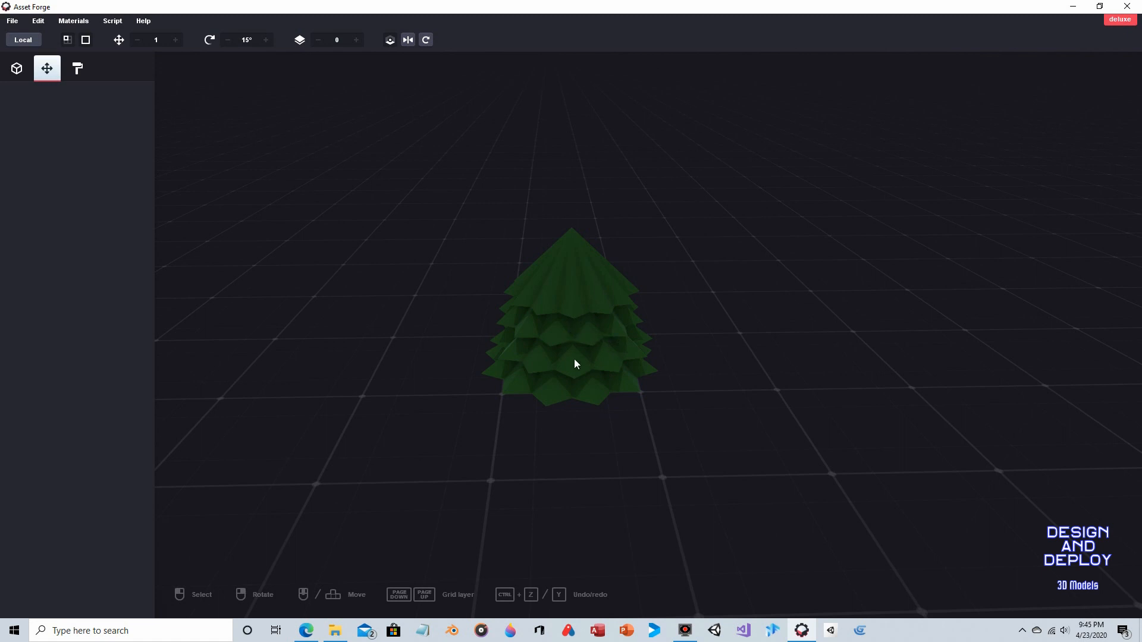
mouse_move(619, 287)
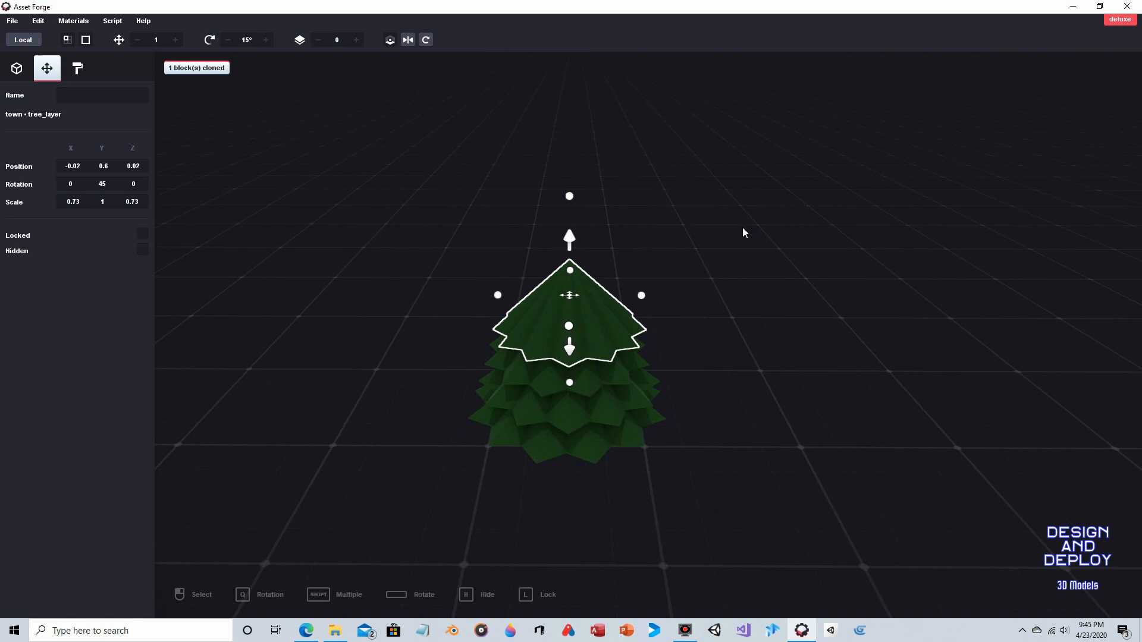
- Raise the copied layer to height 0.8, turn it to 60° and centre its position at 0
drag(569, 241, 564, 192)
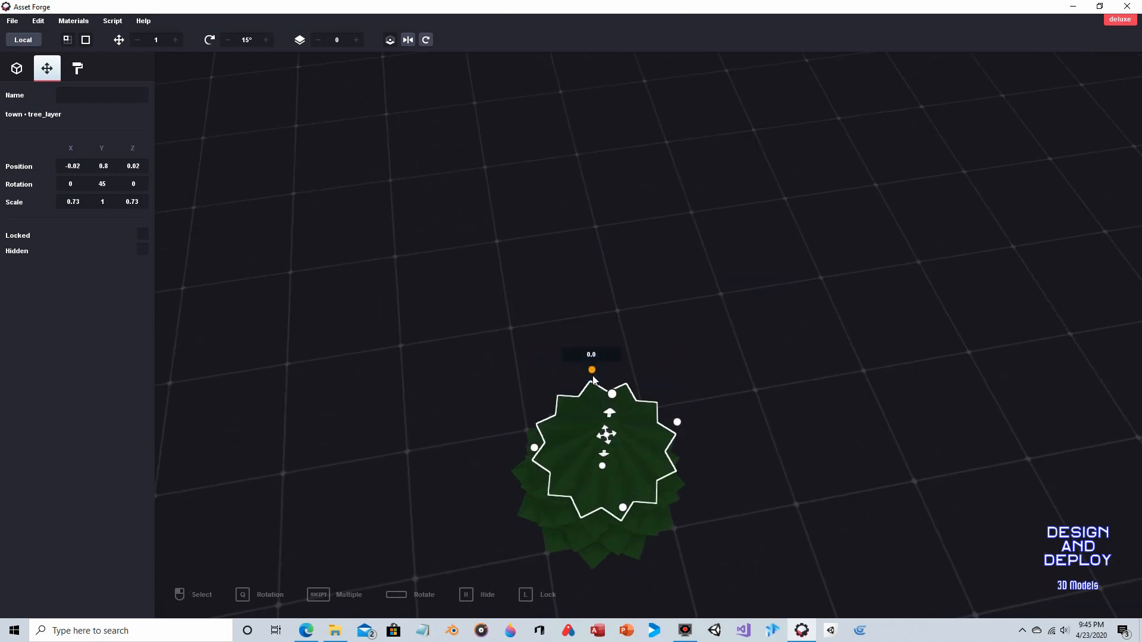
drag(606, 435, 597, 444)
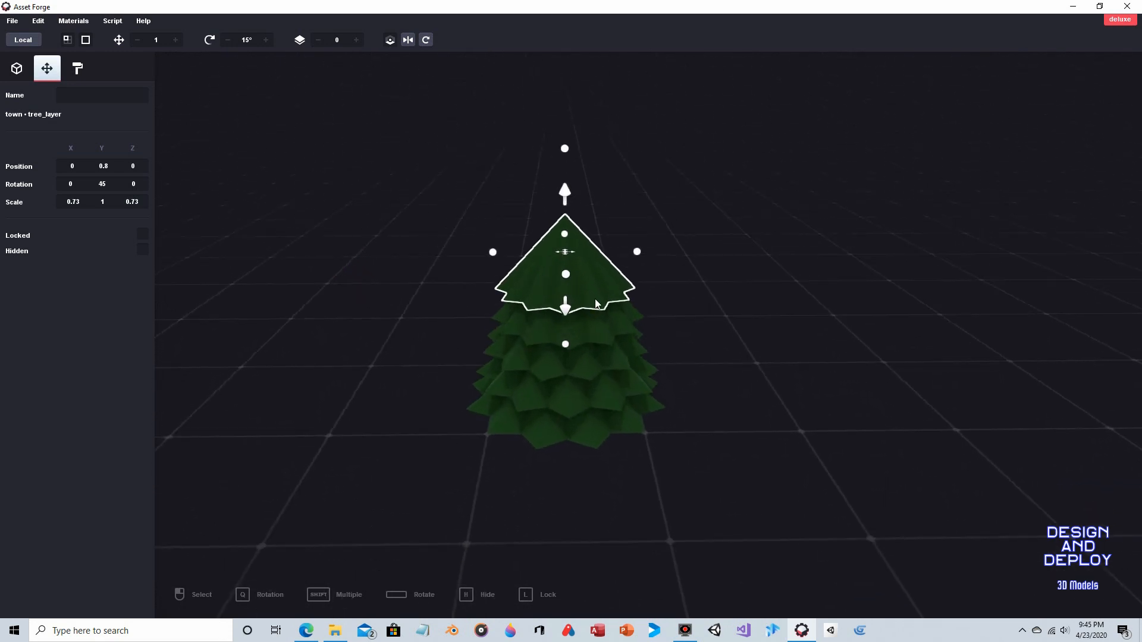
click(426, 39)
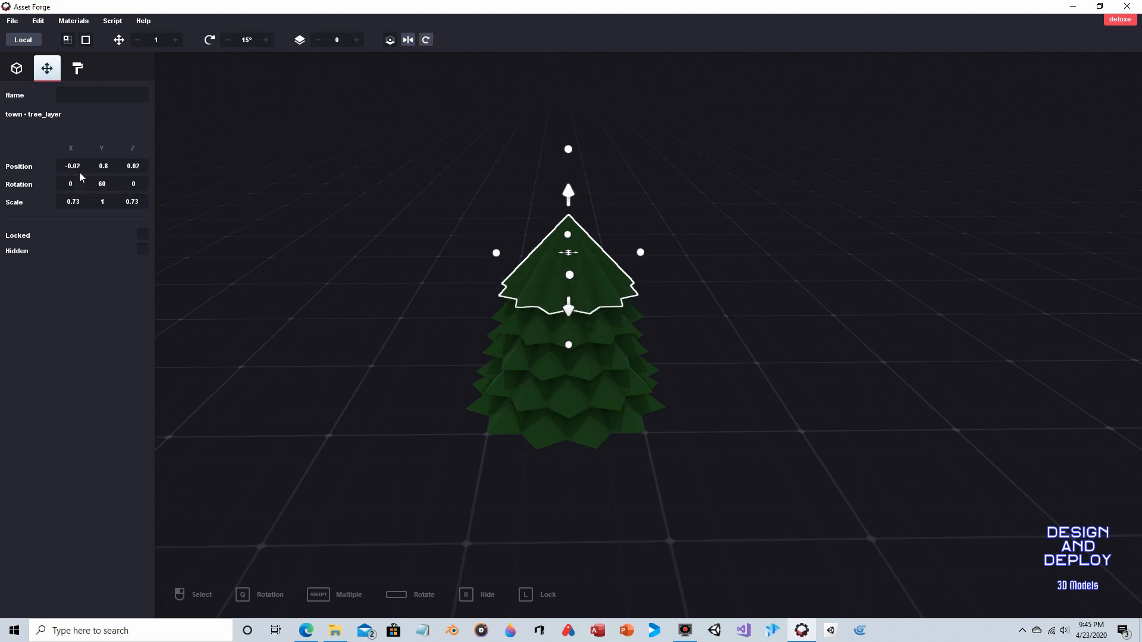
text(0)
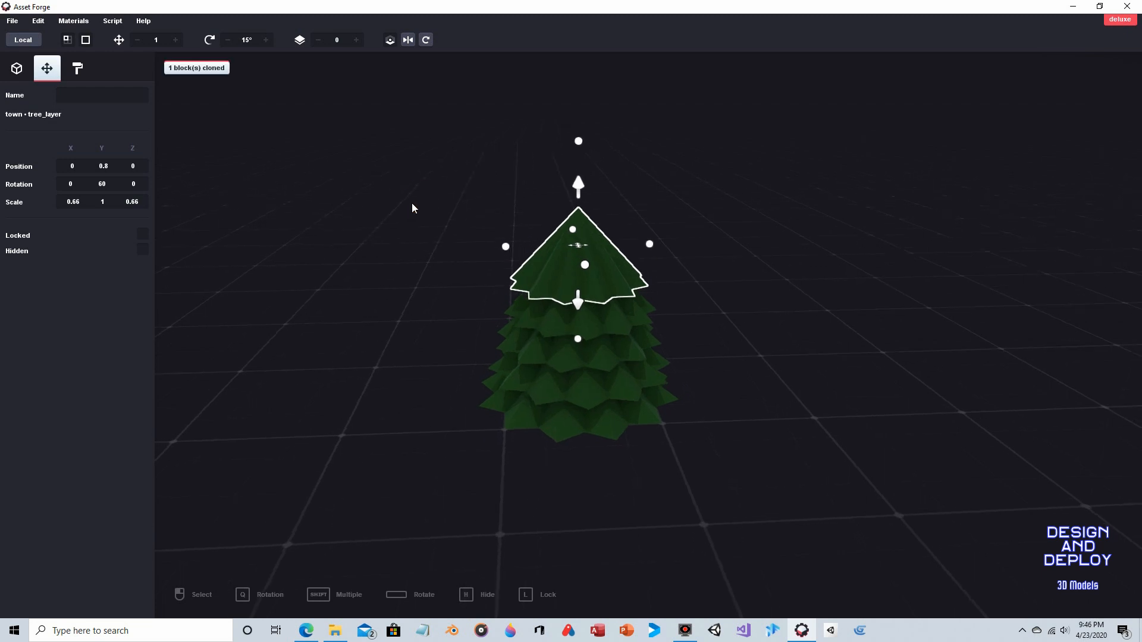
- Lift the 0.66-scale layer to height 1 and recentre it on the tree's axis
drag(578, 186, 578, 171)
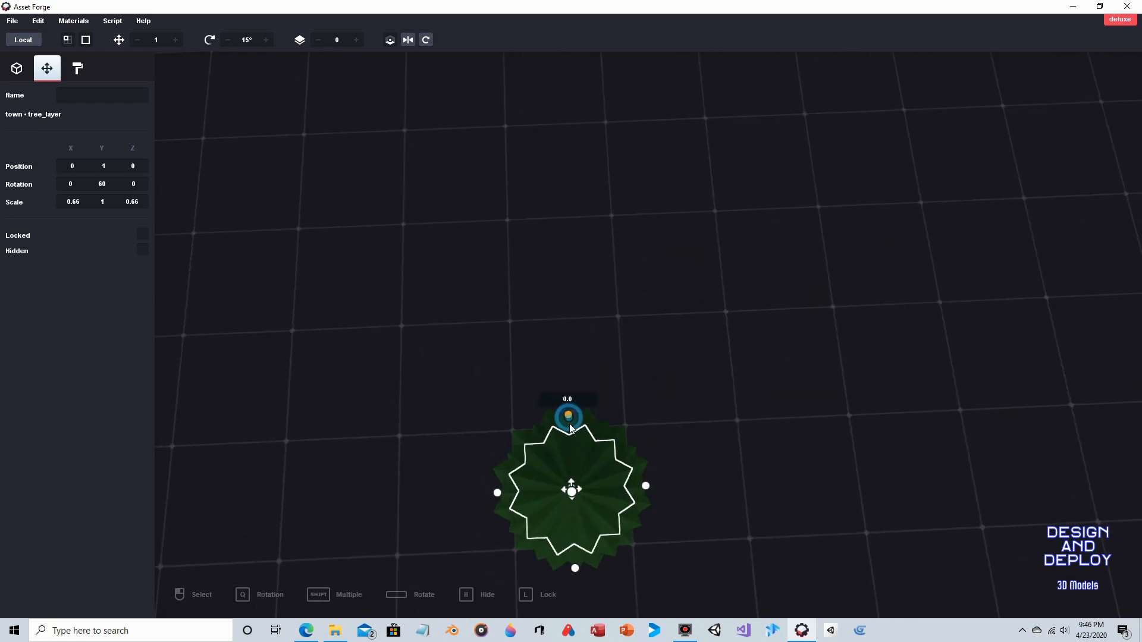
drag(569, 416, 645, 495)
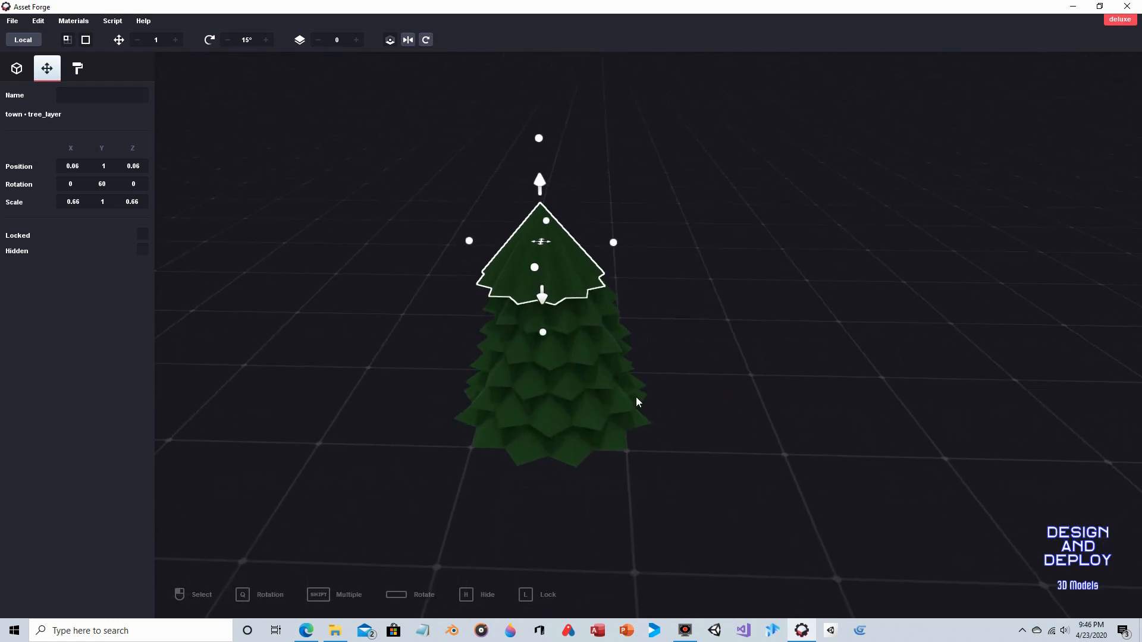
click(72, 166)
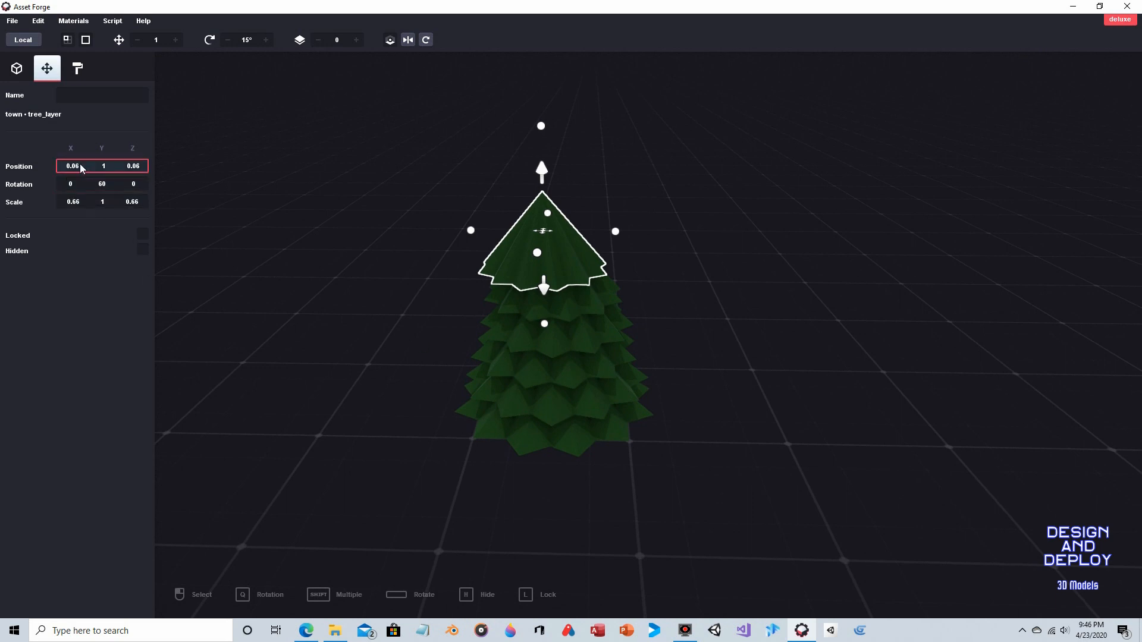
click(70, 166)
text(0)
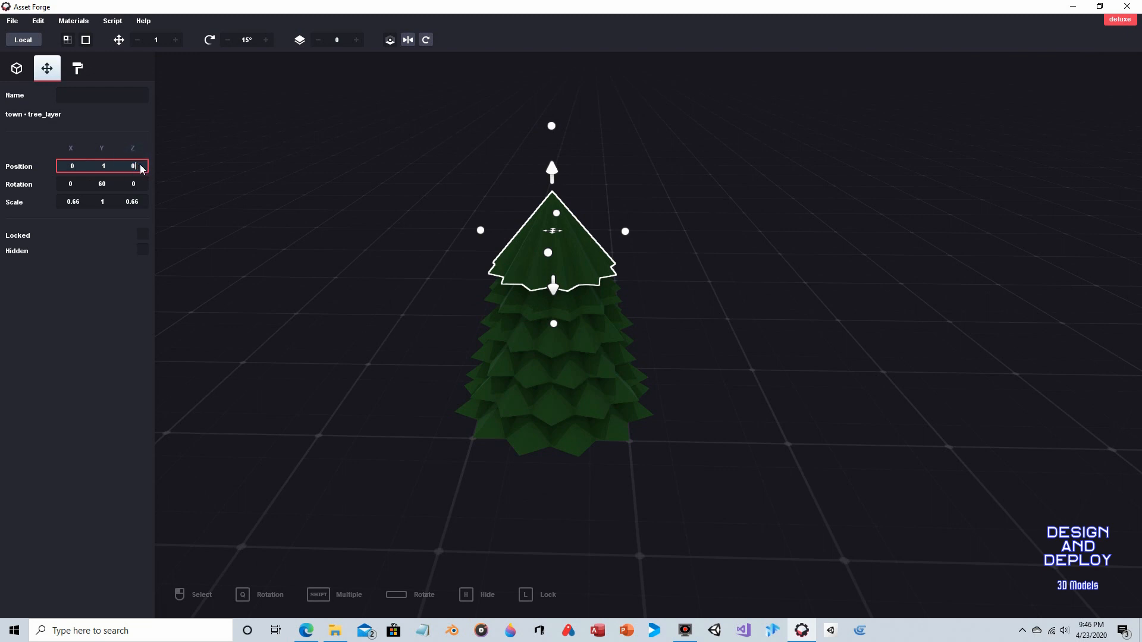
- Turn the layer to 75° and recentre it at position 0 again
click(426, 40)
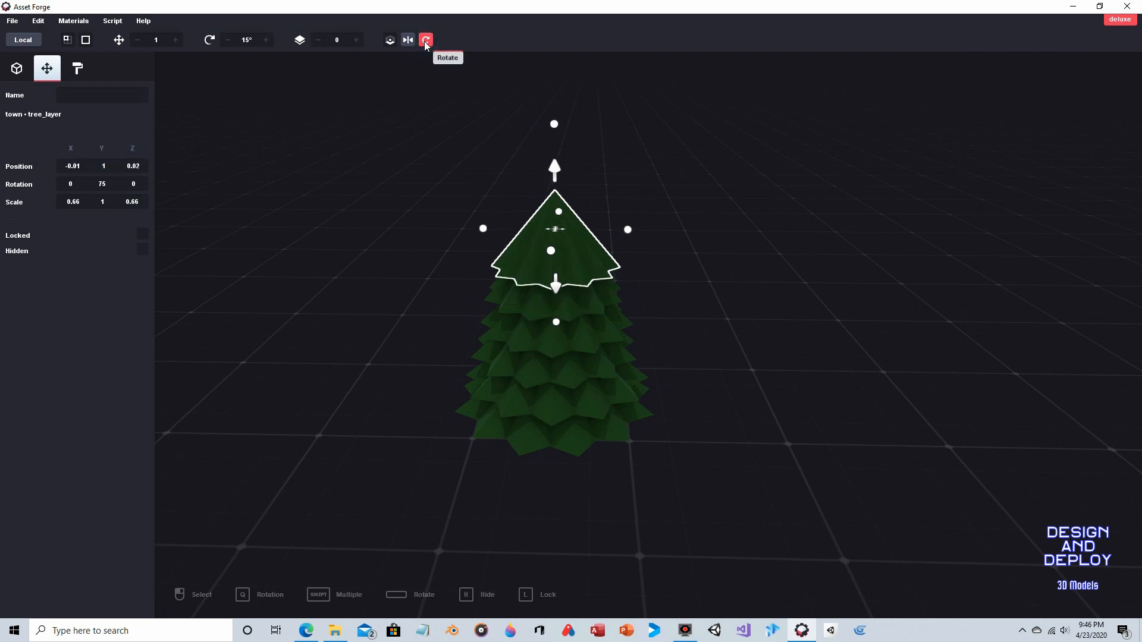
mouse_move(399, 90)
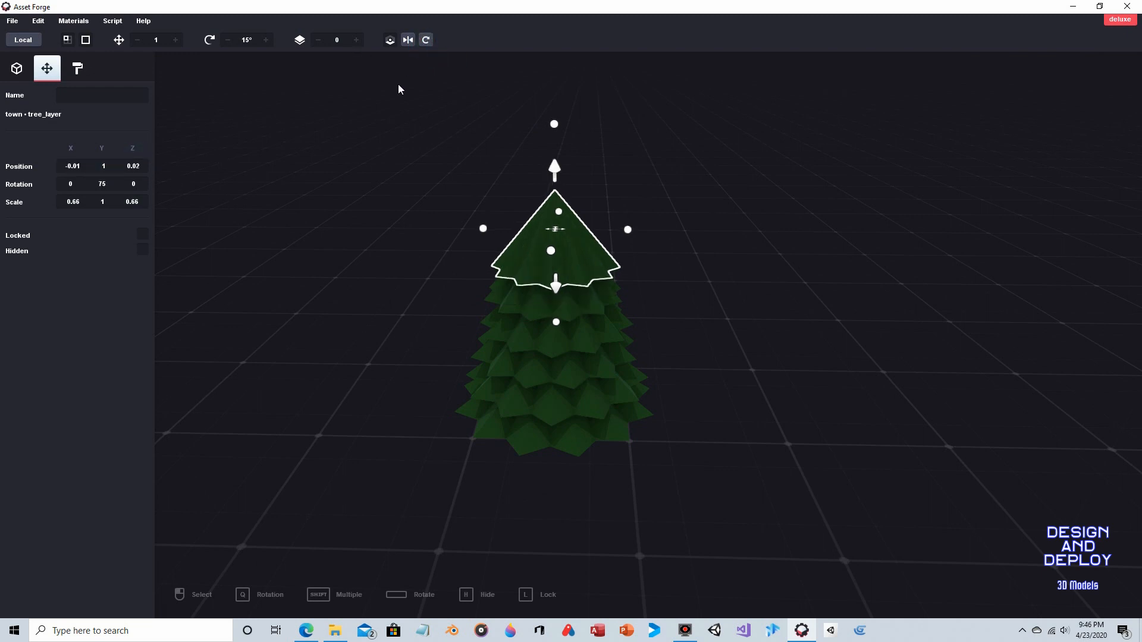
click(71, 166)
text(0)
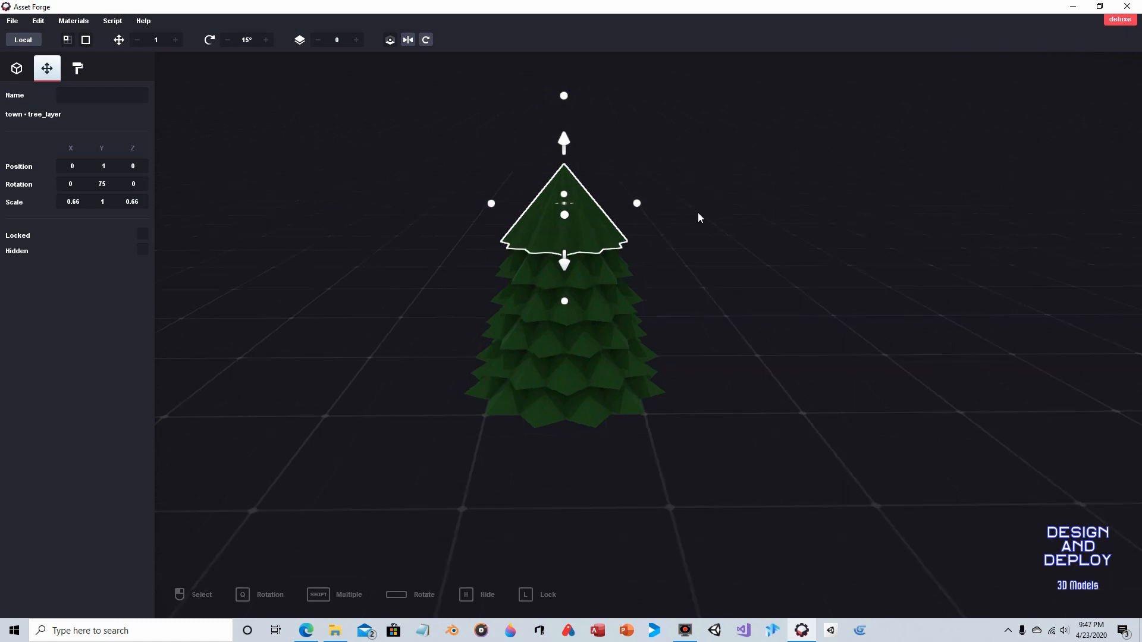
mouse_move(398, 168)
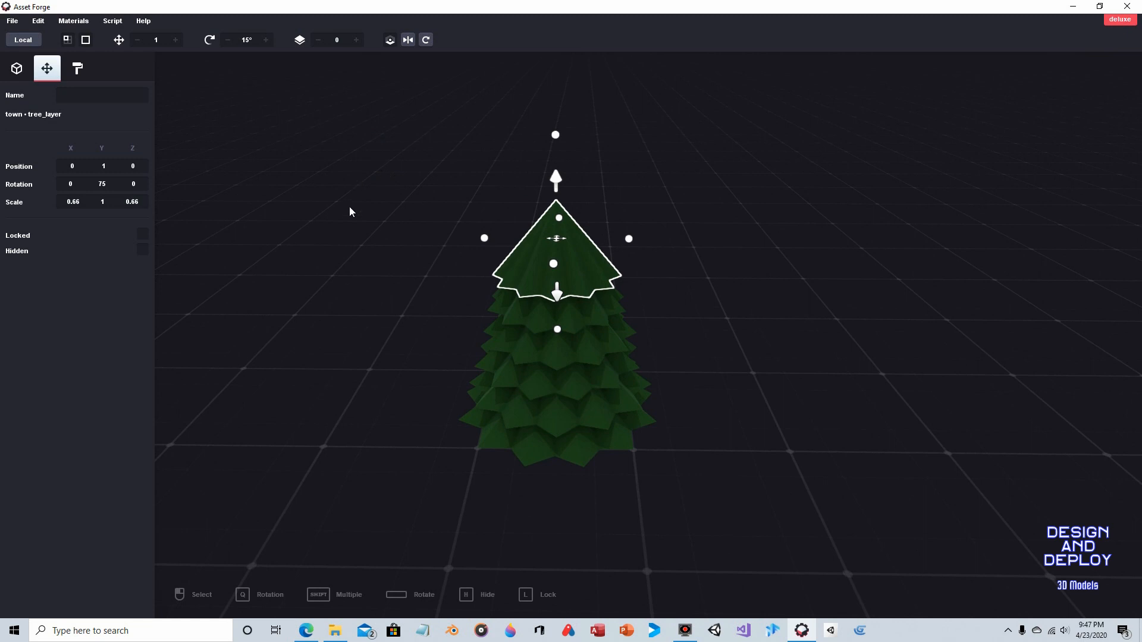
- Clone the top layer at scale 0.59, raise it to height 1.2 and deselect it
drag(555, 181, 556, 191)
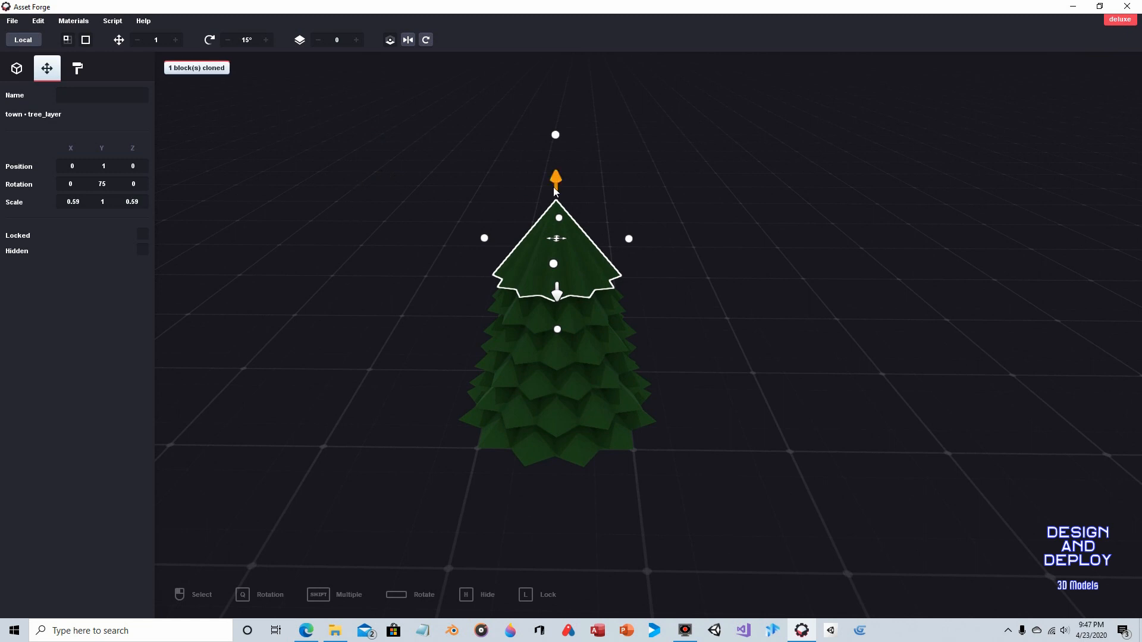
drag(556, 177, 556, 150)
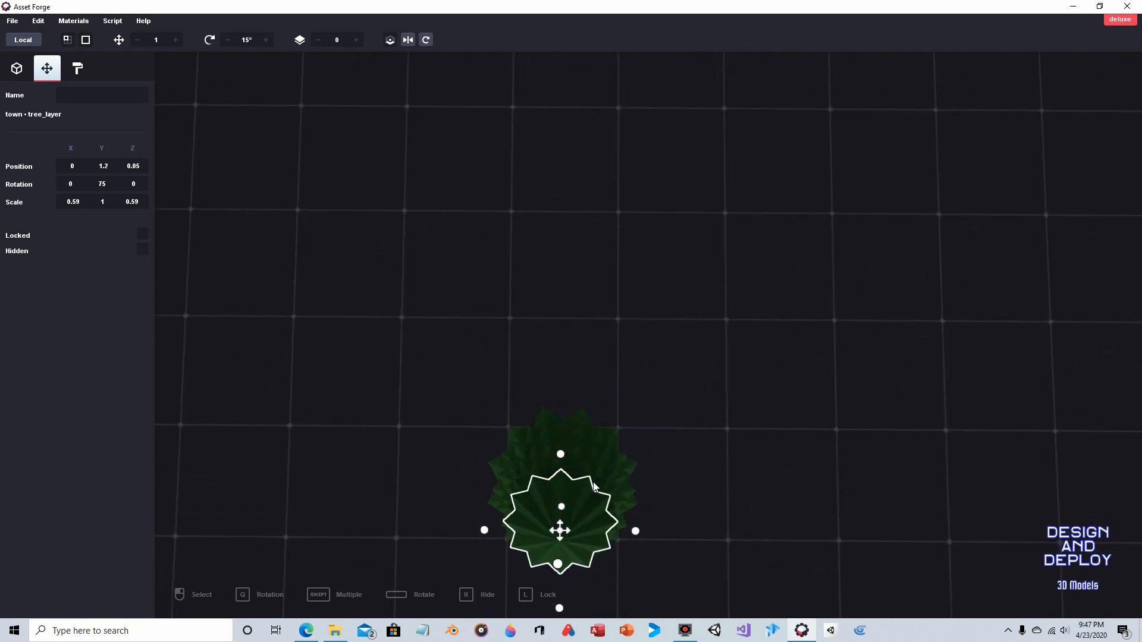
drag(560, 530, 552, 530)
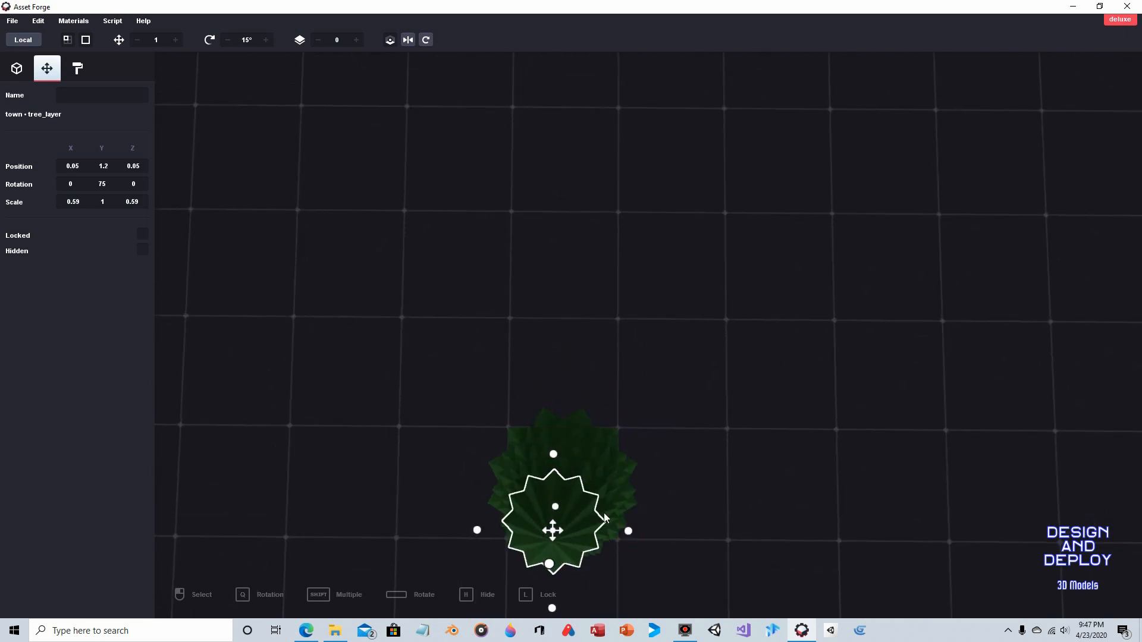
click(72, 166)
text(9)
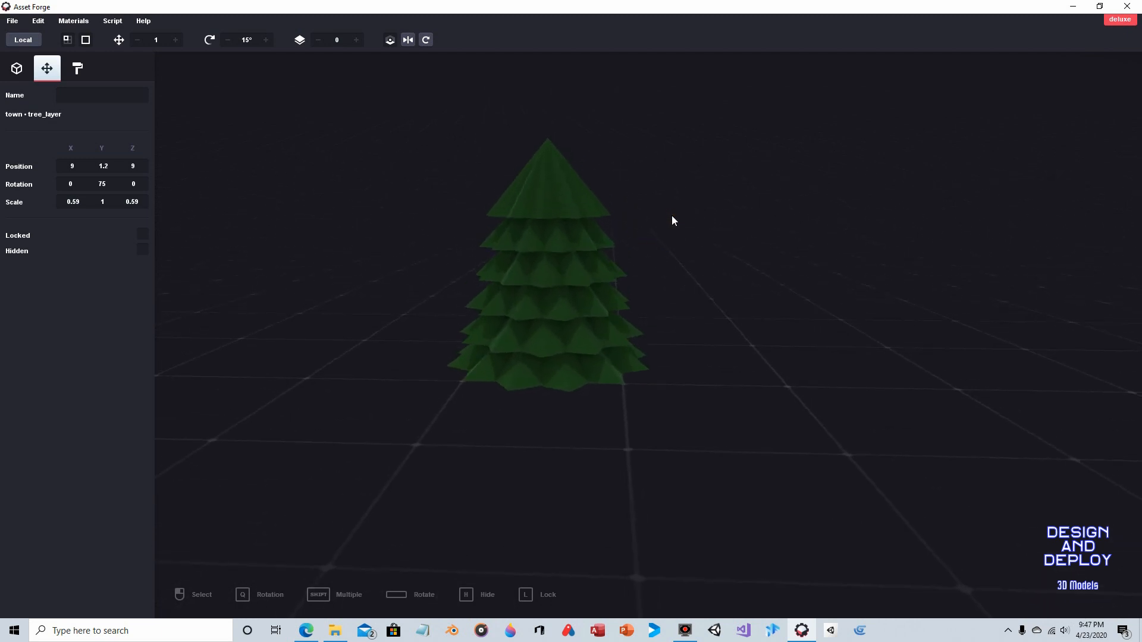
- Select the top tree_layer block and give it Rotation Y 75 and Scale X/Z 0.59
click(611, 203)
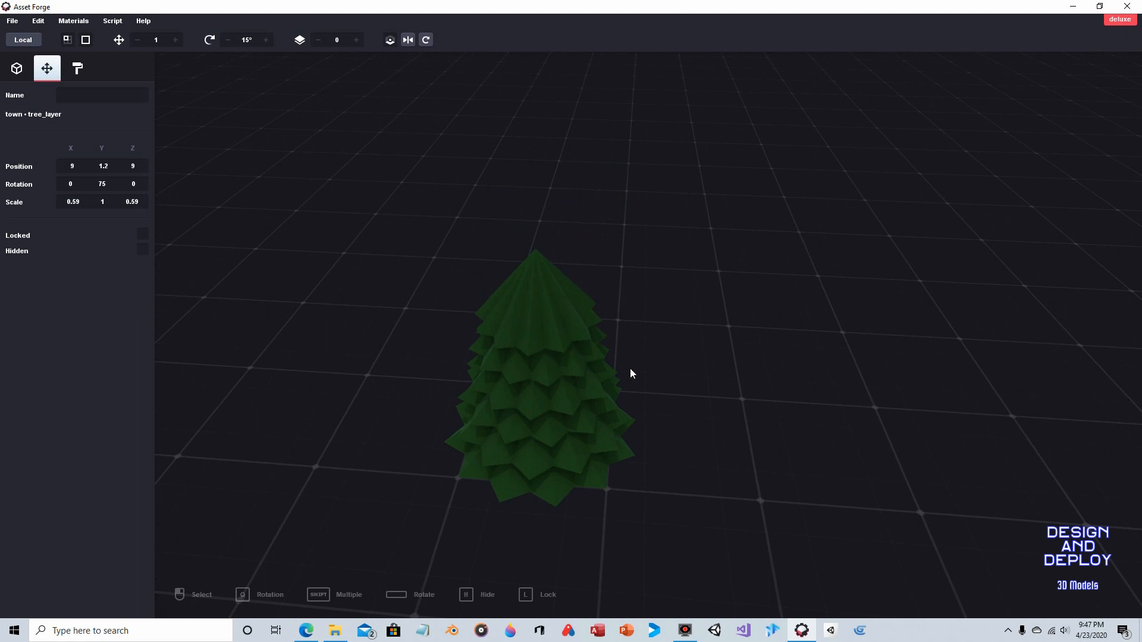
mouse_move(576, 358)
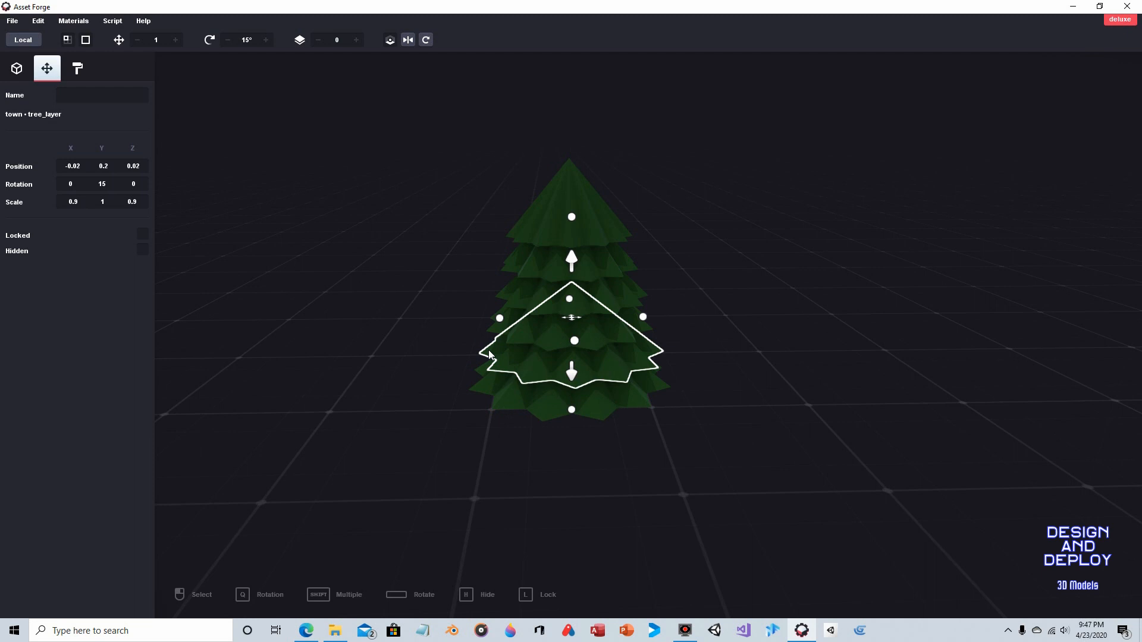
mouse_move(484, 220)
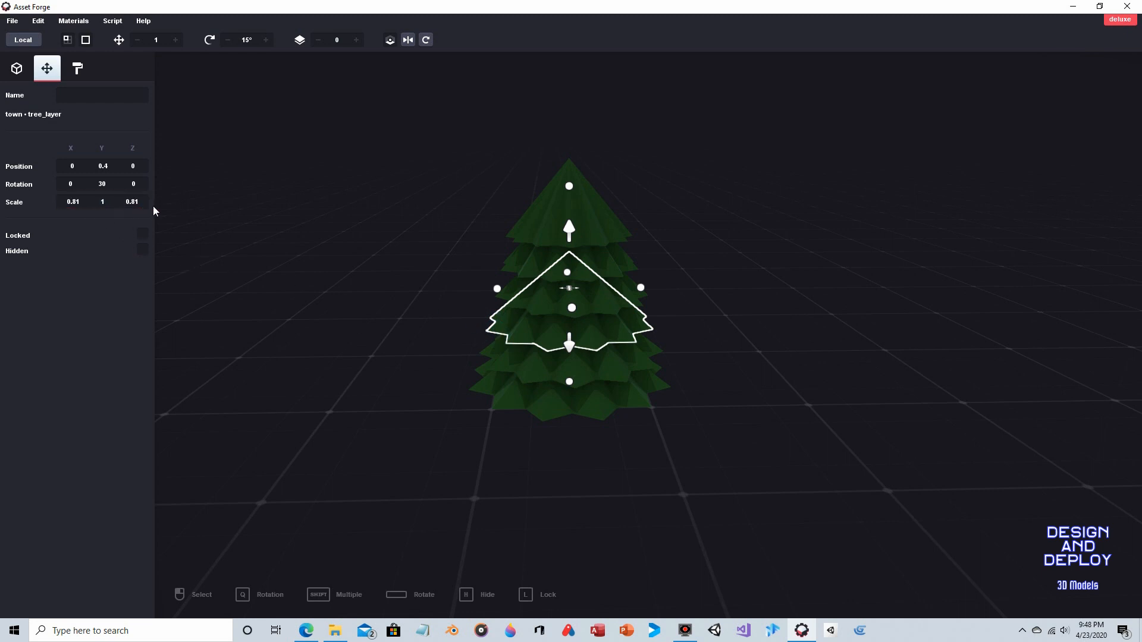
mouse_move(537, 415)
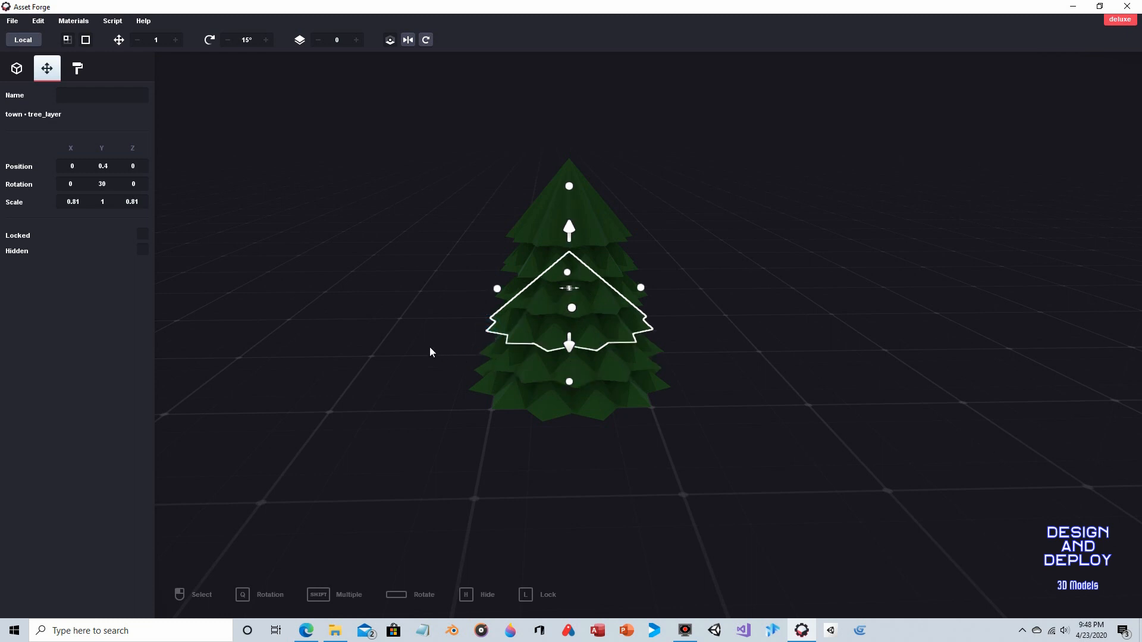
click(73, 202)
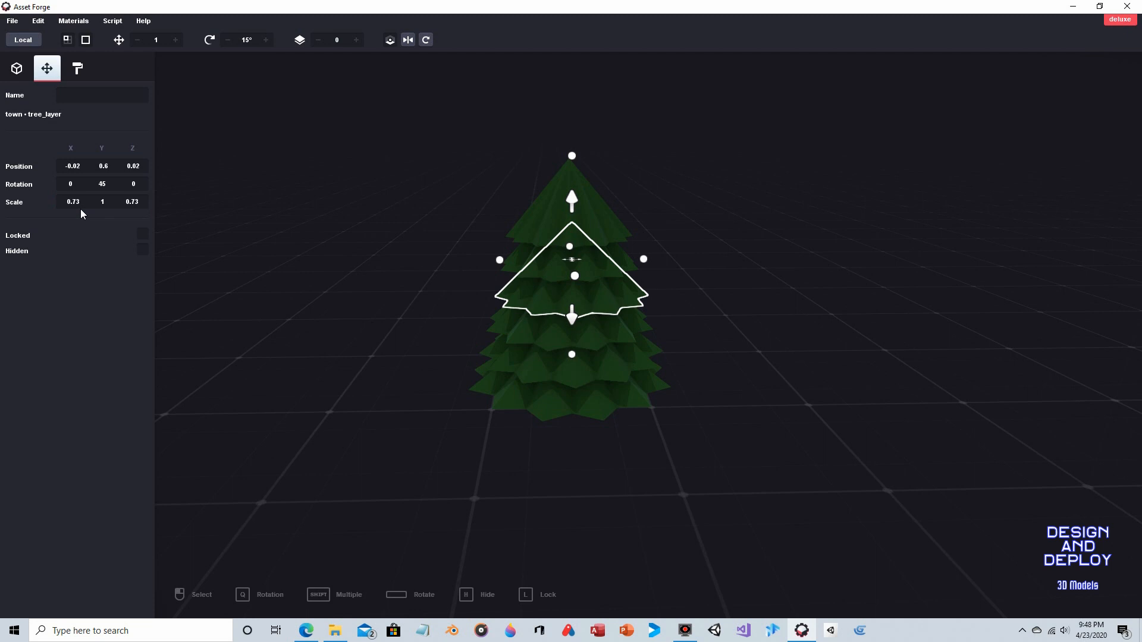
mouse_move(612, 212)
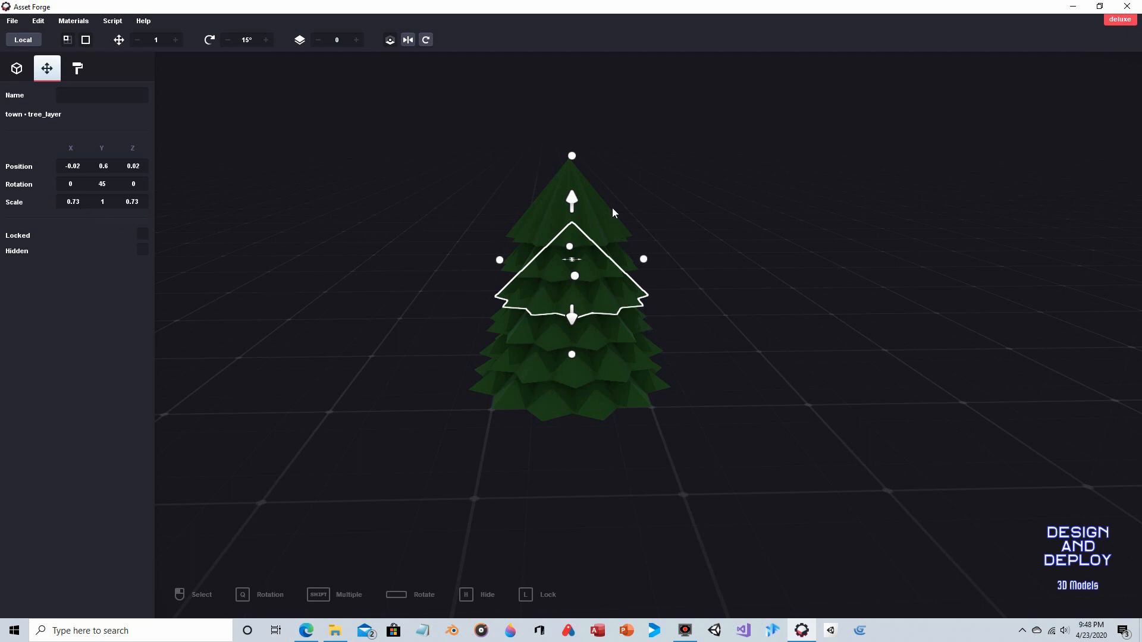
mouse_move(714, 414)
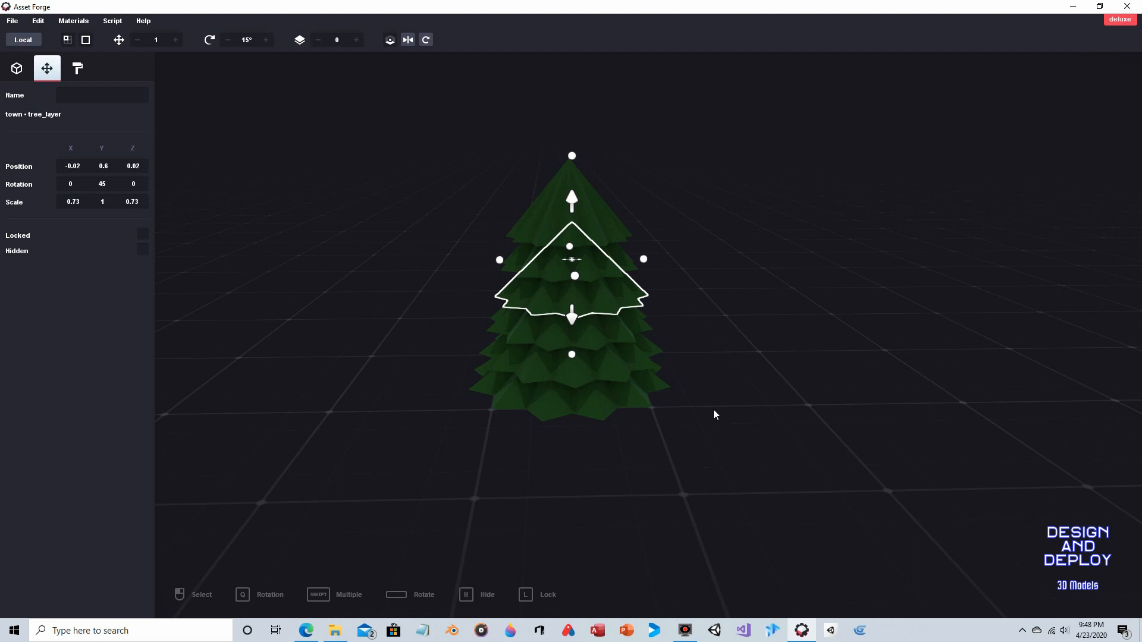
mouse_move(706, 320)
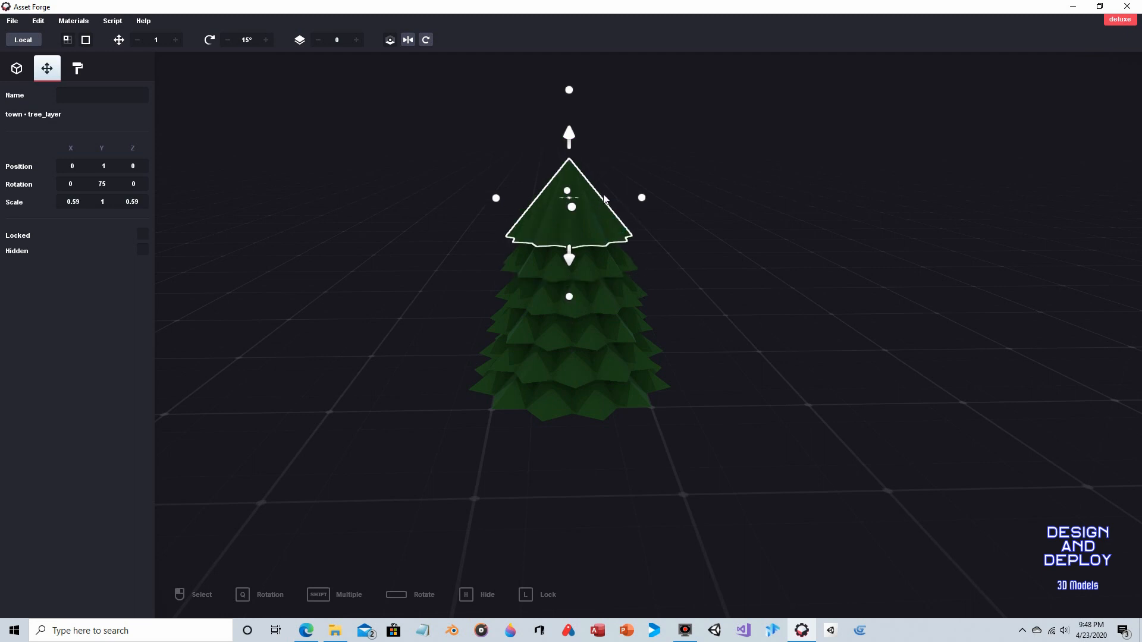
click(710, 306)
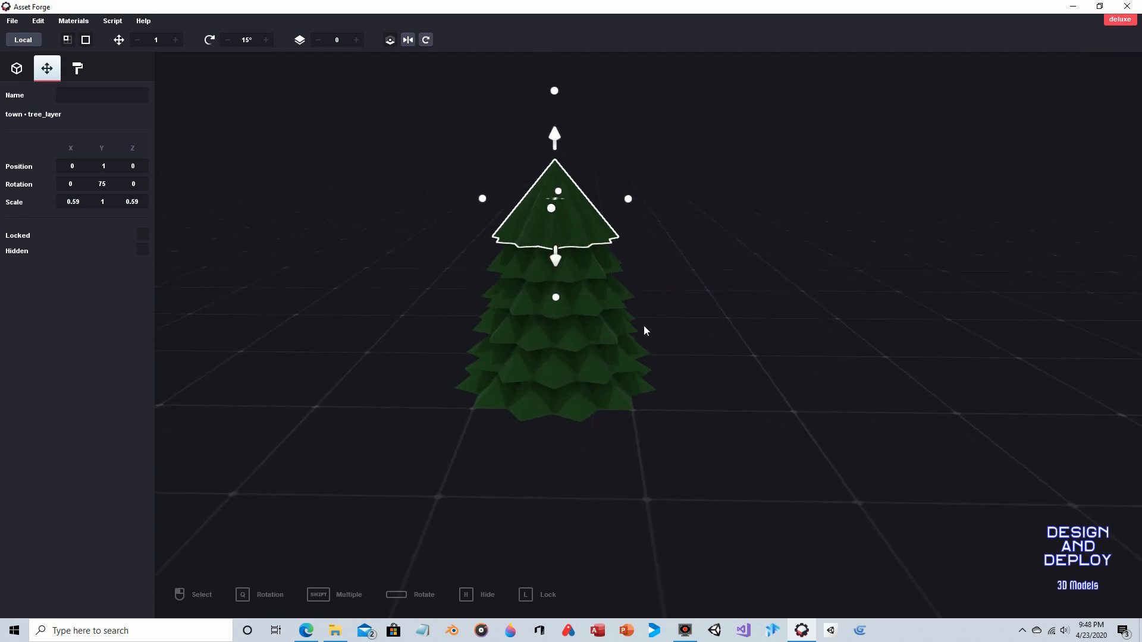
mouse_move(622, 283)
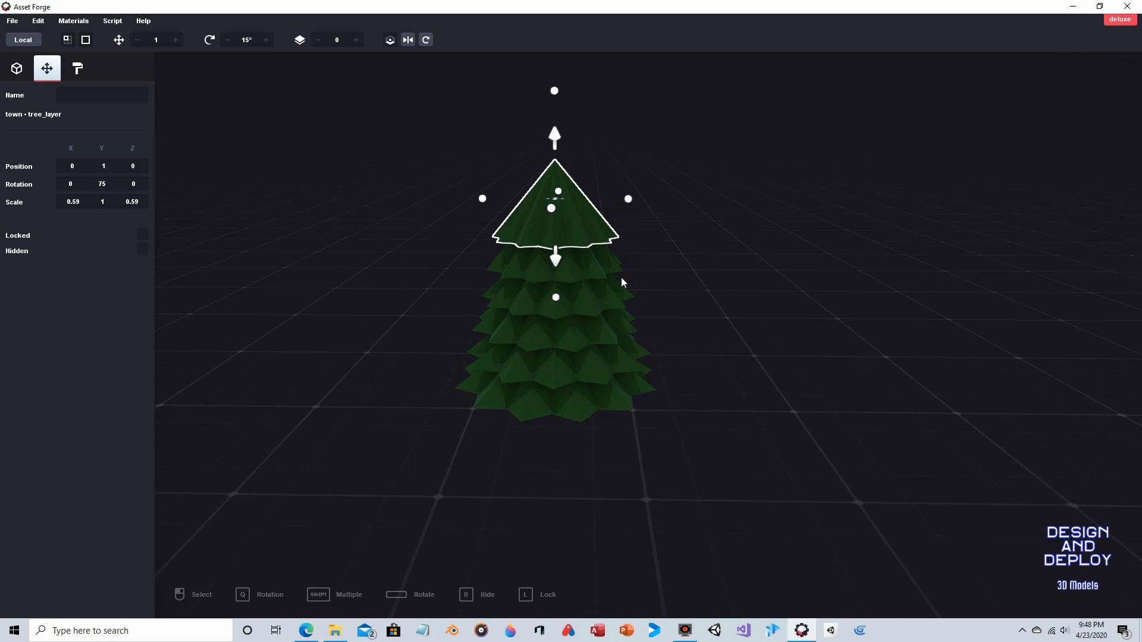
mouse_move(602, 270)
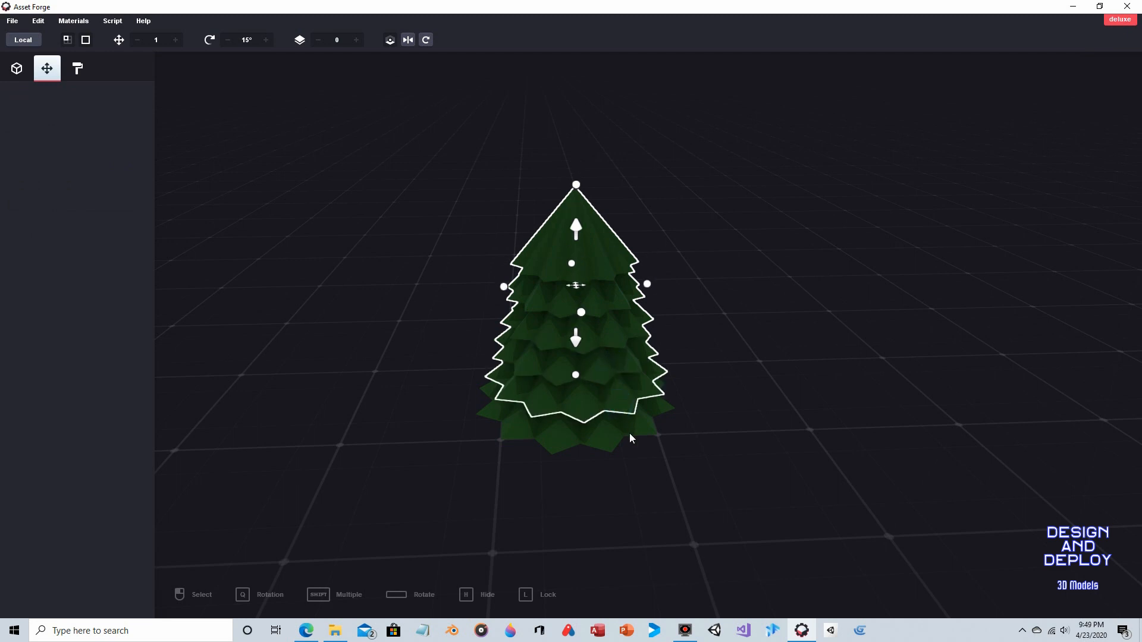
drag(575, 339, 575, 353)
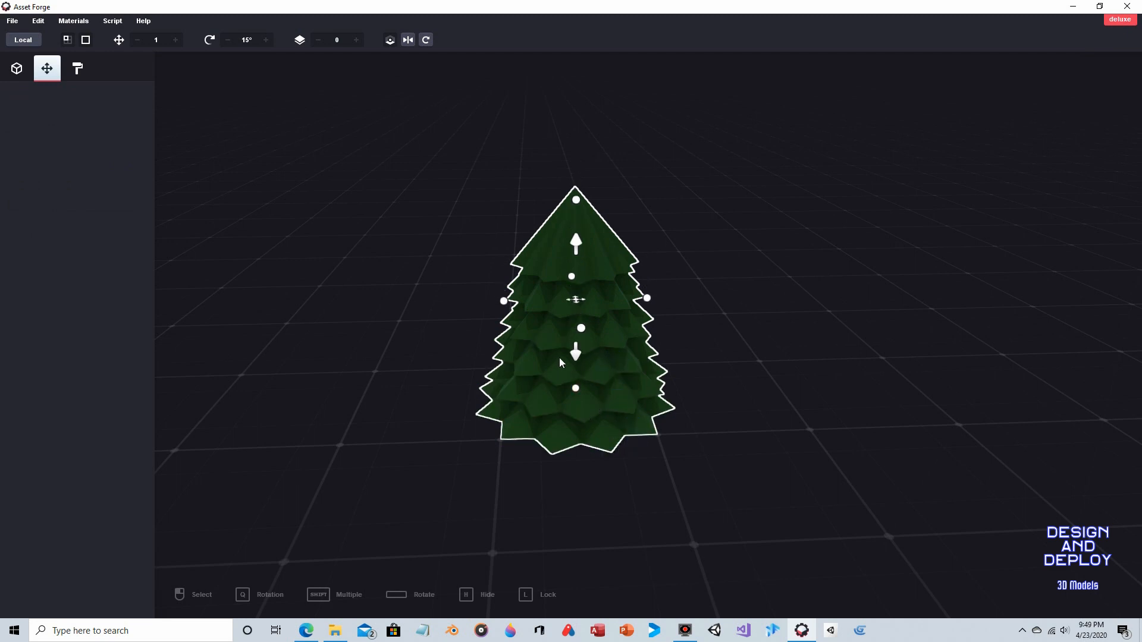
mouse_move(595, 228)
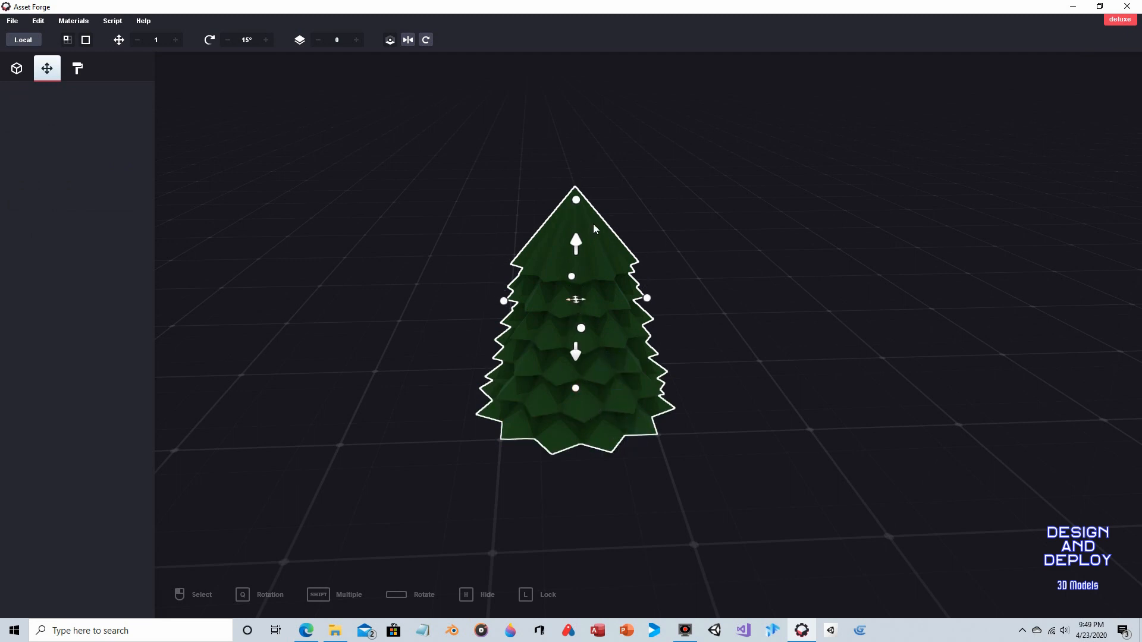
mouse_move(624, 278)
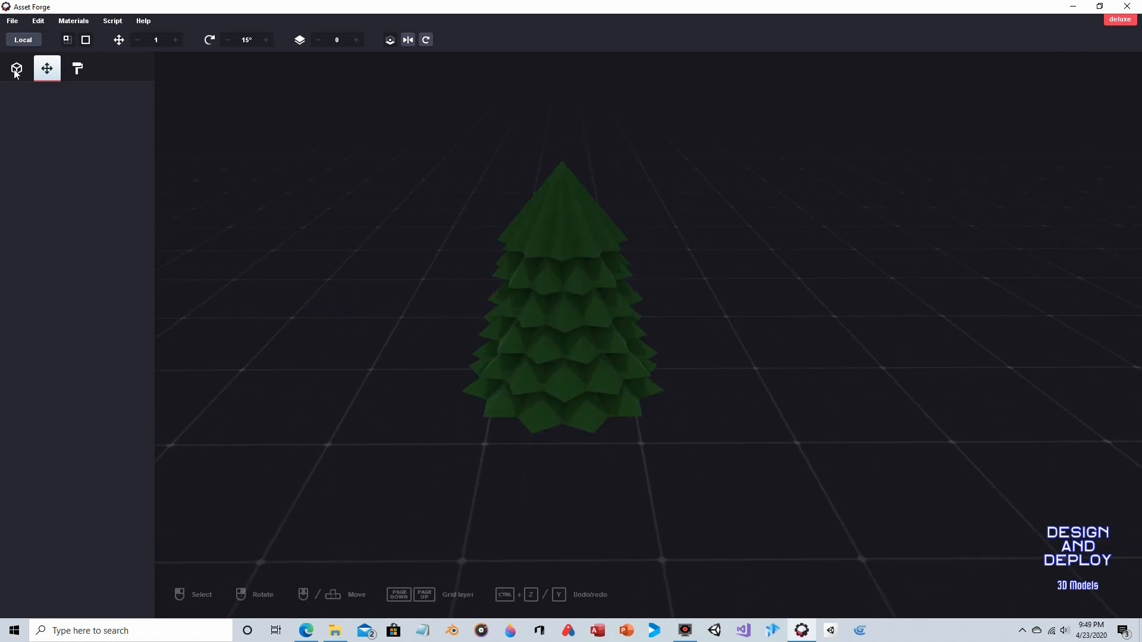
- Place a cylinder from the Primitives category beside the tree and shrink it to trunk size
click(16, 69)
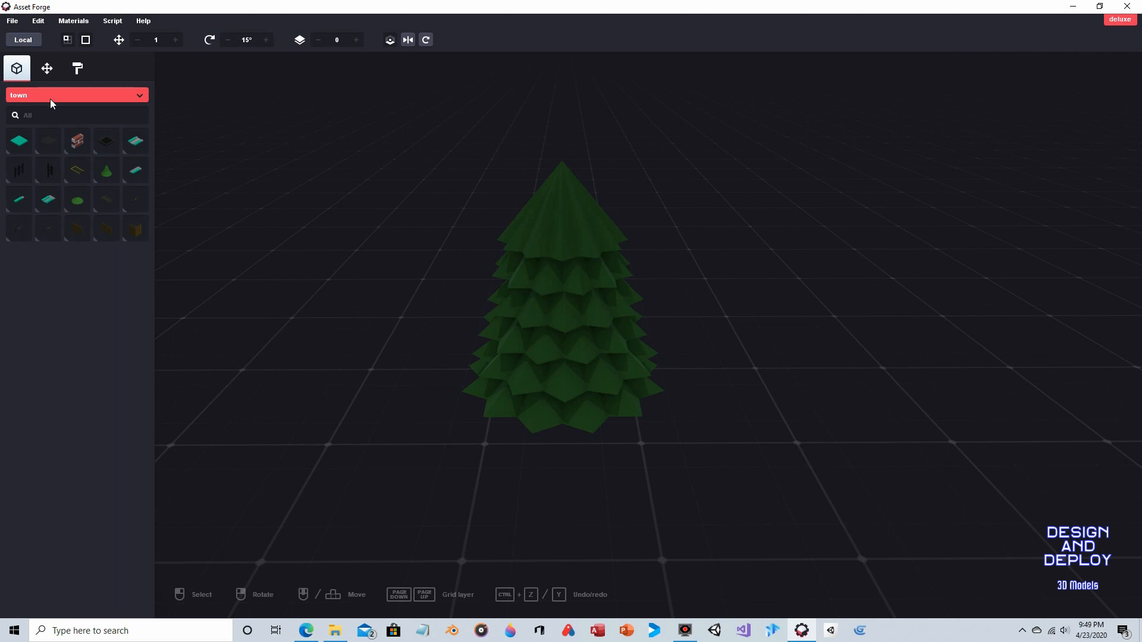
click(76, 96)
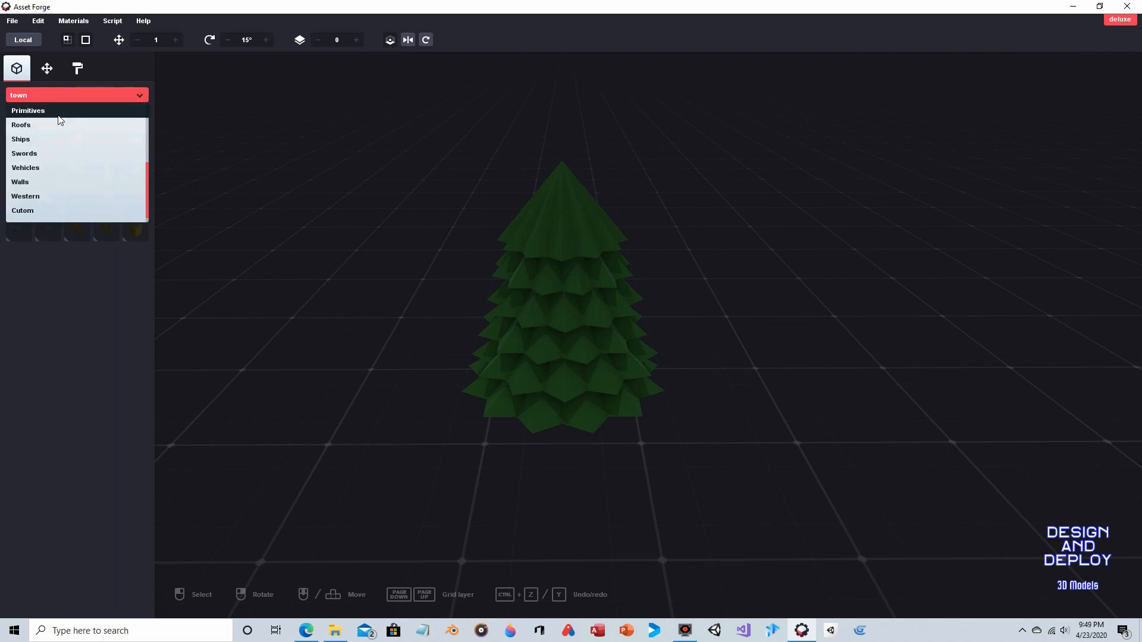
click(27, 111)
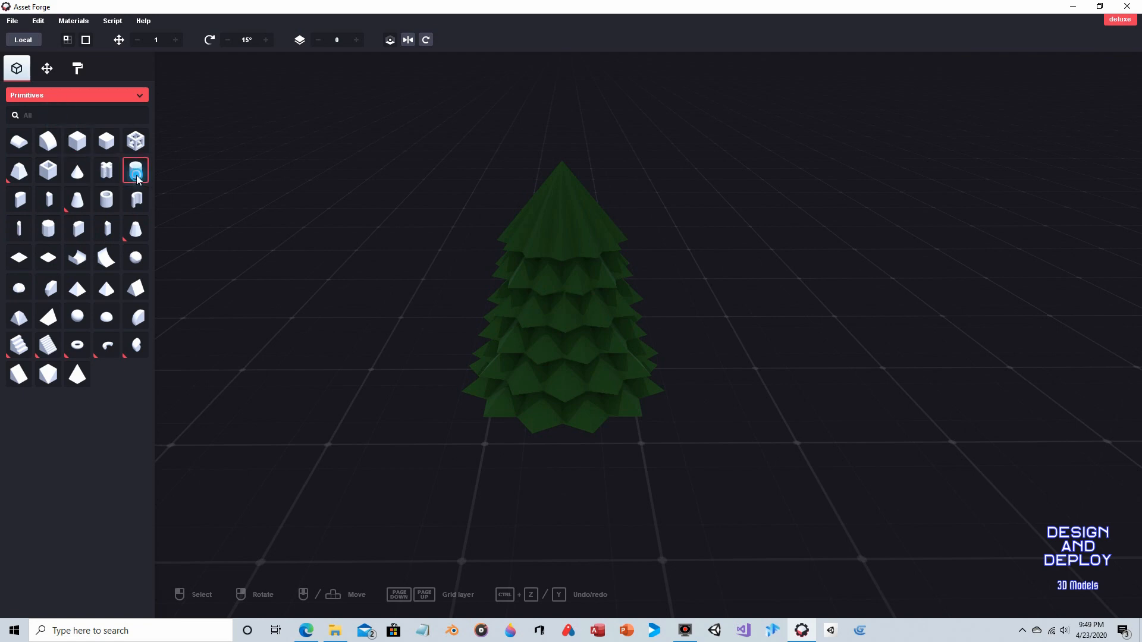
click(135, 171)
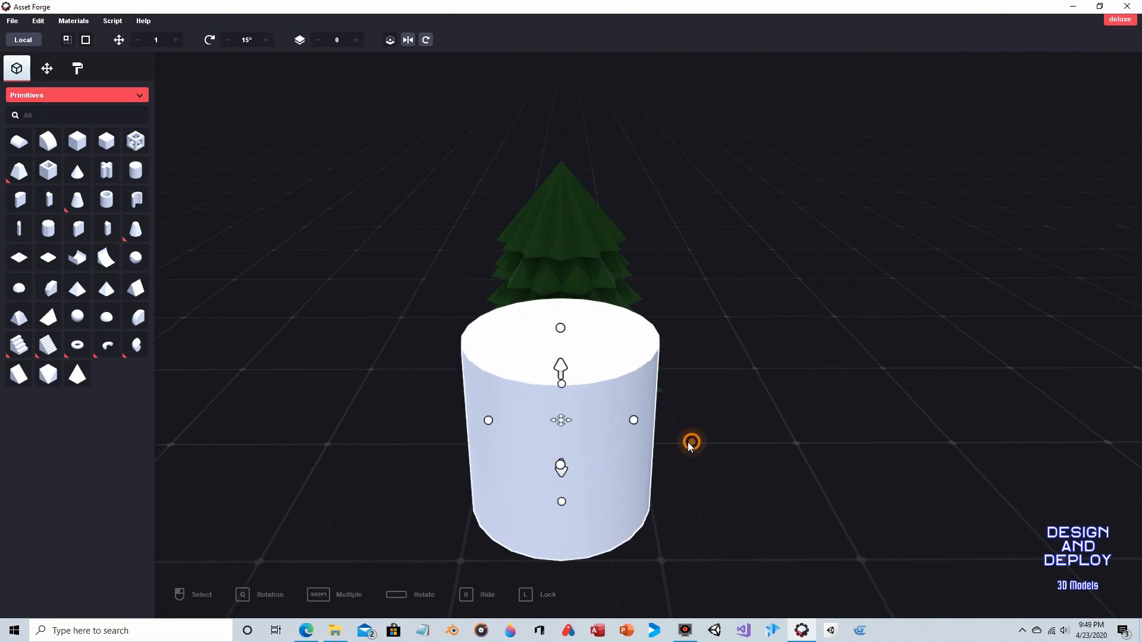
drag(690, 443, 364, 390)
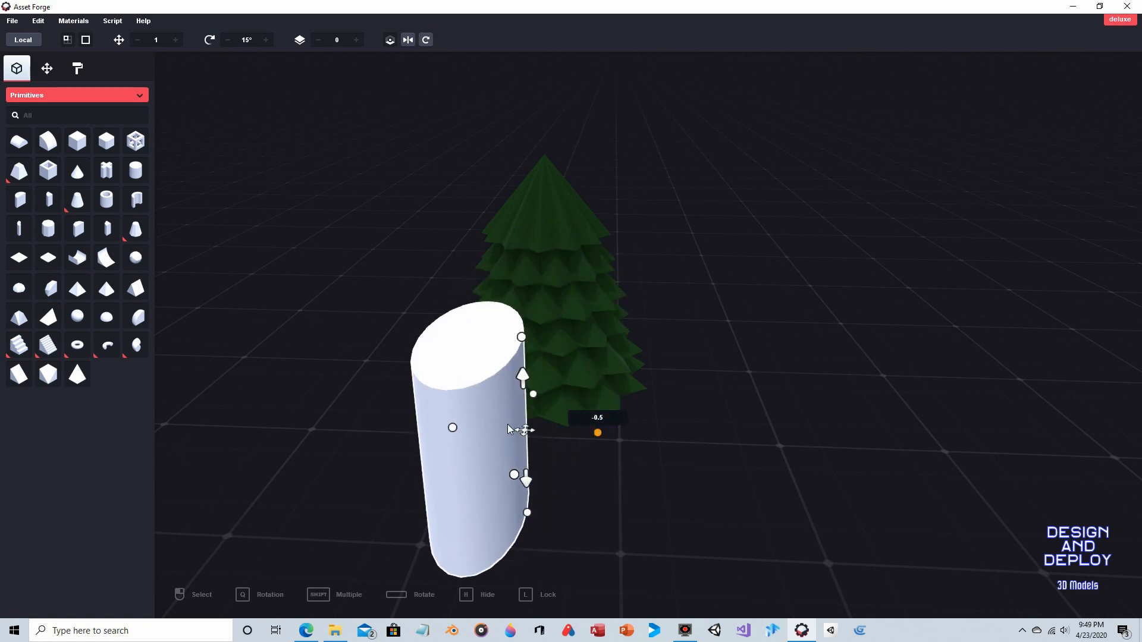
drag(524, 429, 343, 426)
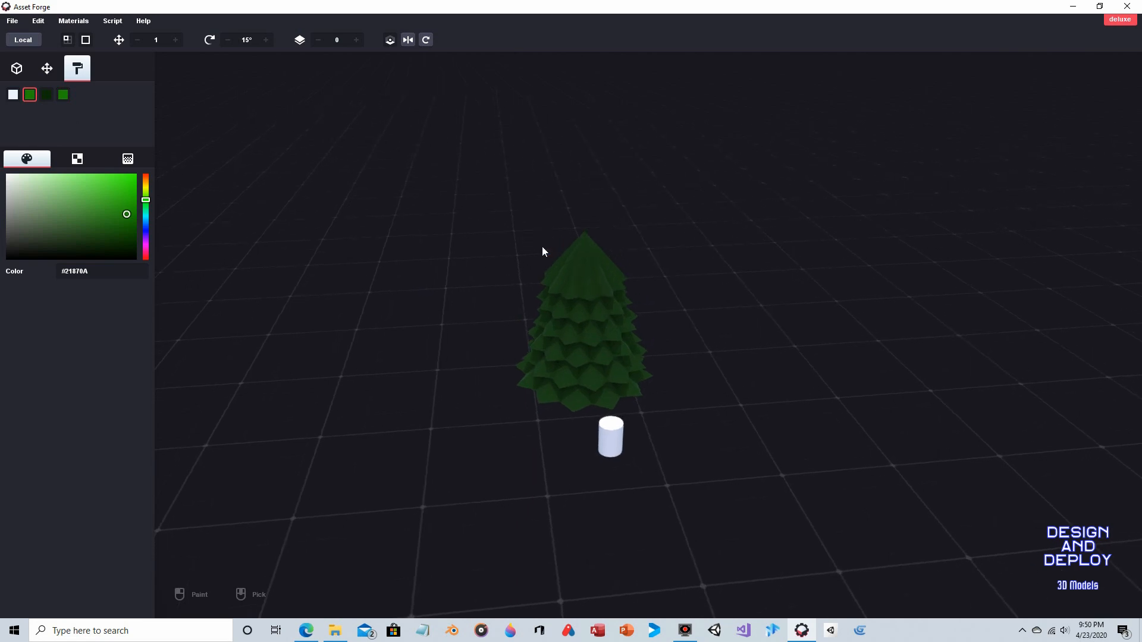
- Pick a dark brown in an empty paint slot and paint the trunk cylinder with it
click(63, 95)
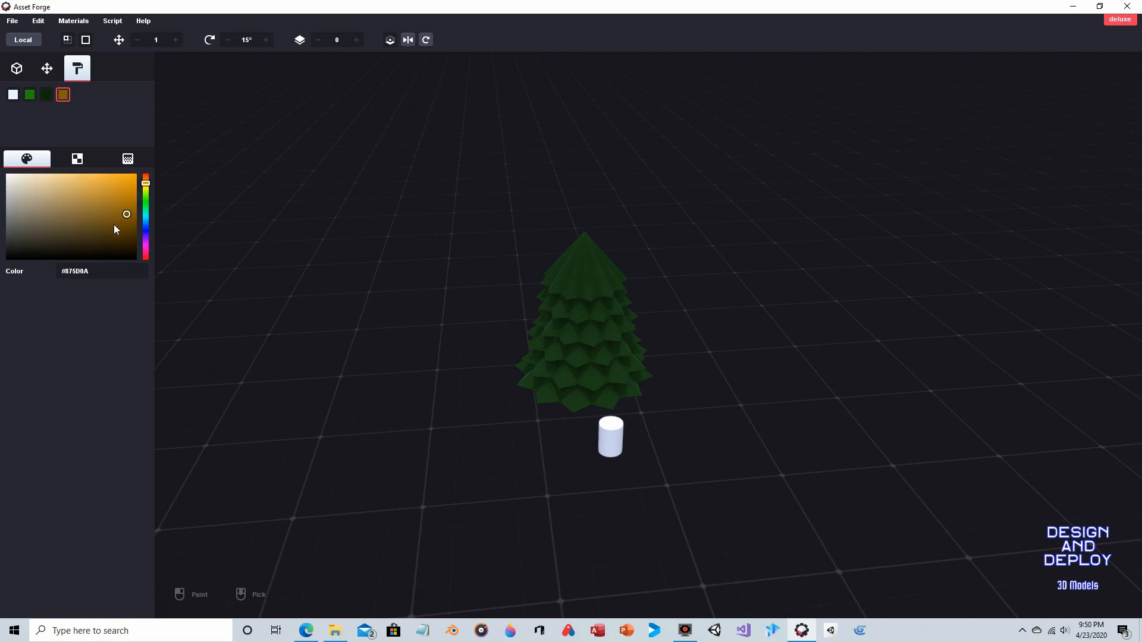
click(111, 226)
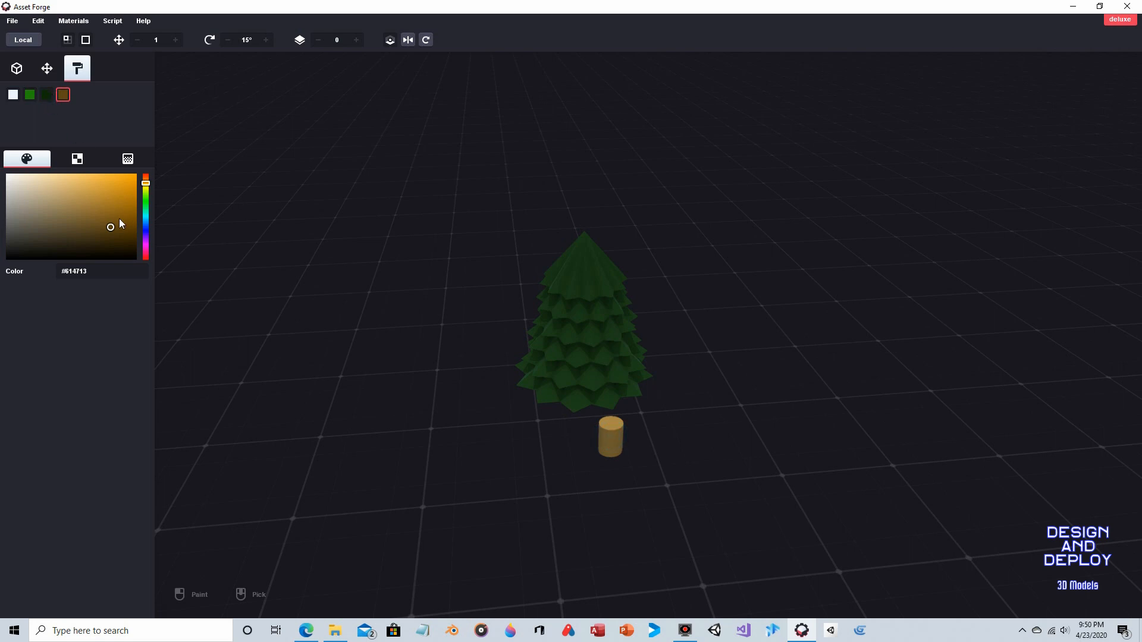
click(114, 241)
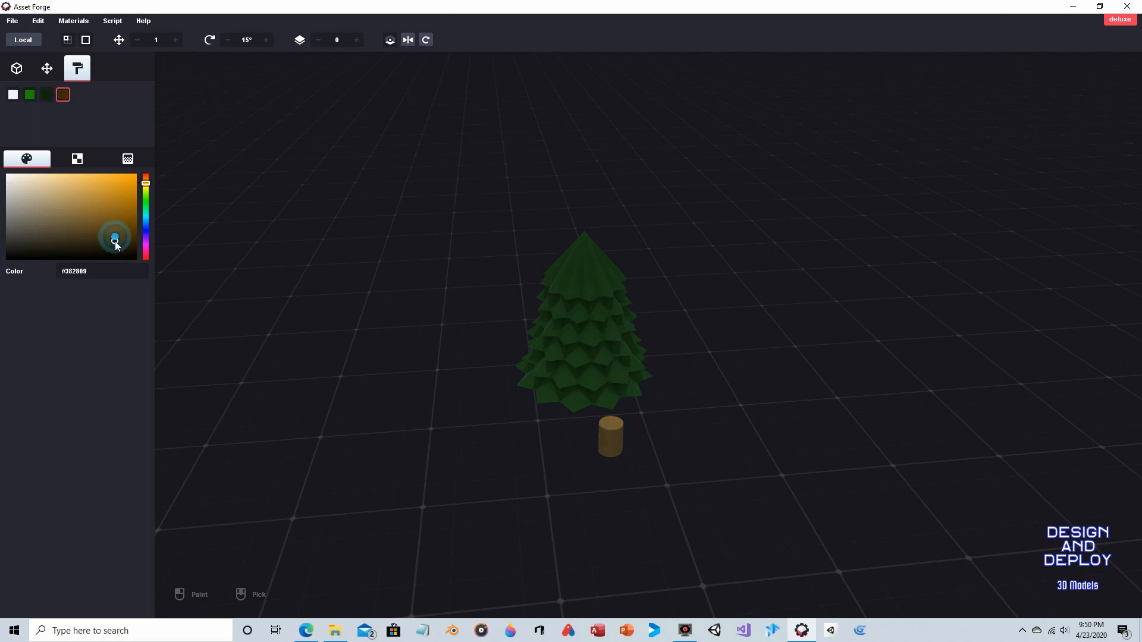
click(46, 67)
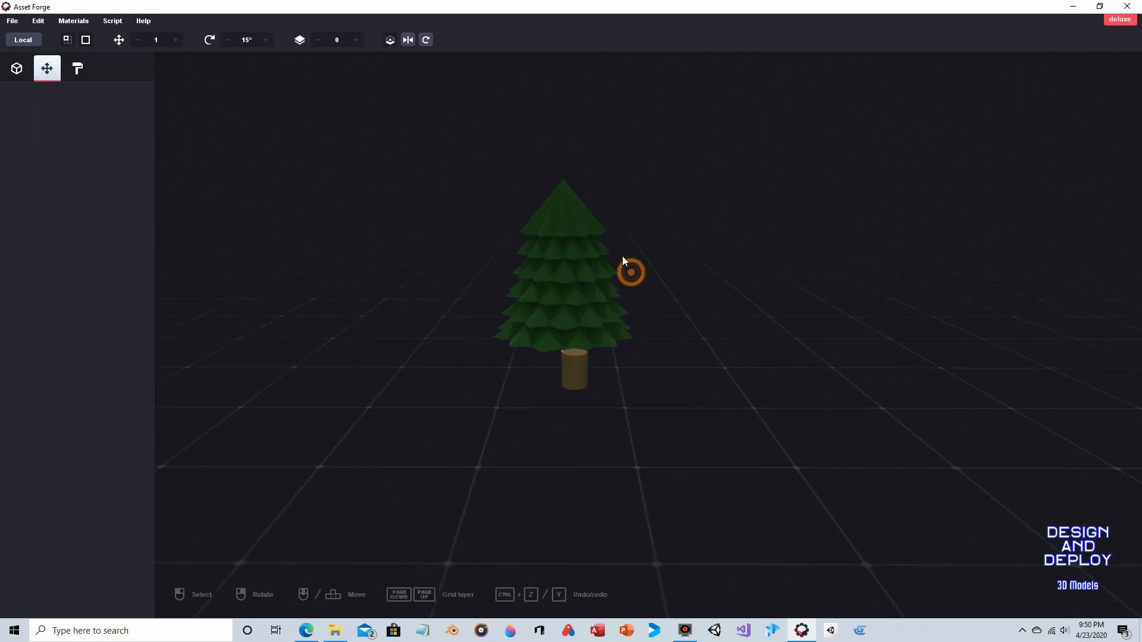
- Set the trunk cylinder's position to 0, 0, 0 beneath the tree layers, then deselect it
click(574, 370)
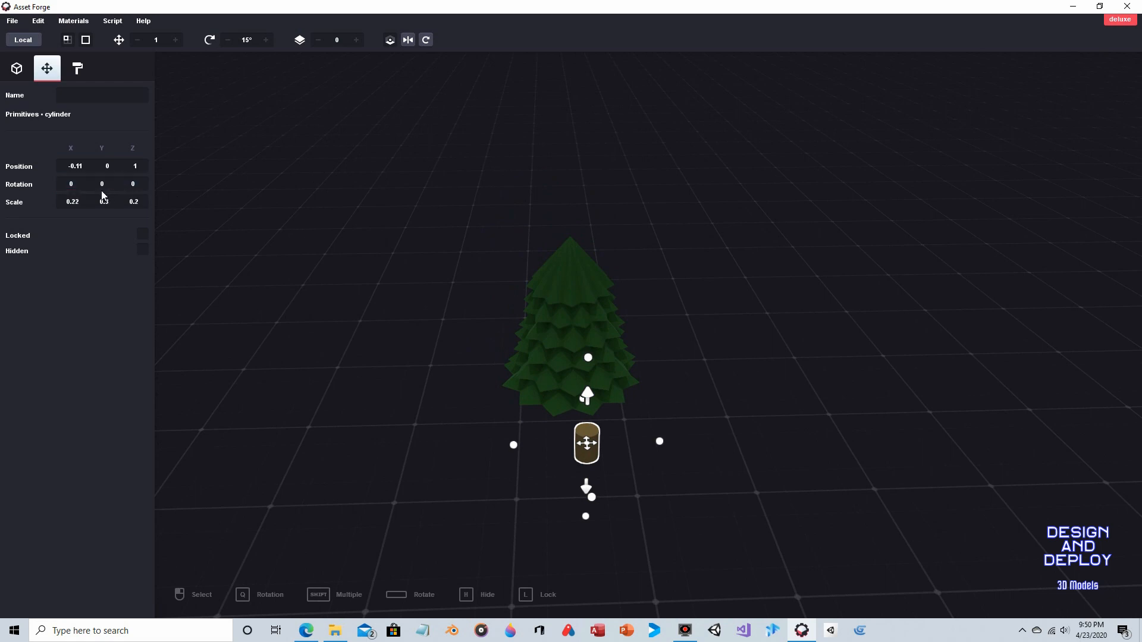
click(70, 166)
text(0)
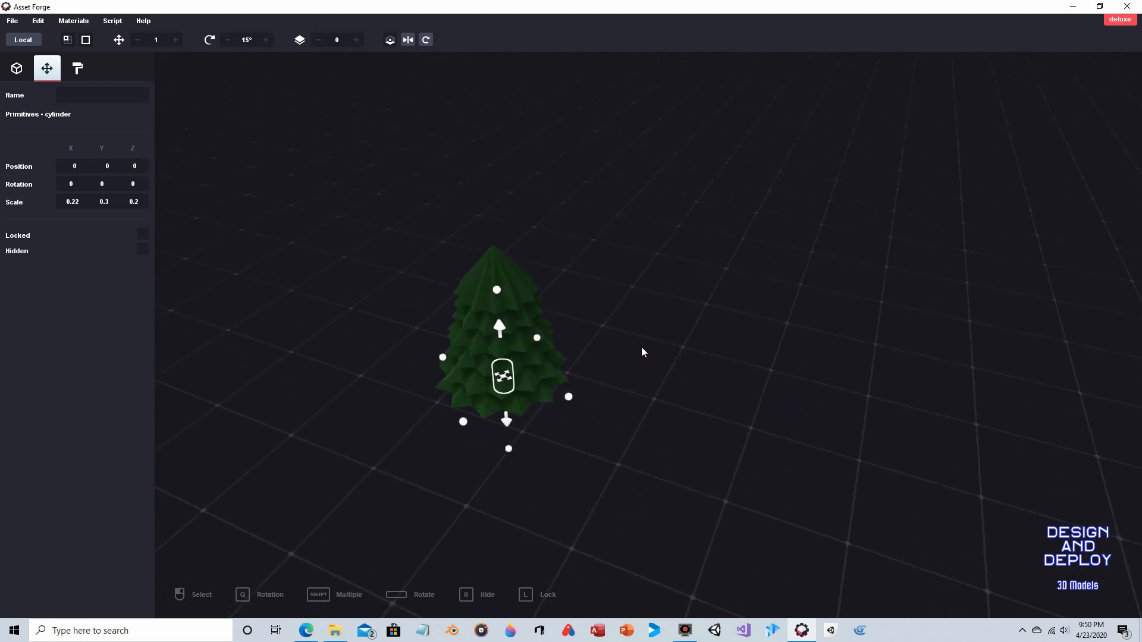
click(597, 223)
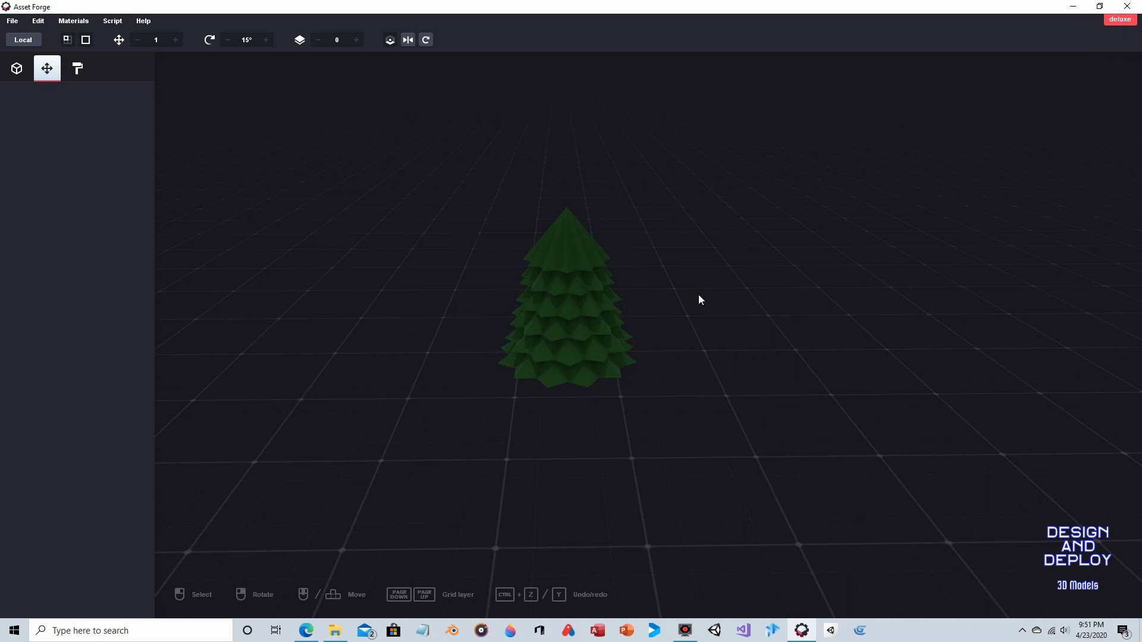
- Open Export model with format OBJ, Y up, scale 100, then close the export settings
click(12, 20)
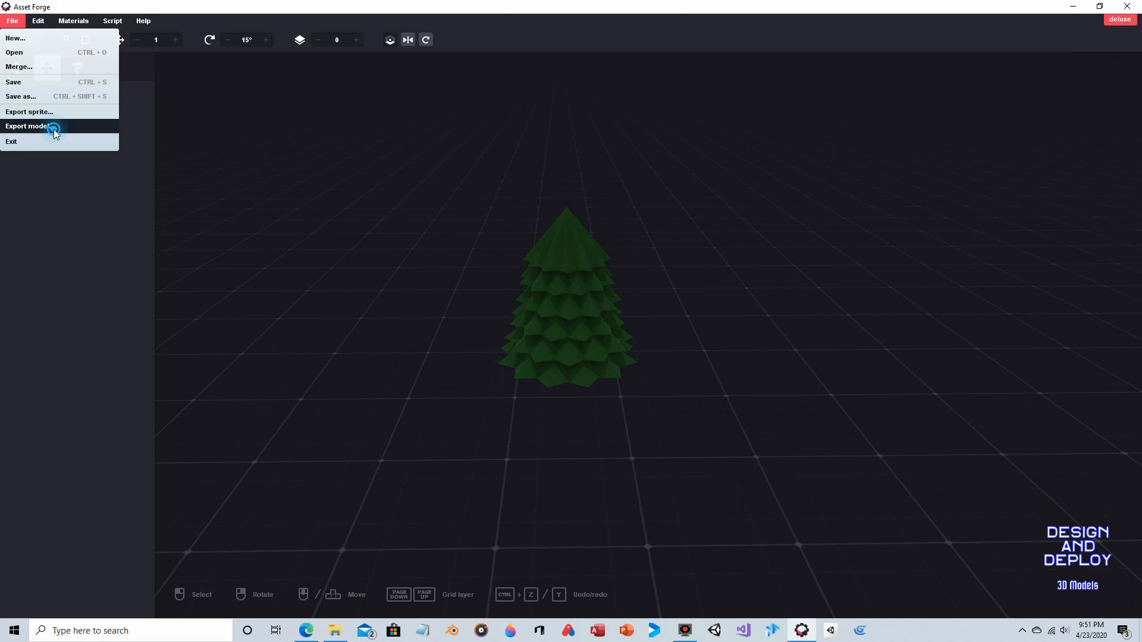
click(28, 126)
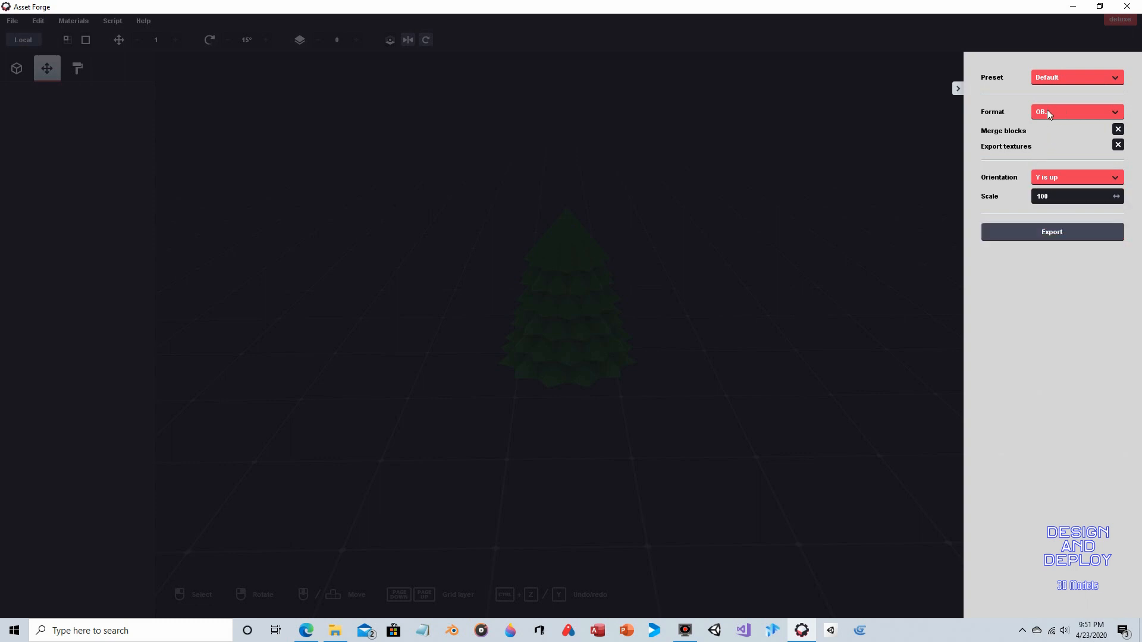
mouse_move(1051, 232)
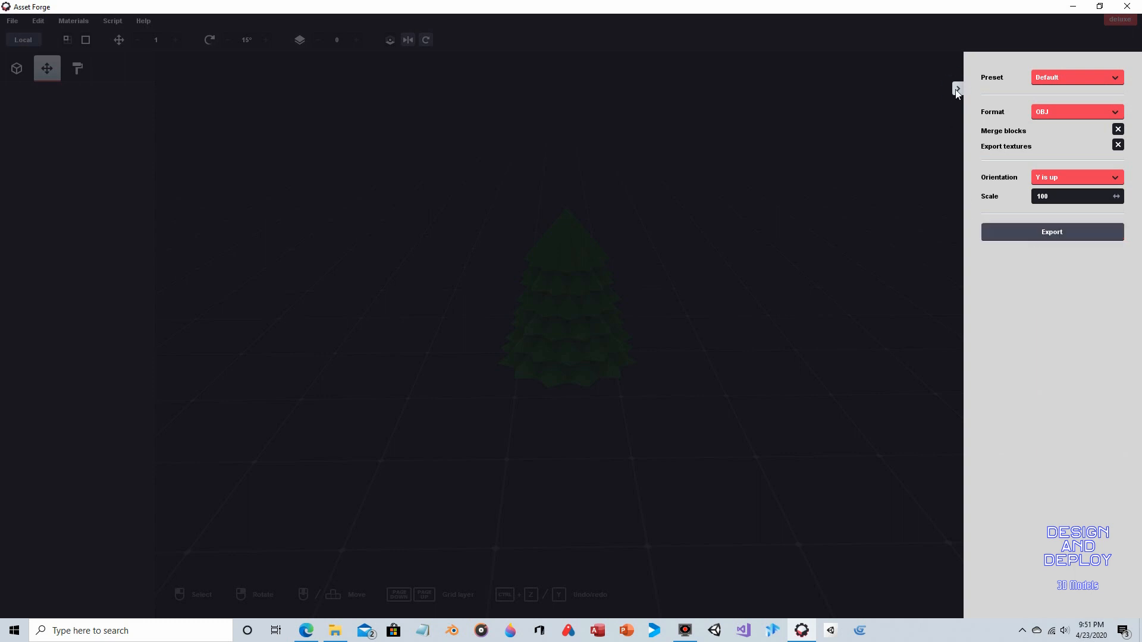
click(956, 89)
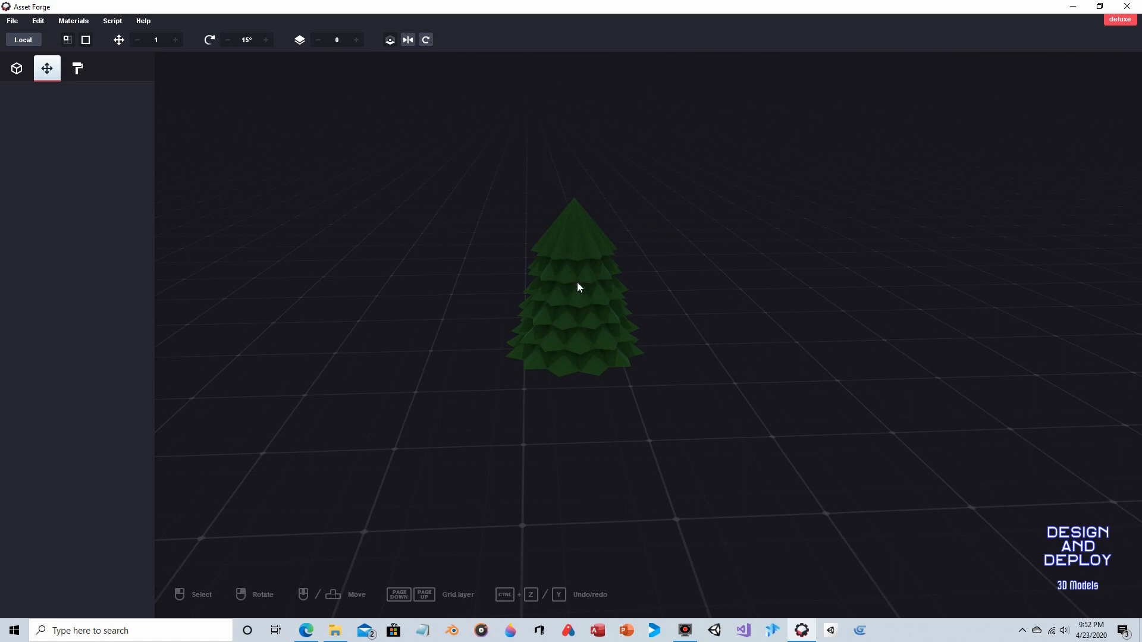
mouse_move(652, 293)
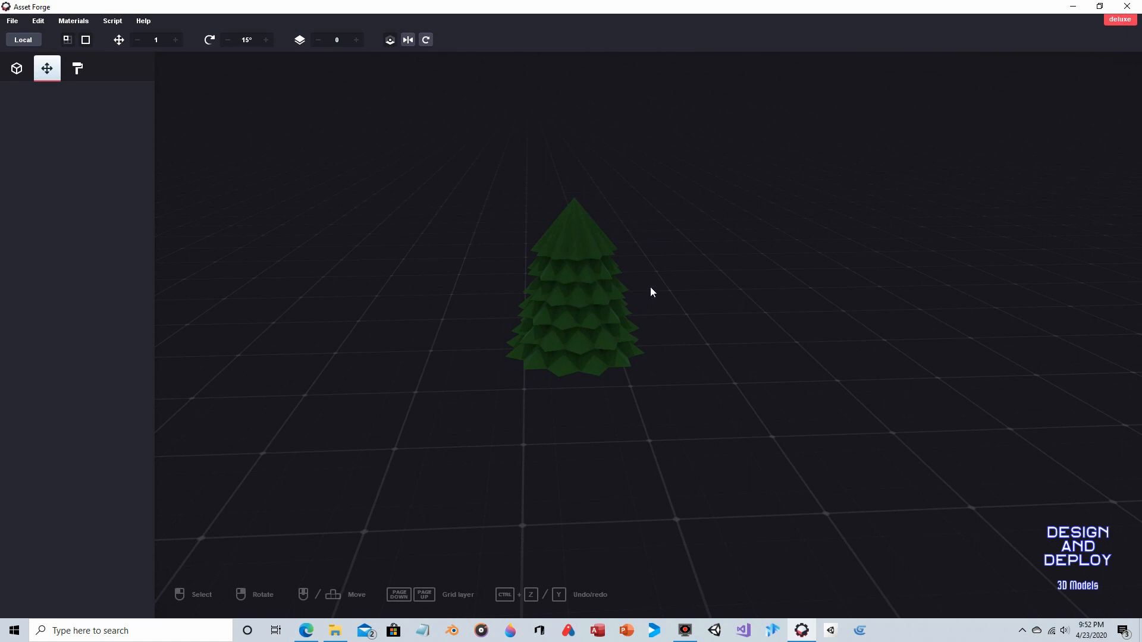
mouse_move(609, 278)
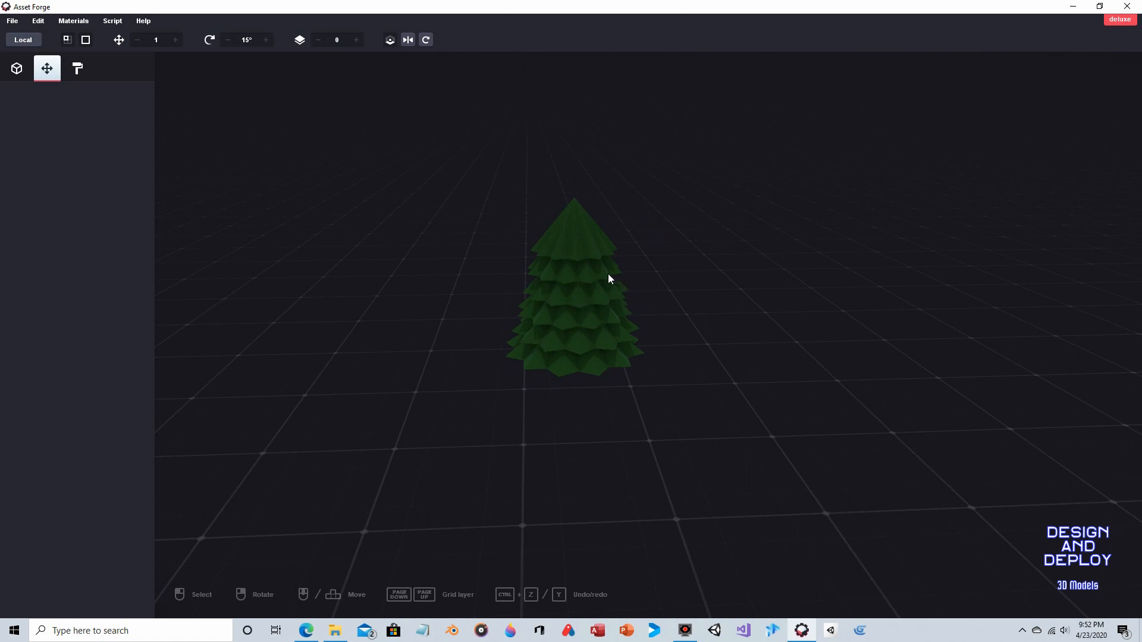